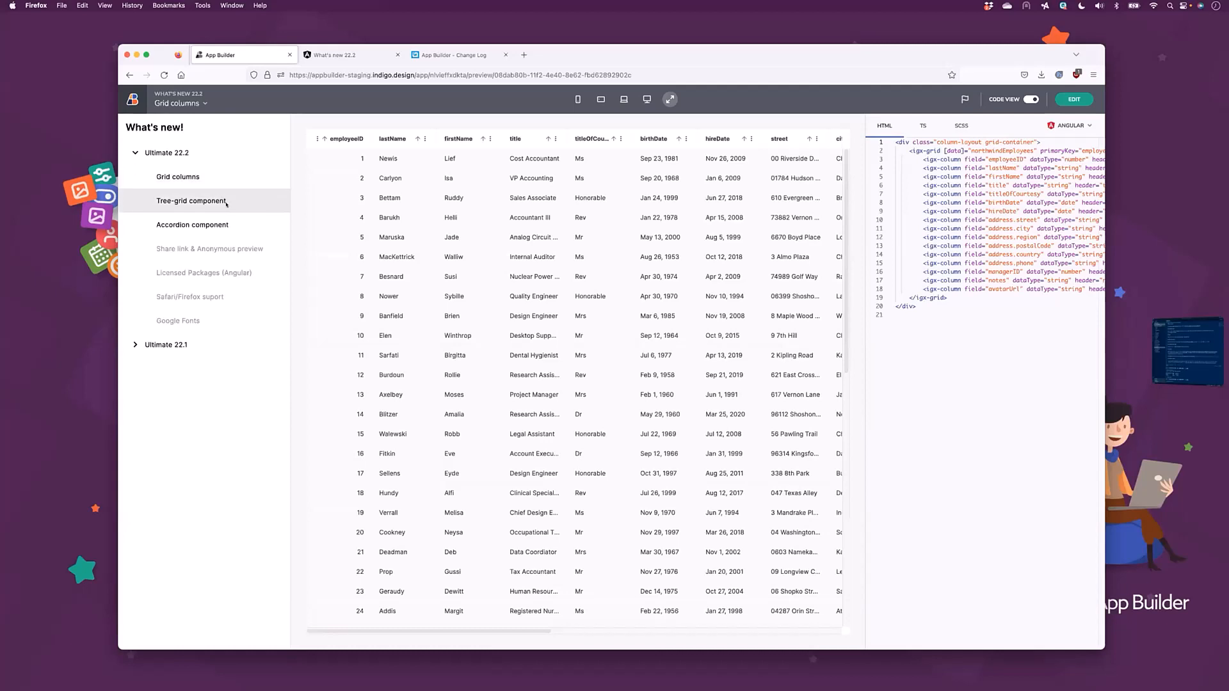
Preview the tree grid, then the accordion demo, expanding Section 3 and Section 2.
{"action": "left_click", "coordinate": [191, 201]}
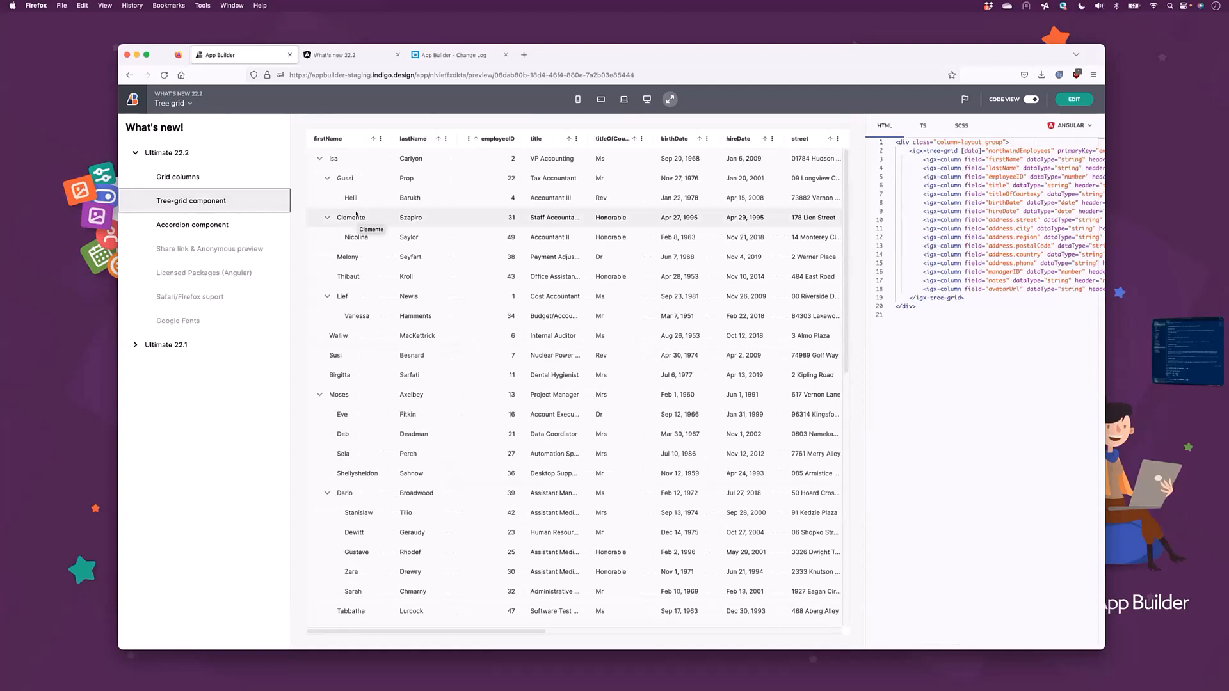
{"action": "left_click", "coordinate": [193, 224]}
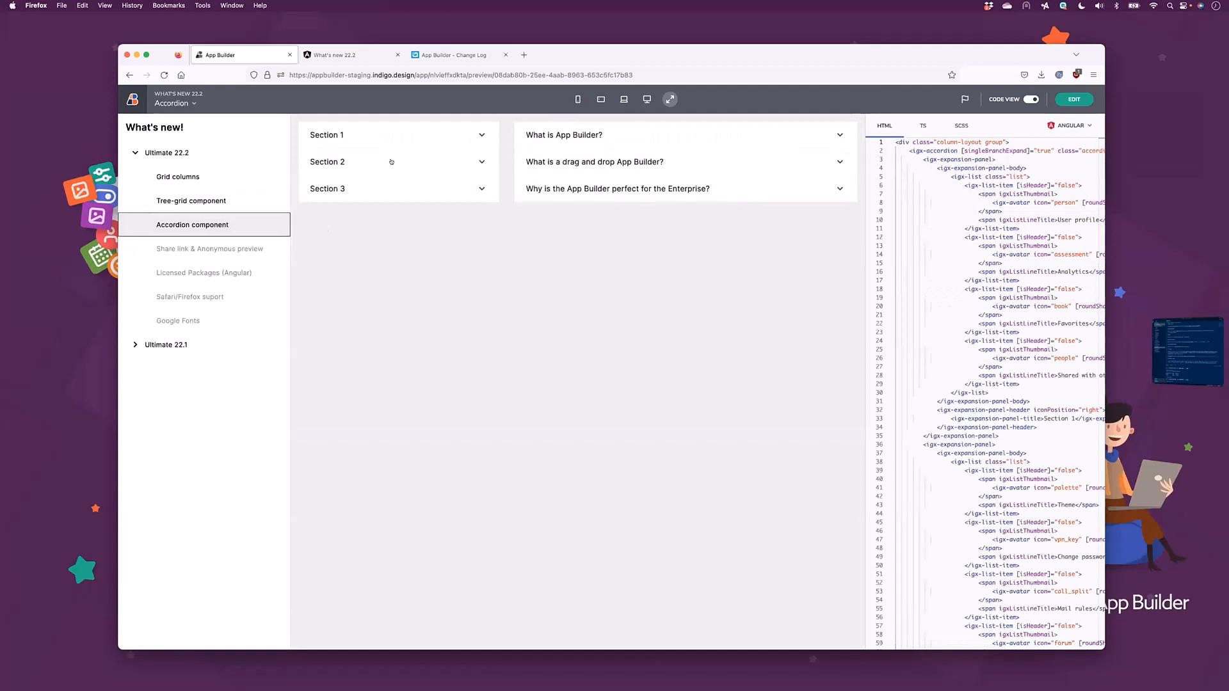
{"action": "left_click", "coordinate": [328, 134]}
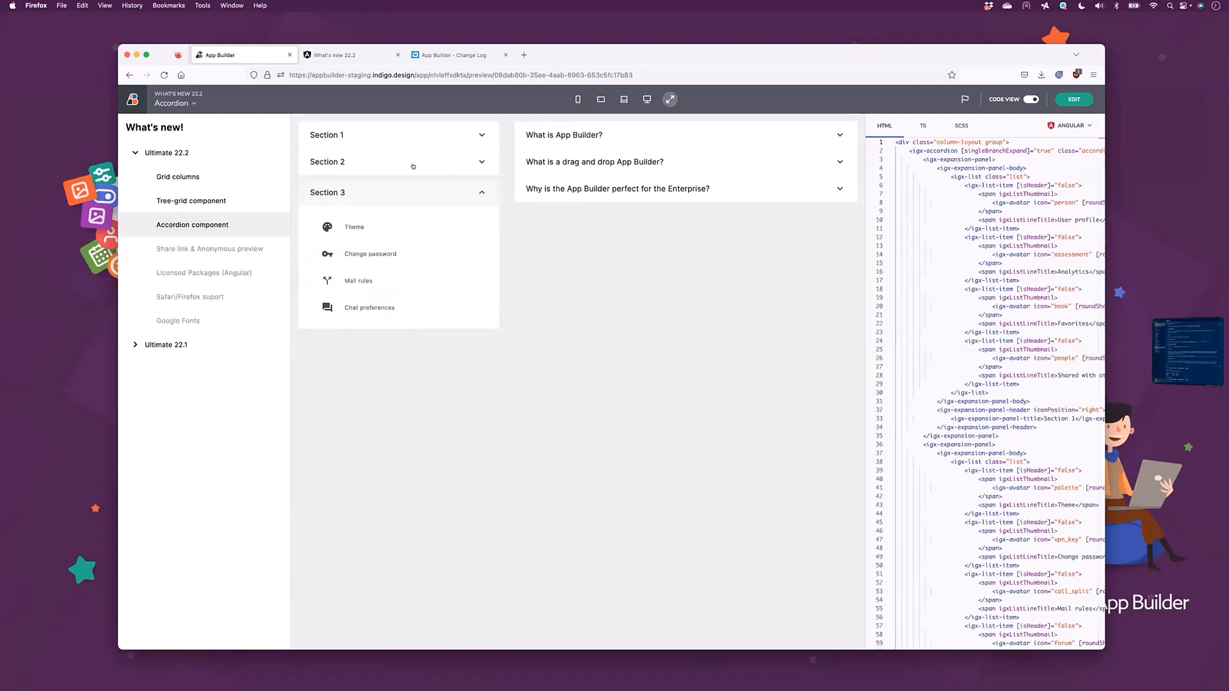
{"action": "left_click", "coordinate": [397, 165]}
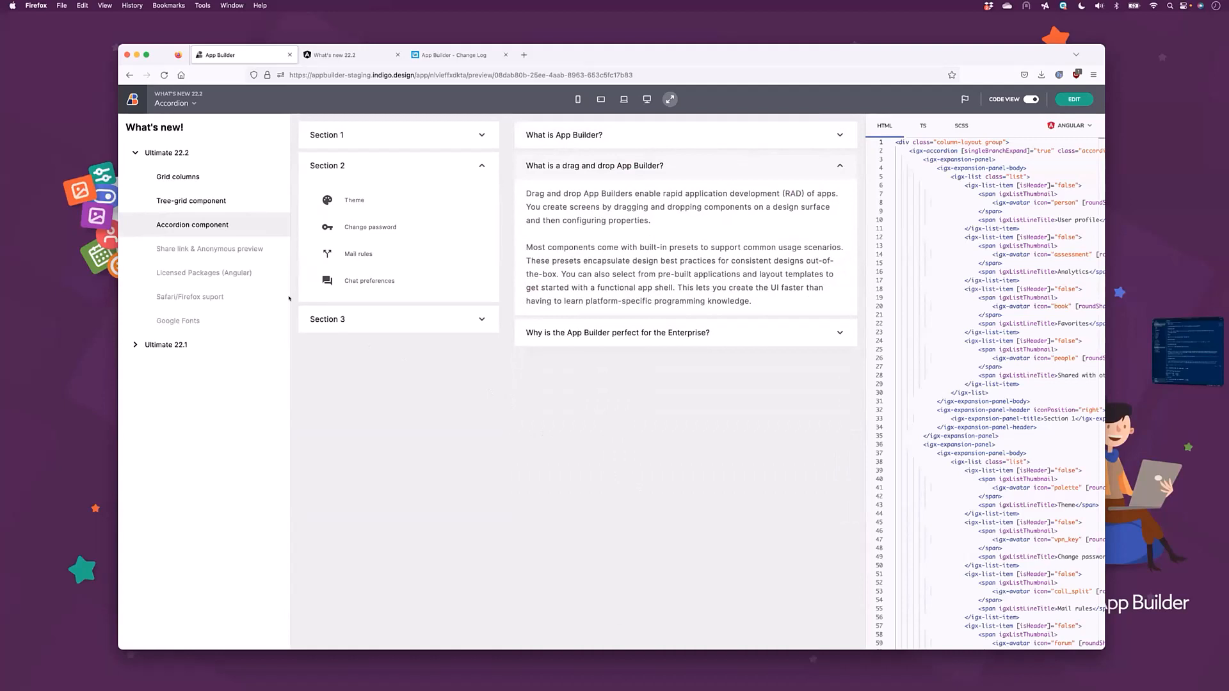
{"action": "mouse_move", "coordinate": [234, 251]}
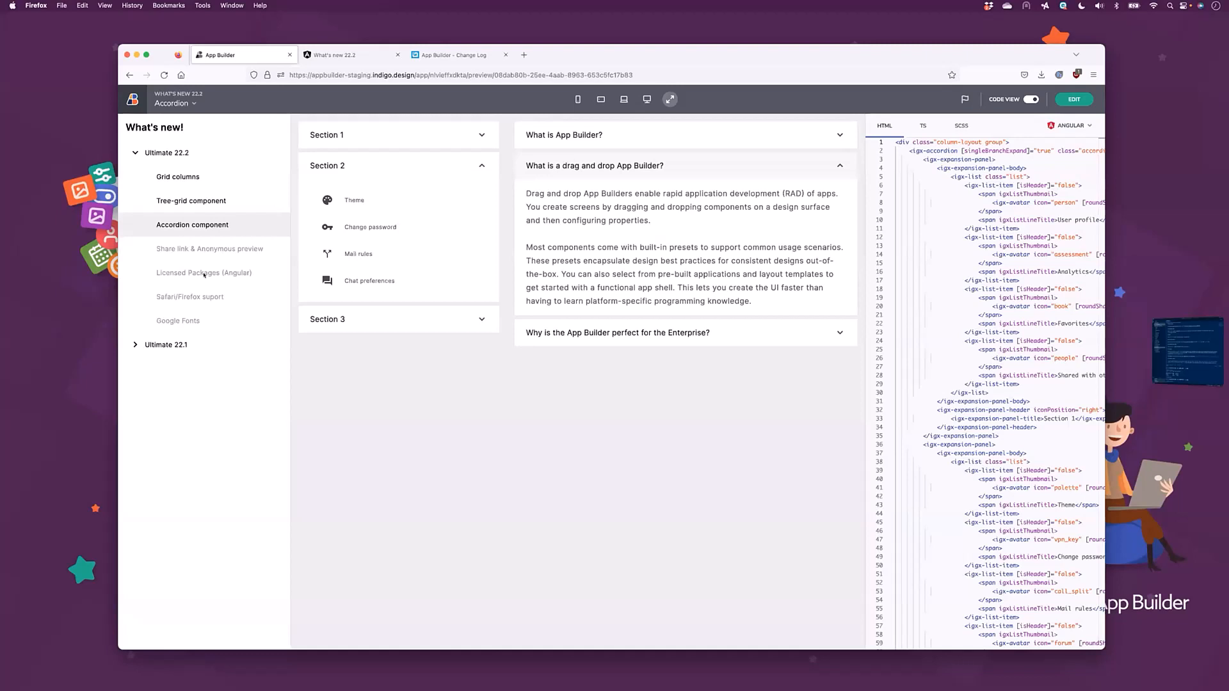
{"action": "mouse_move", "coordinate": [336, 380]}
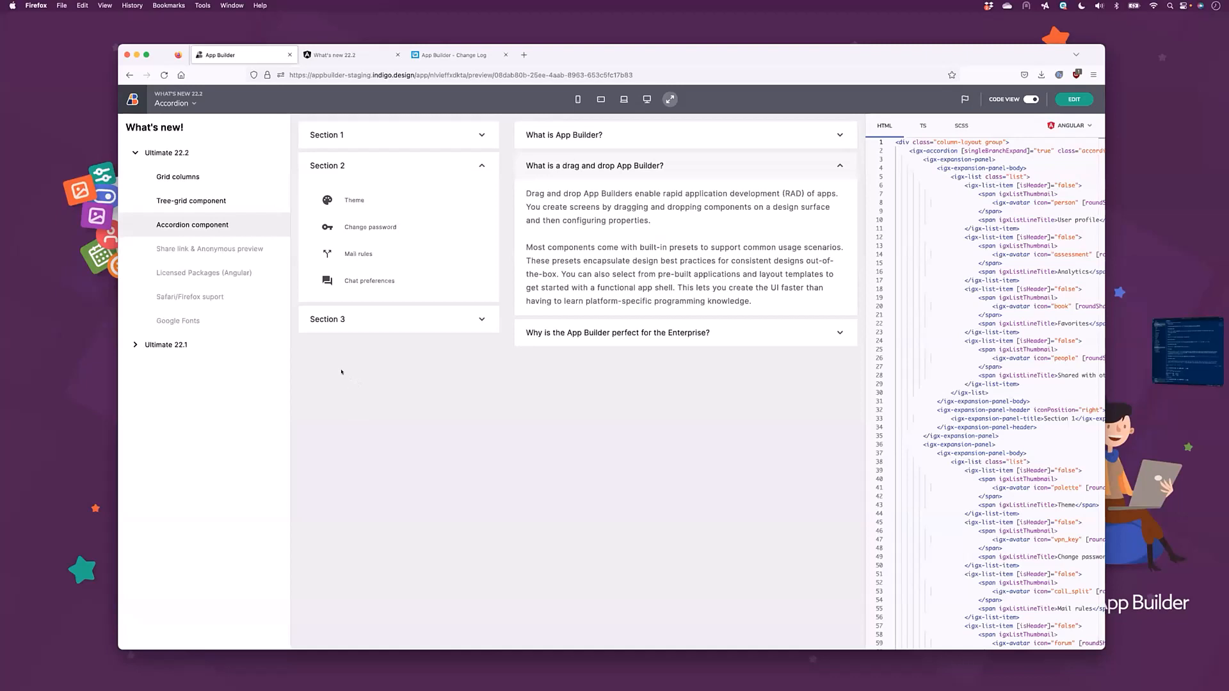
{"action": "mouse_move", "coordinate": [317, 370]}
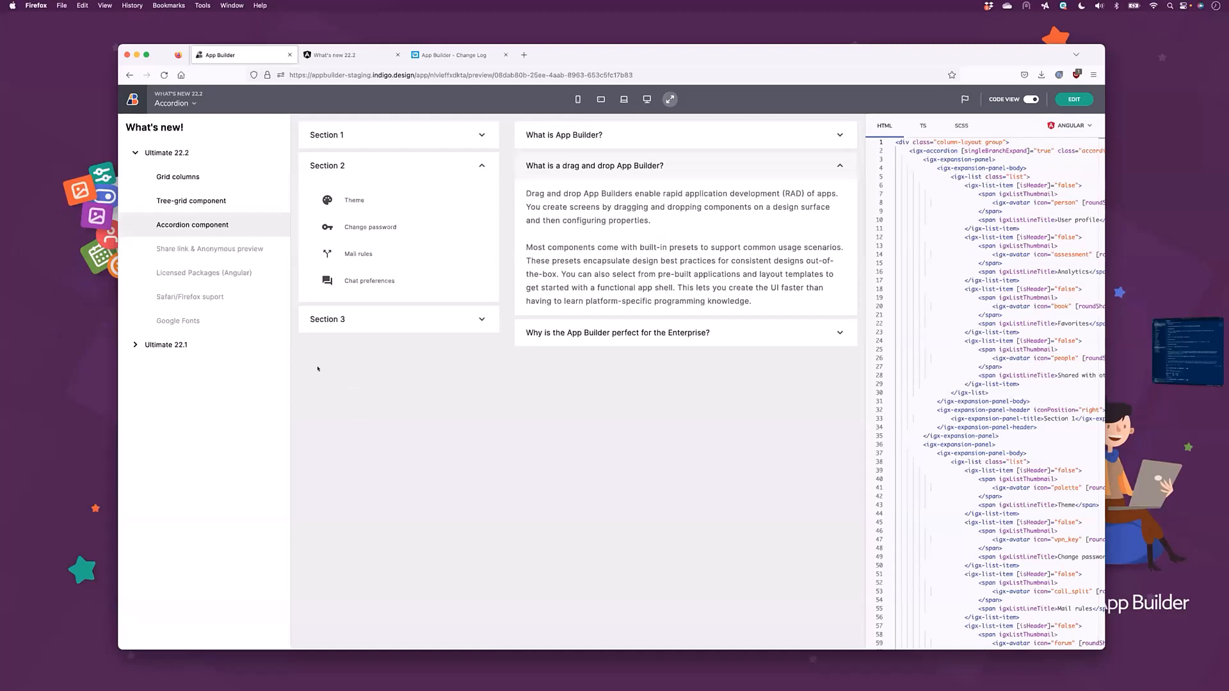
{"action": "mouse_move", "coordinate": [335, 381]}
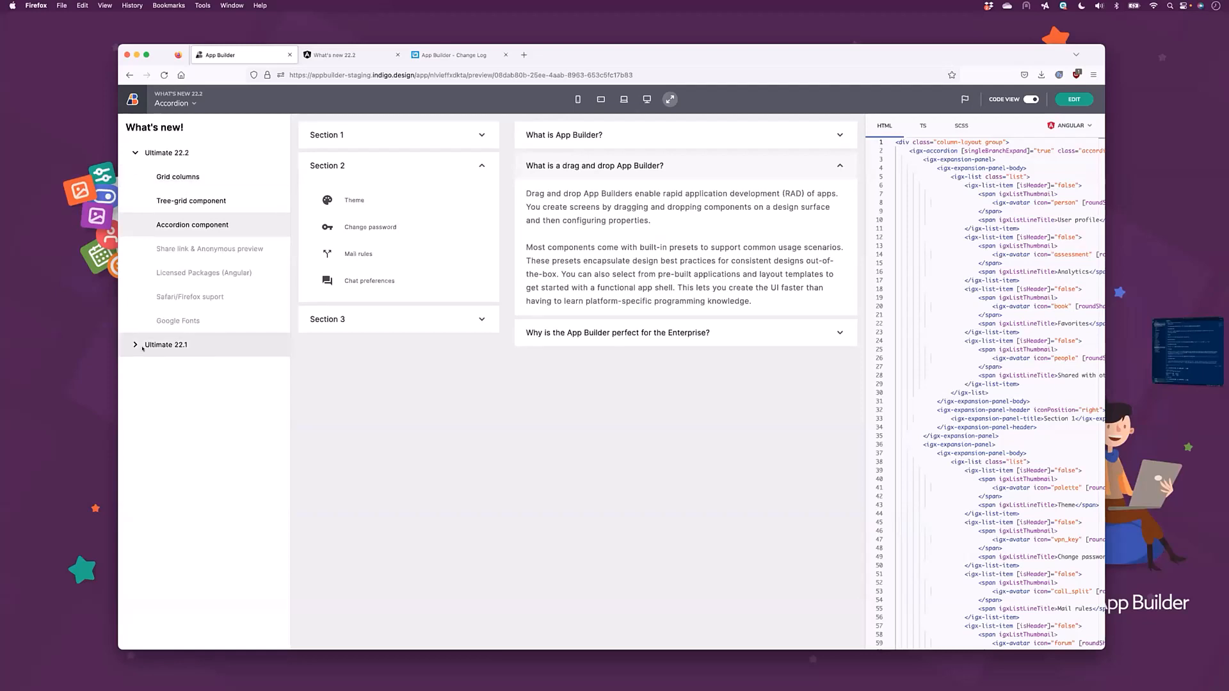
{"action": "left_click", "coordinate": [136, 345]}
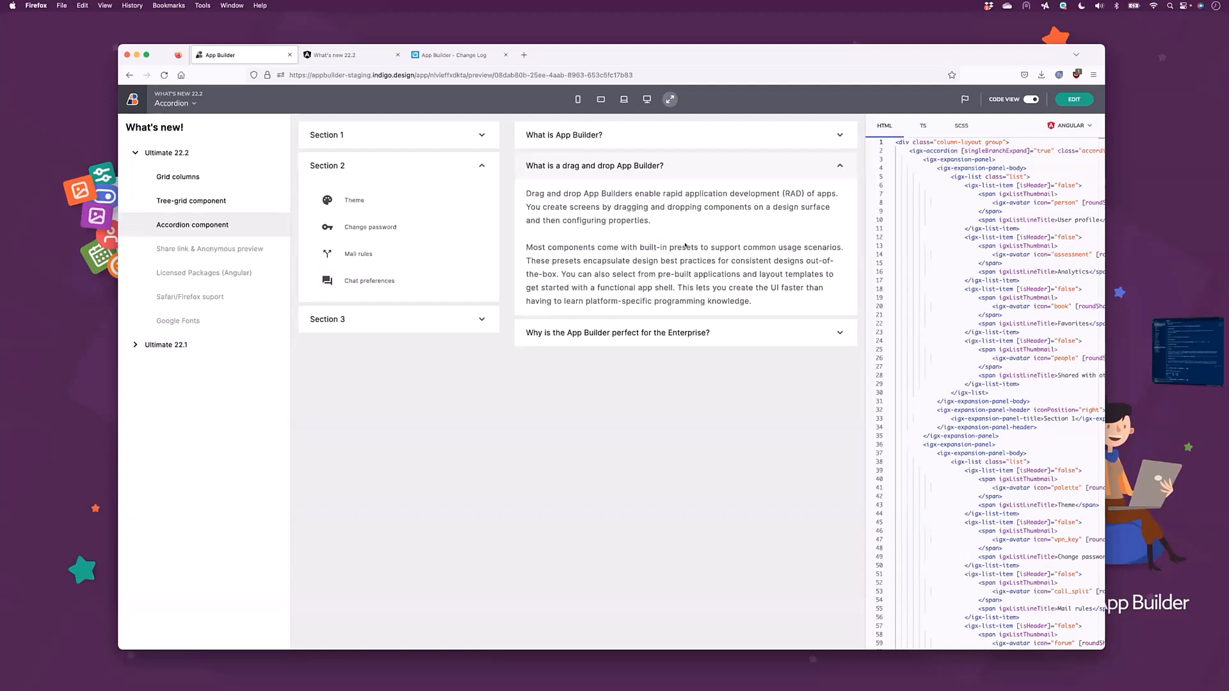
{"action": "mouse_move", "coordinate": [654, 441]}
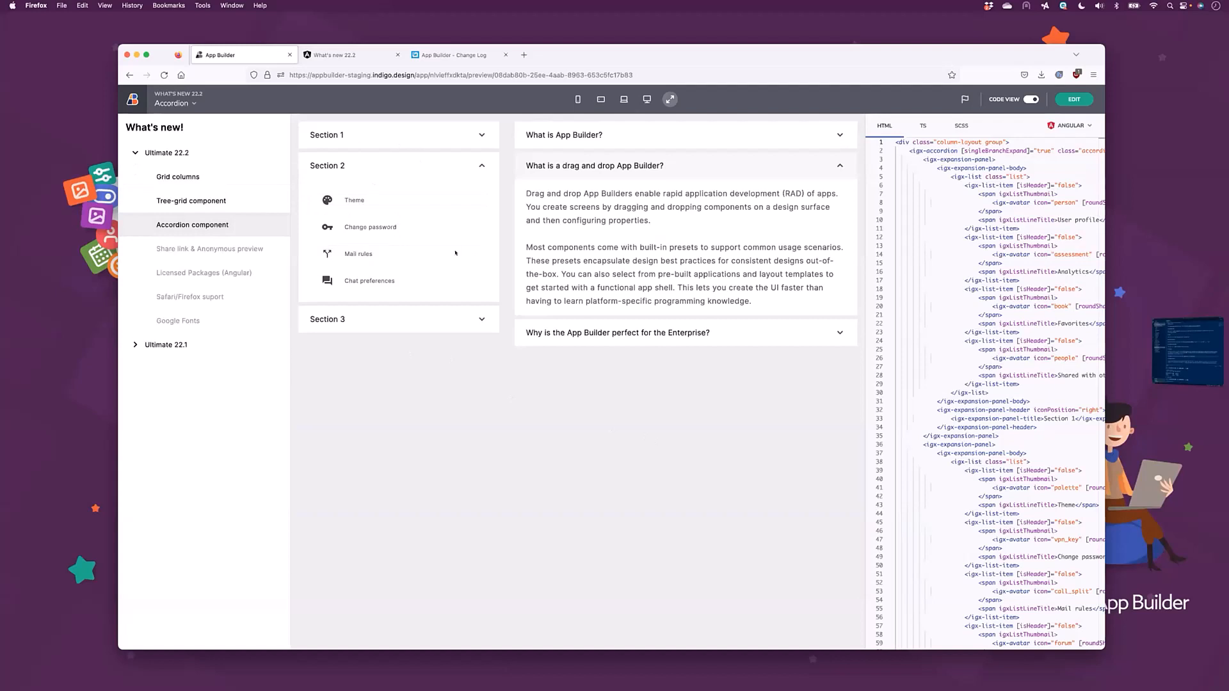
Preview the grid columns and tree grid demos, then switch to the locally running 'What's new 22.2' app.
{"action": "left_click", "coordinate": [178, 177]}
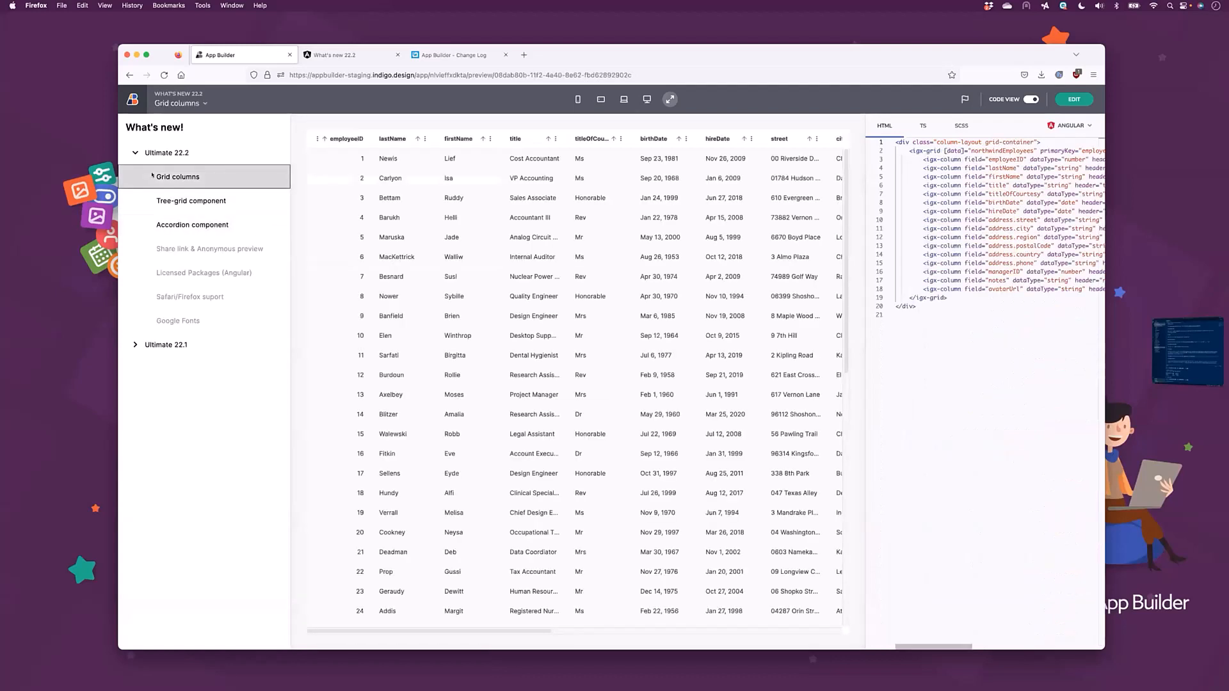
{"action": "left_click", "coordinate": [191, 201]}
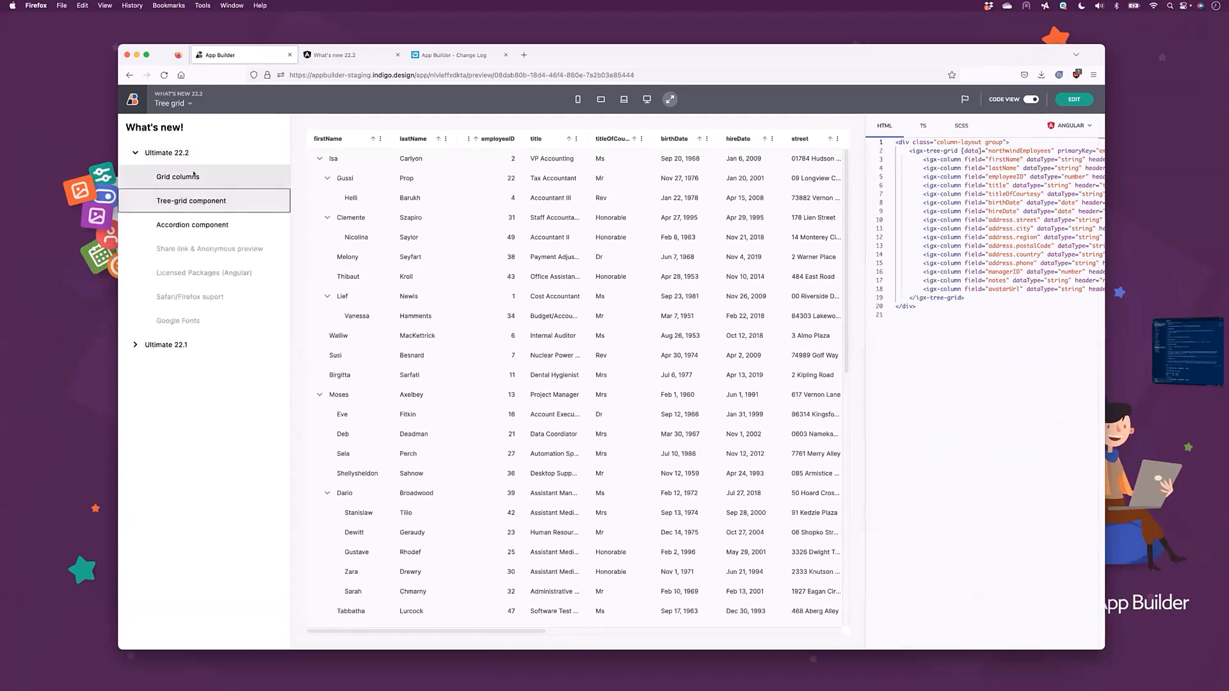
{"action": "left_click", "coordinate": [178, 175]}
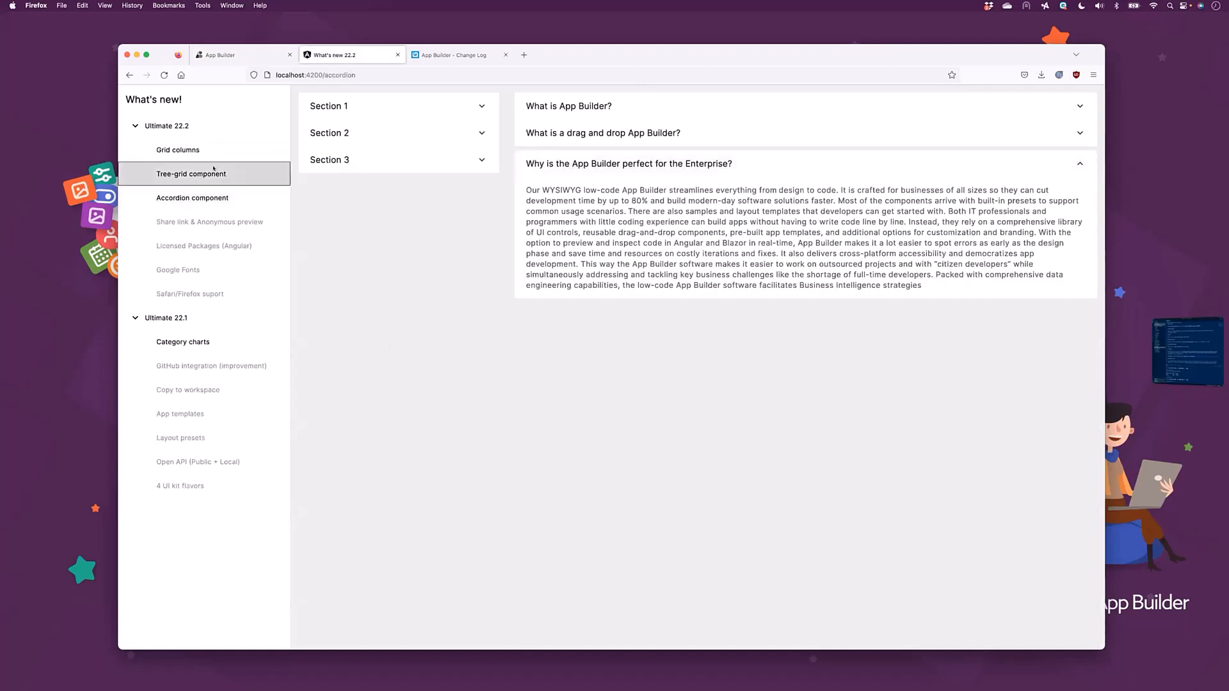
View the generated app's Grid columns, Accordion and Category charts pages.
{"action": "left_click", "coordinate": [178, 150]}
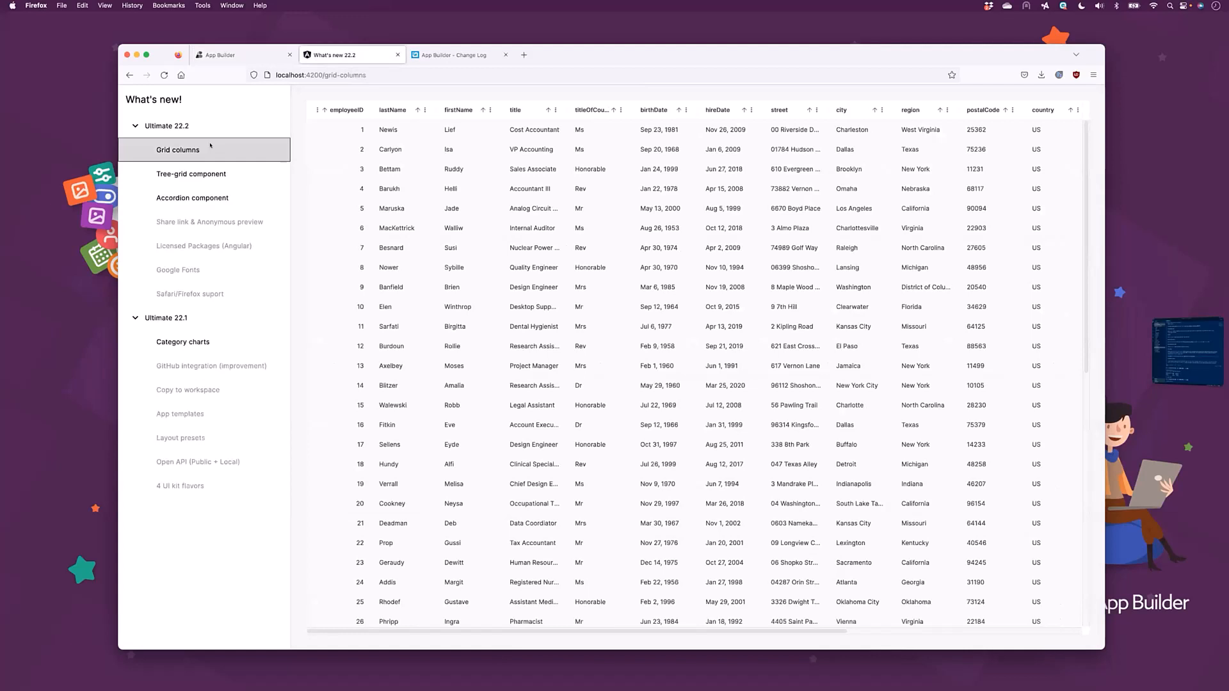
{"action": "left_click", "coordinate": [192, 198]}
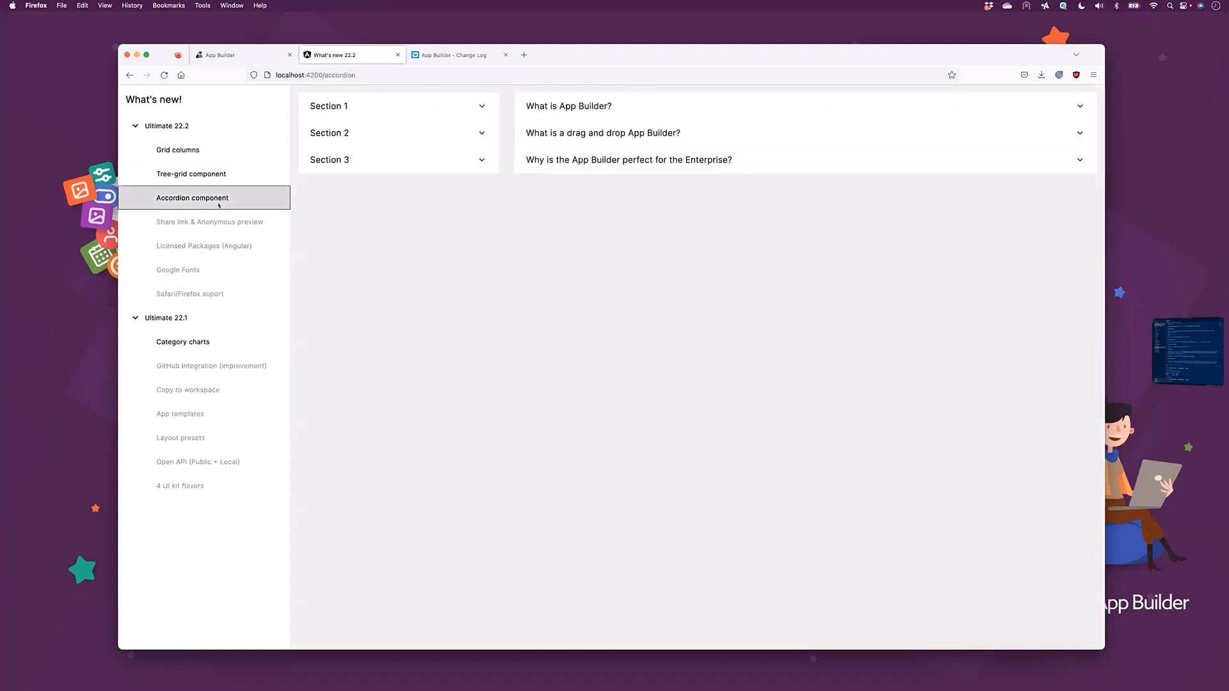
{"action": "mouse_move", "coordinate": [228, 238]}
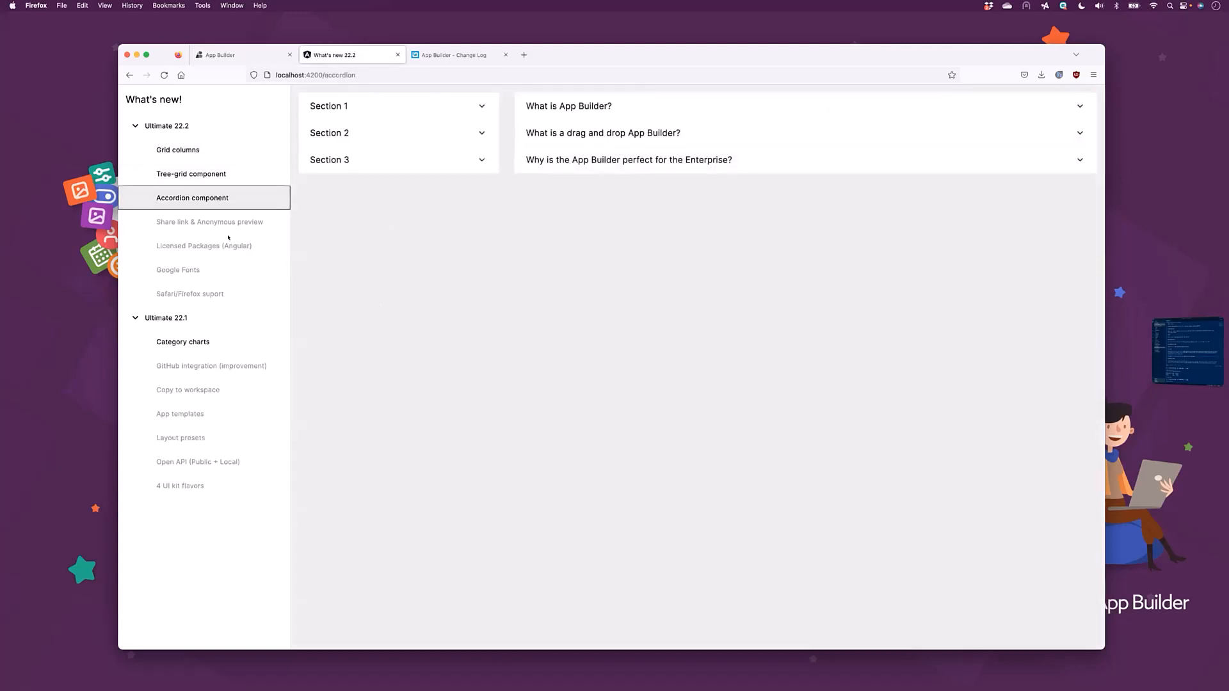
{"action": "left_click", "coordinate": [182, 341]}
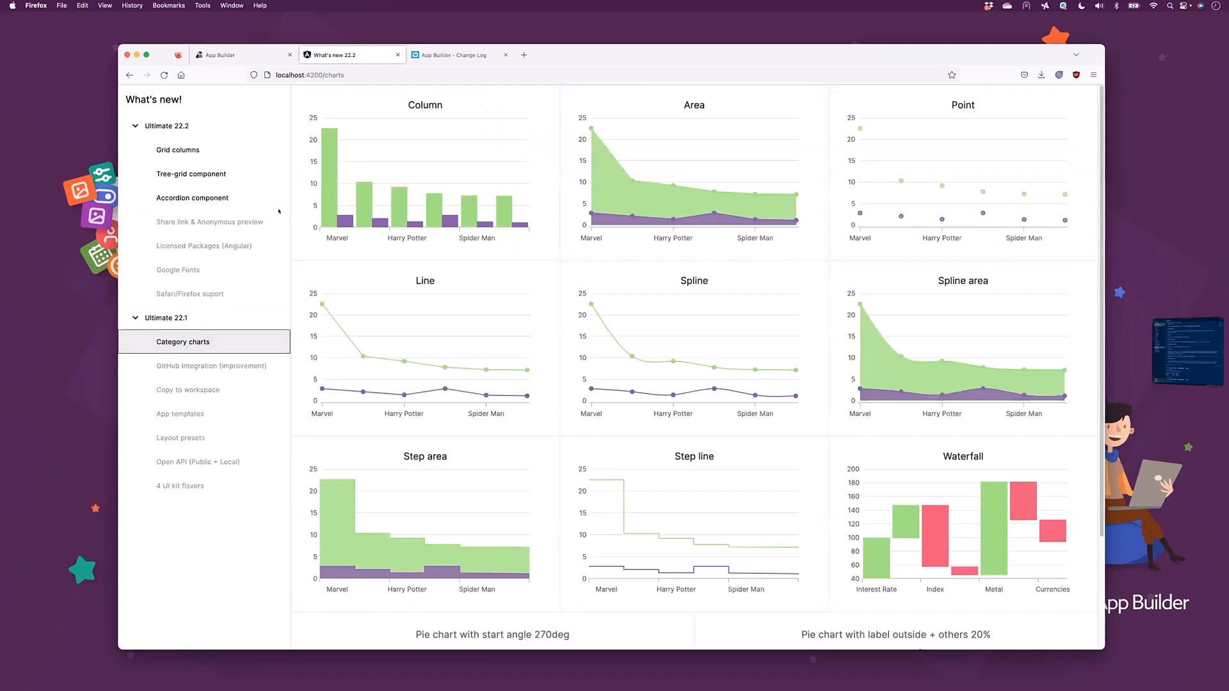
{"action": "mouse_move", "coordinate": [268, 169]}
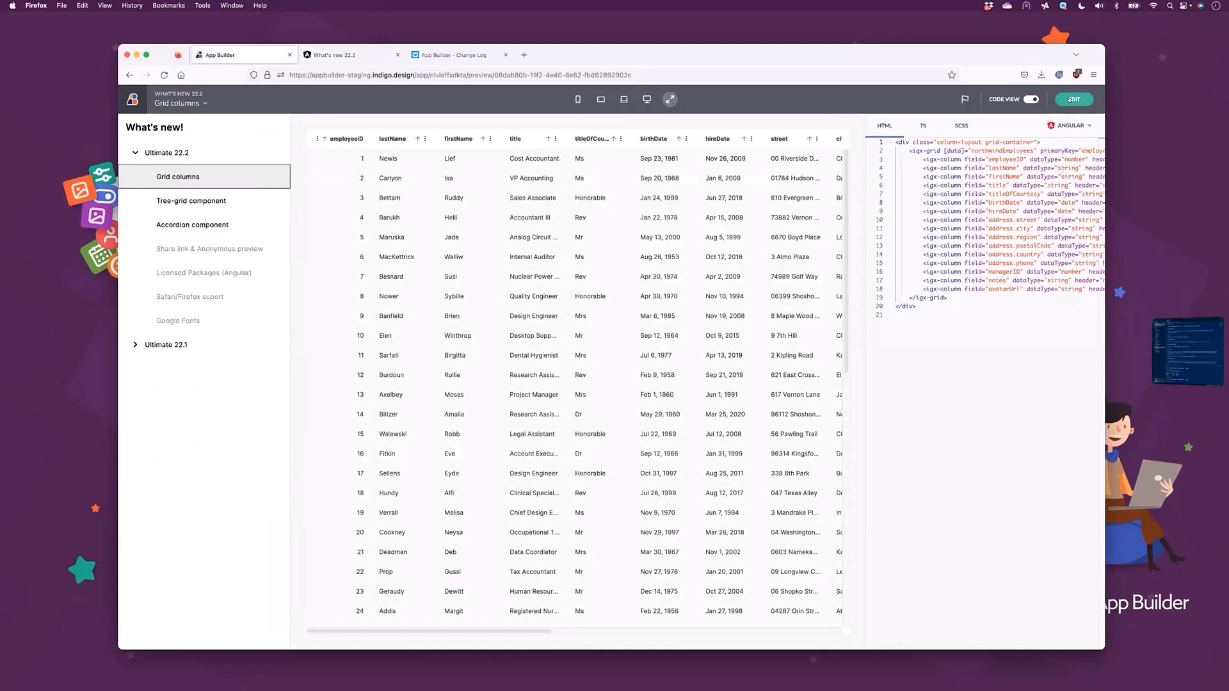
Leave preview and open the What's new 22.2 project in the designer.
{"action": "left_click", "coordinate": [1073, 99]}
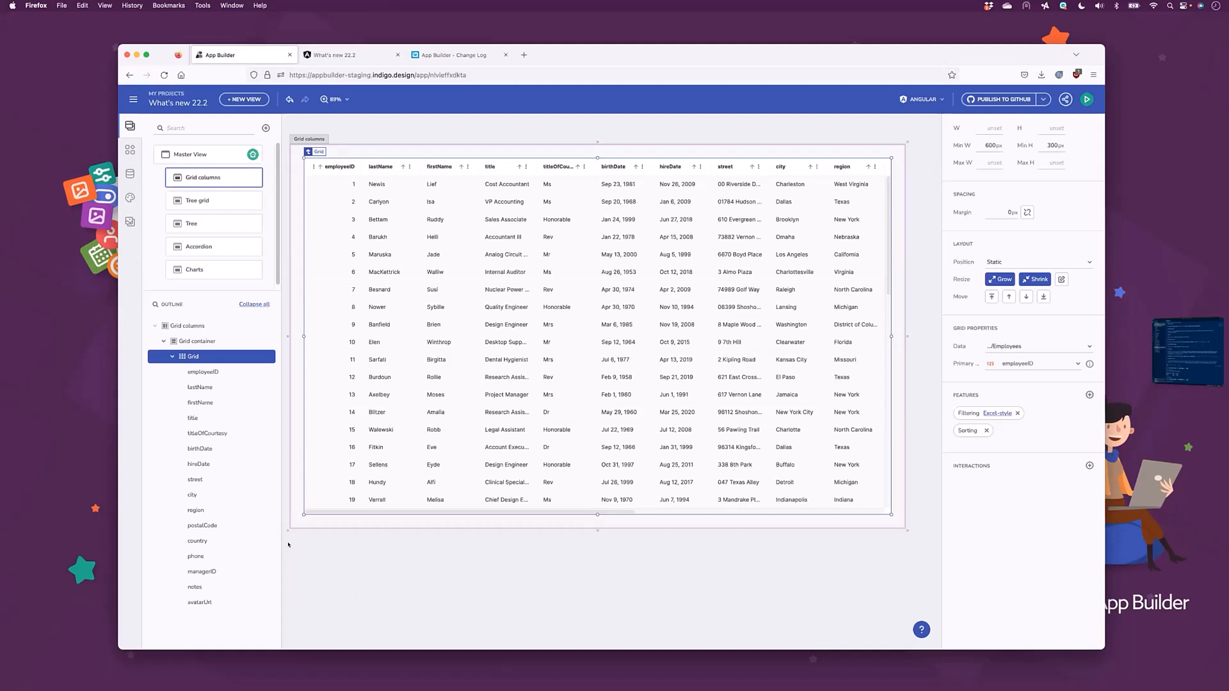
{"action": "mouse_move", "coordinate": [203, 570]}
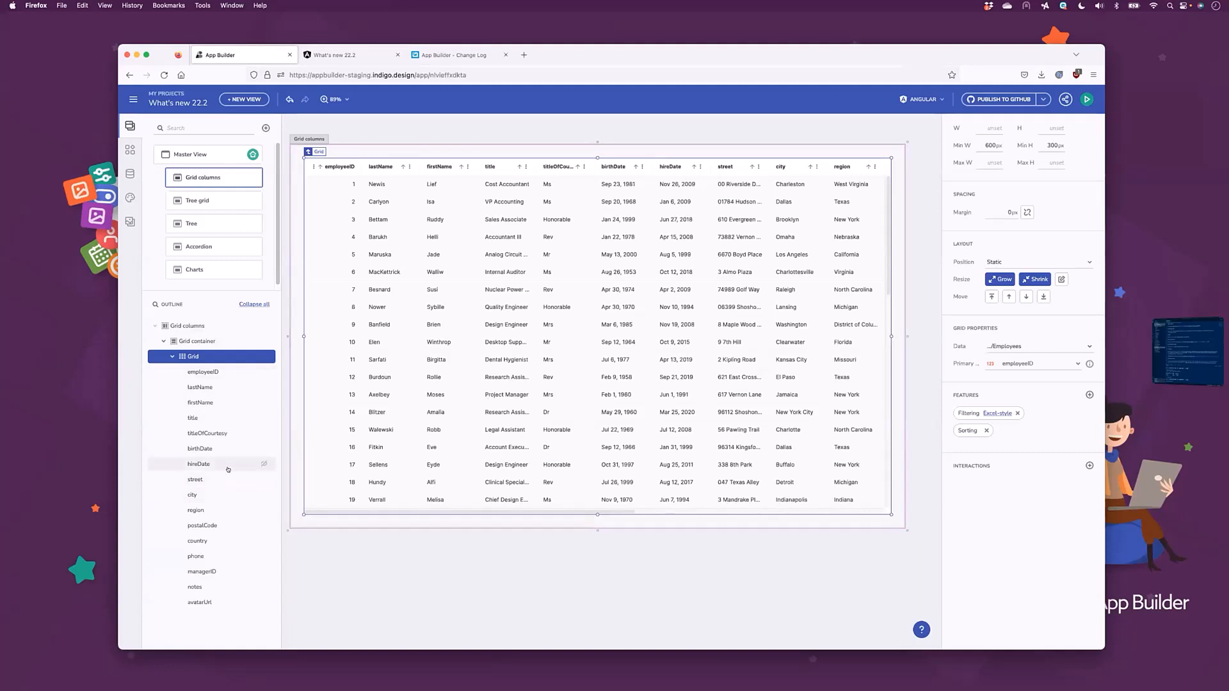
Delete the region through avatarUrl columns from the employee grid.
{"action": "left_click", "coordinate": [195, 510]}
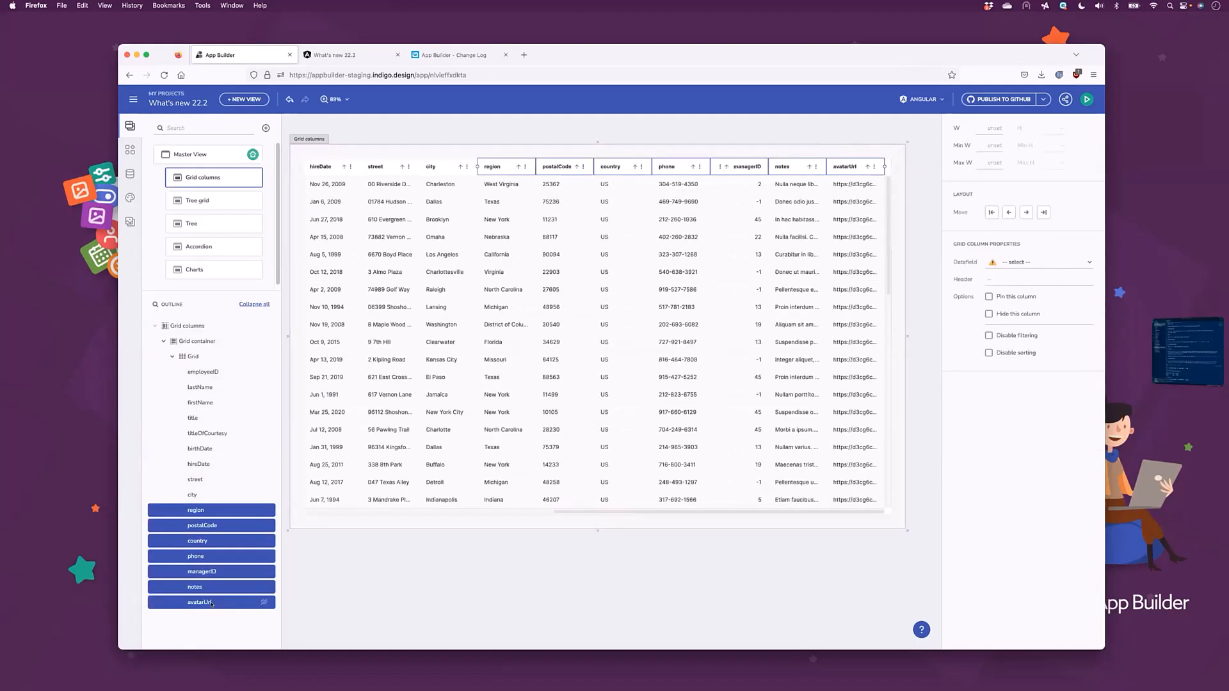
{"action": "left_click", "coordinate": [192, 356]}
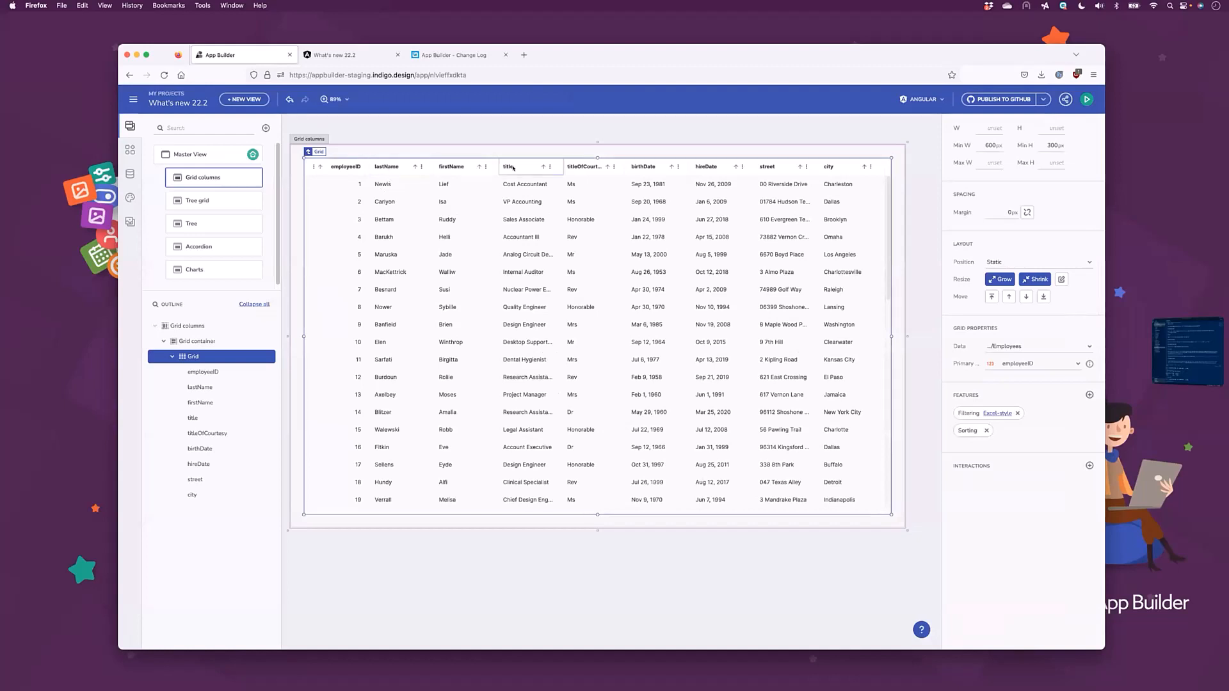
Drag the title column to the front and titleOfCourtesy after lastName.
{"action": "left_click", "coordinate": [508, 167]}
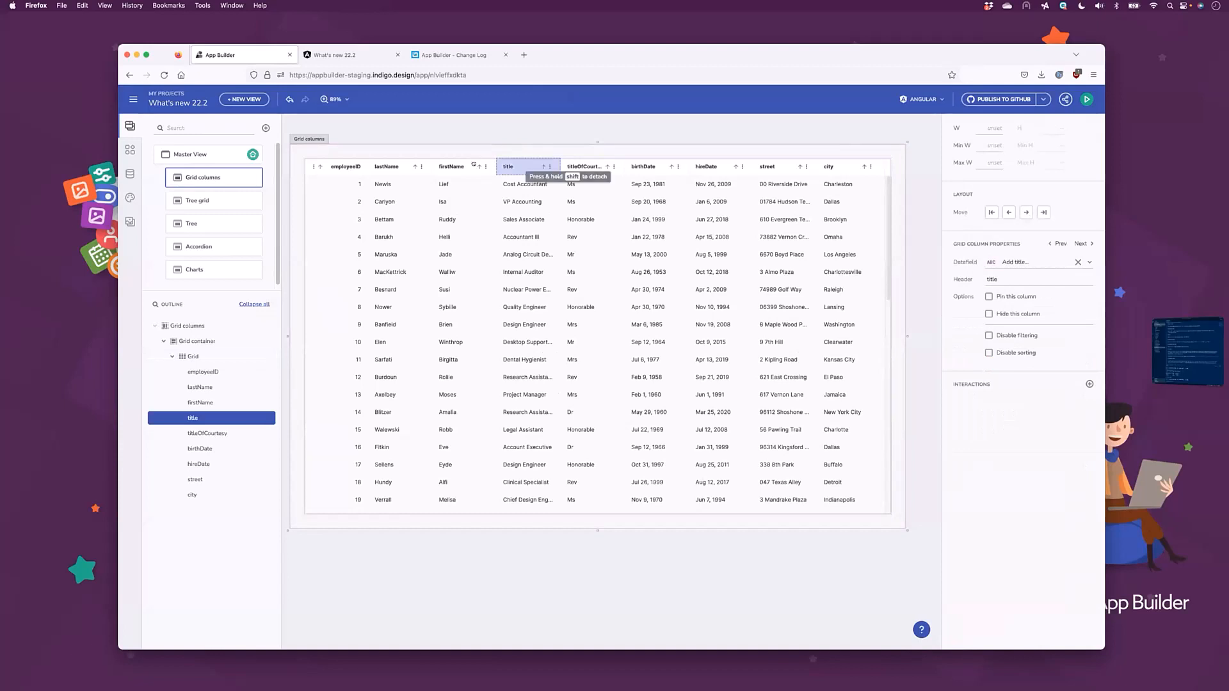
{"action": "left_click_drag", "start_coordinate": [508, 166], "coordinate": [315, 166]}
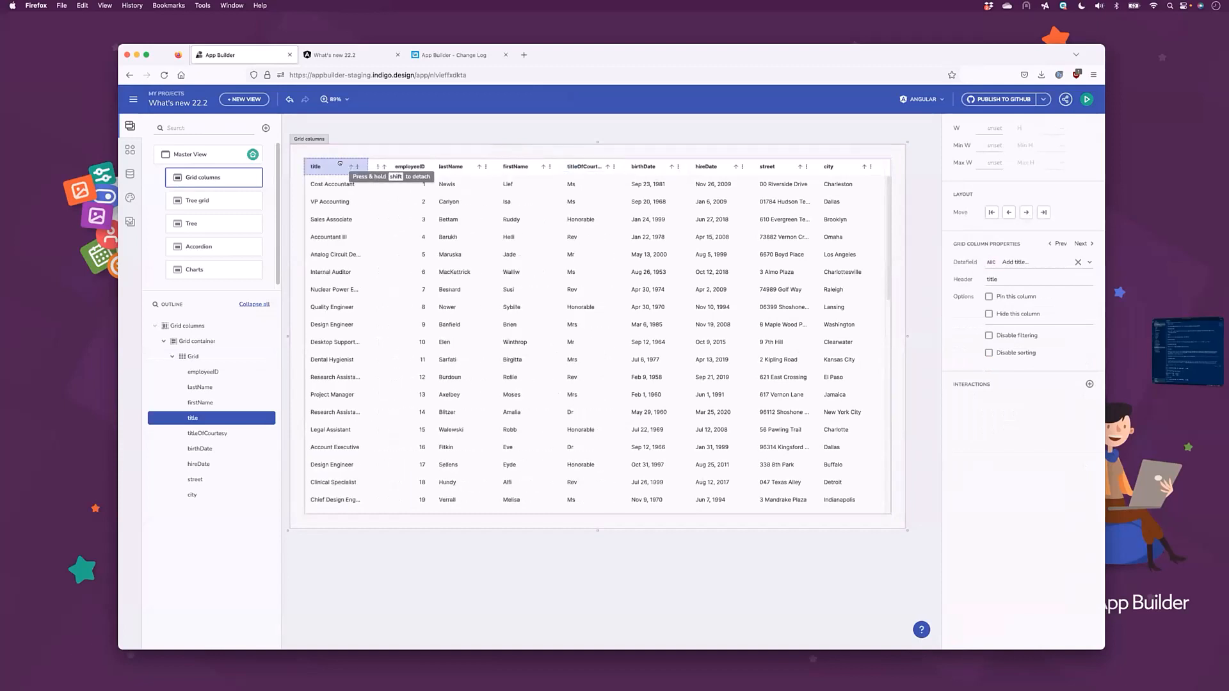
{"action": "left_click_drag", "start_coordinate": [315, 165], "coordinate": [443, 165]}
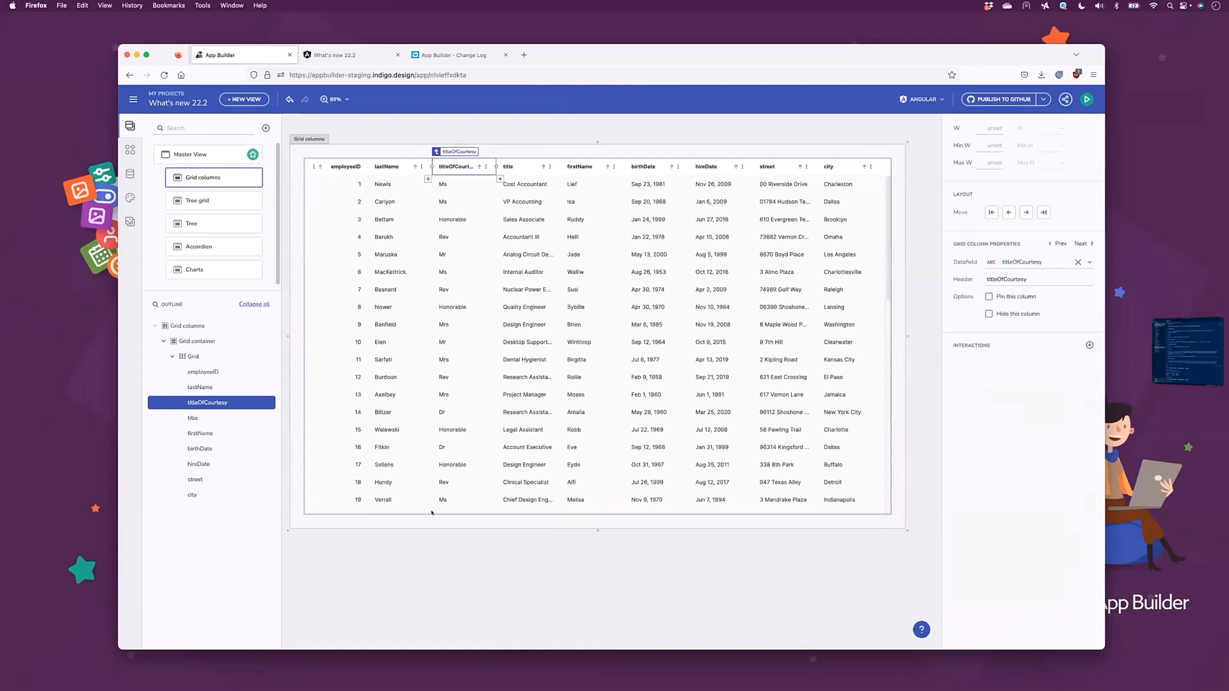
{"action": "mouse_move", "coordinate": [350, 588]}
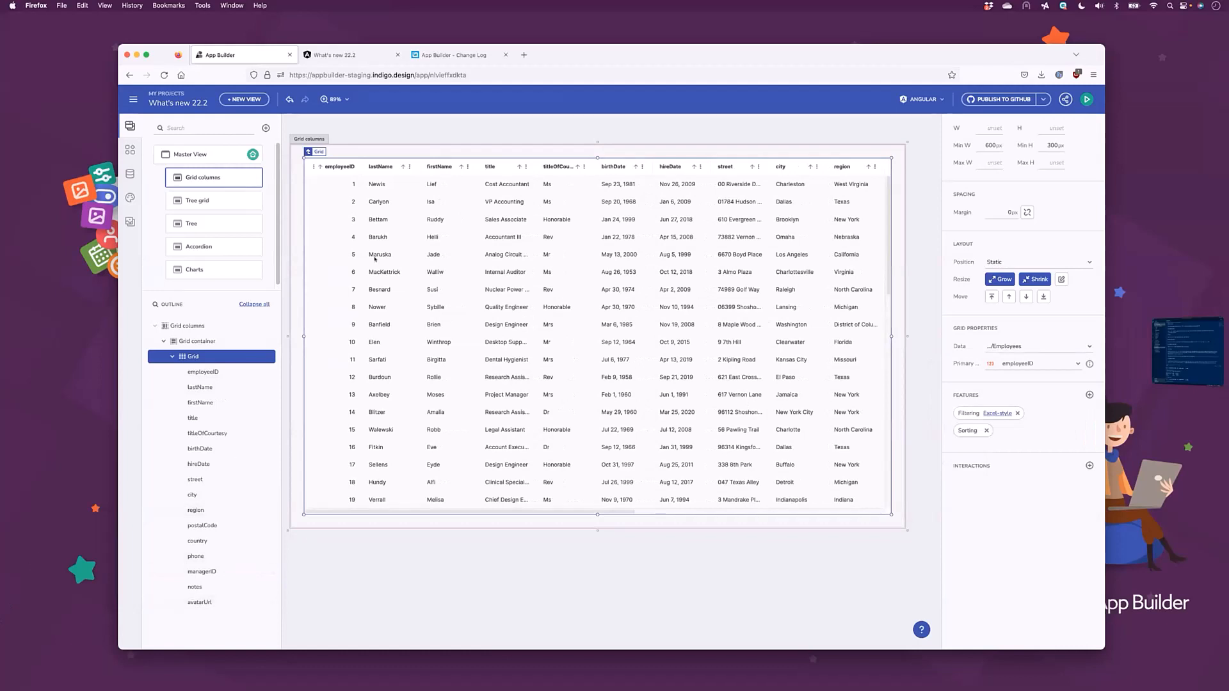
Mark postalCode through avatarUrl columns as hidden and check the grid in preview.
{"action": "left_click", "coordinate": [489, 166]}
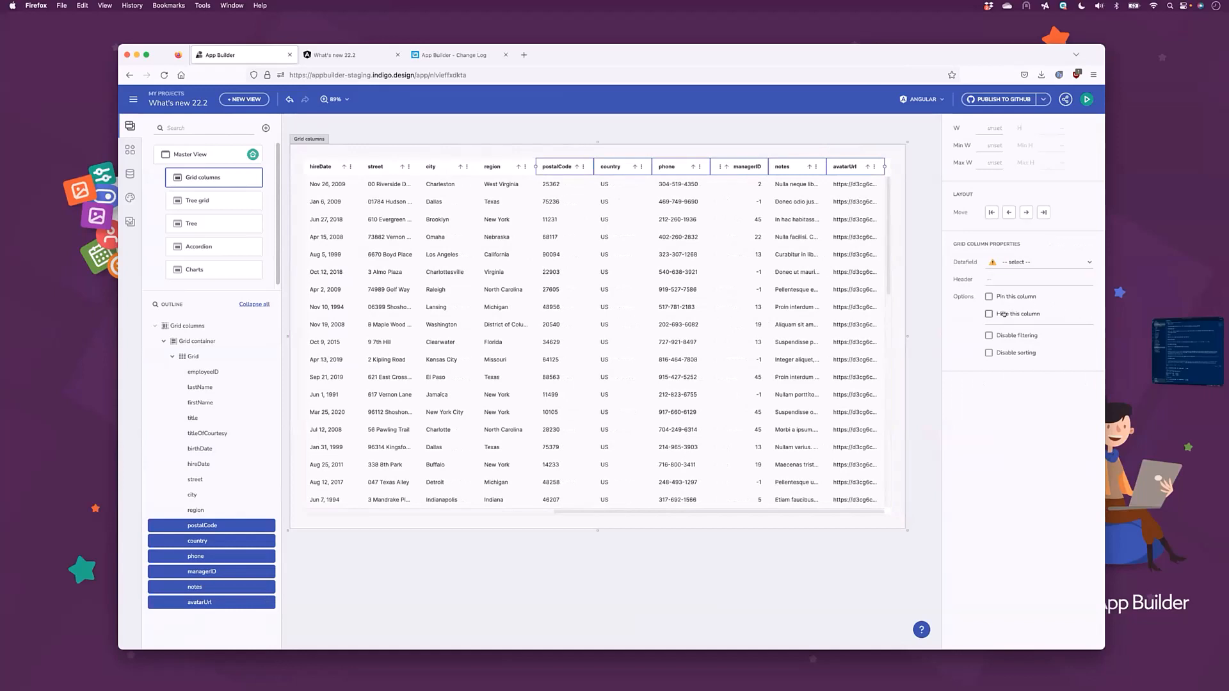
{"action": "left_click", "coordinate": [989, 313]}
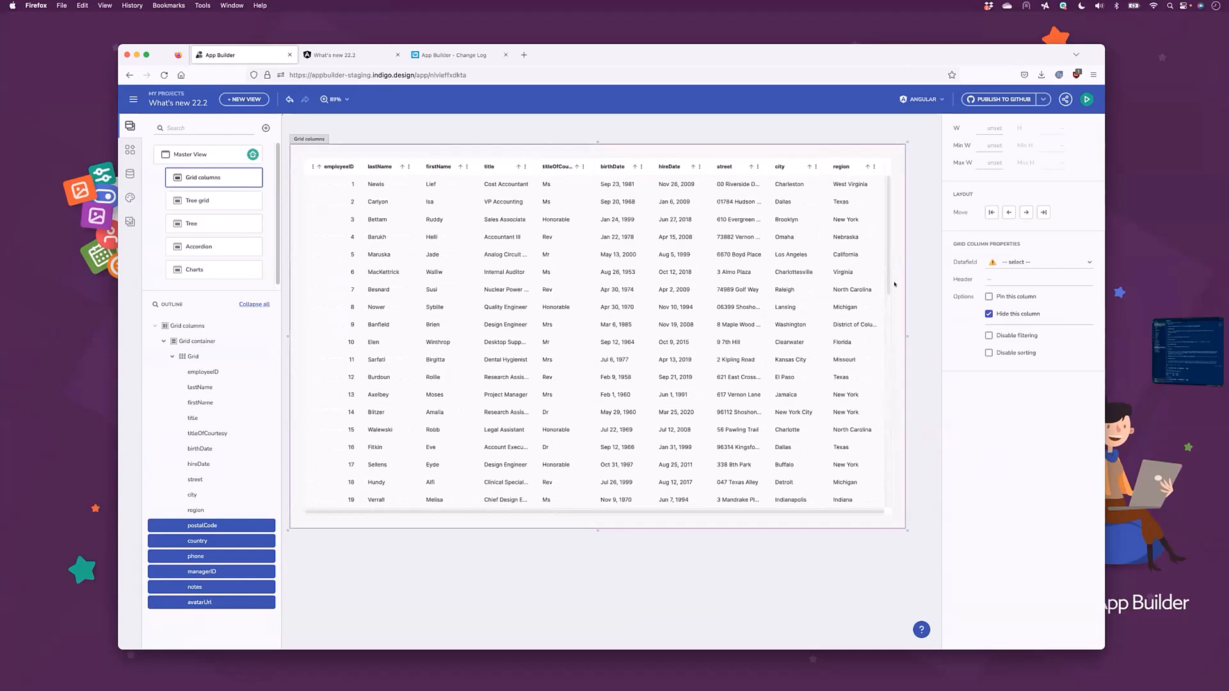
{"action": "left_click", "coordinate": [1087, 98]}
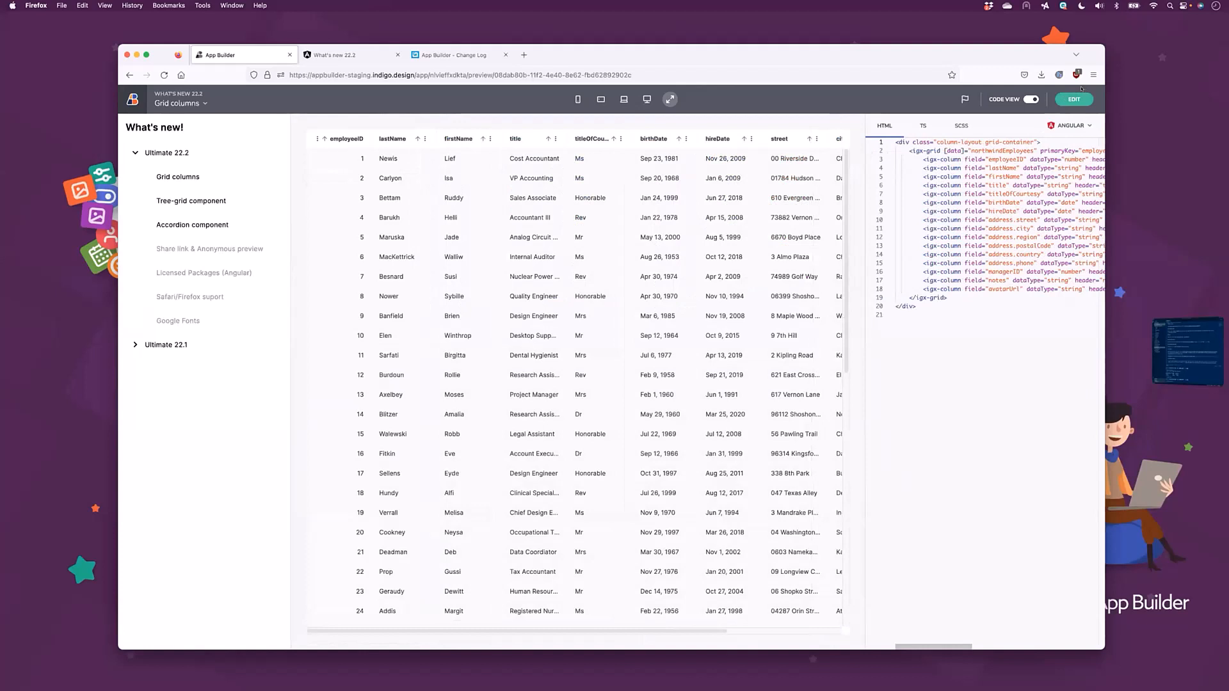
{"action": "left_click", "coordinate": [1072, 99]}
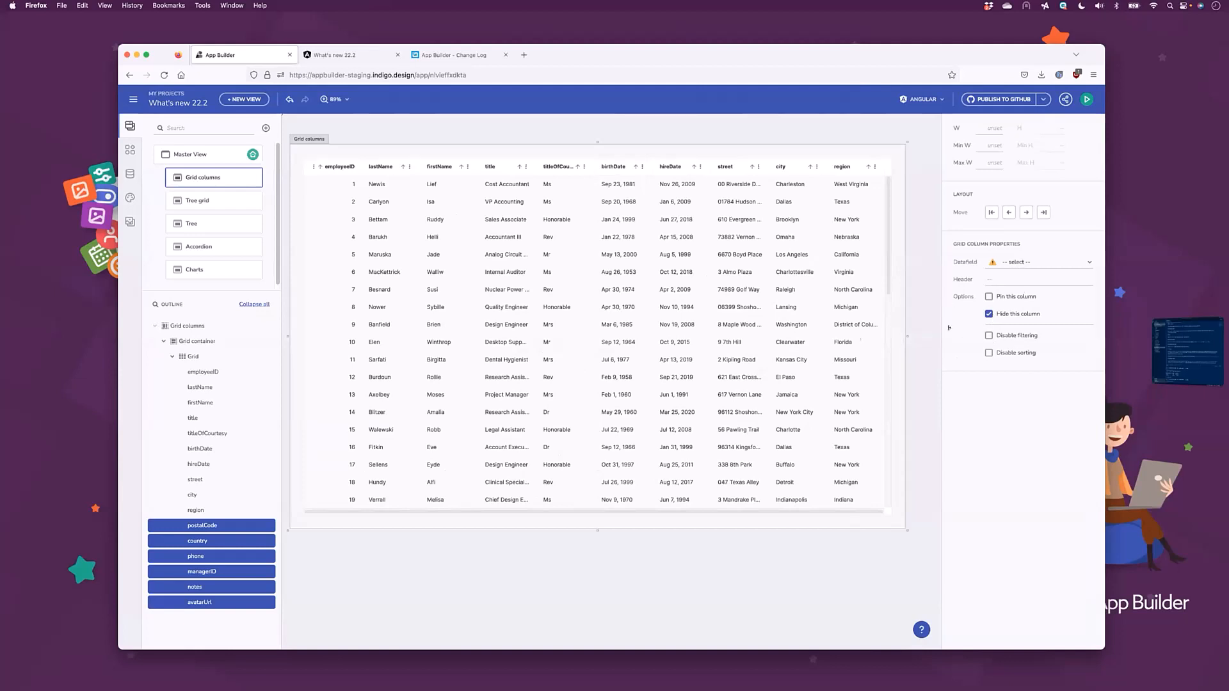
Add the Hiding feature to the employee grid.
{"action": "left_click", "coordinate": [192, 357]}
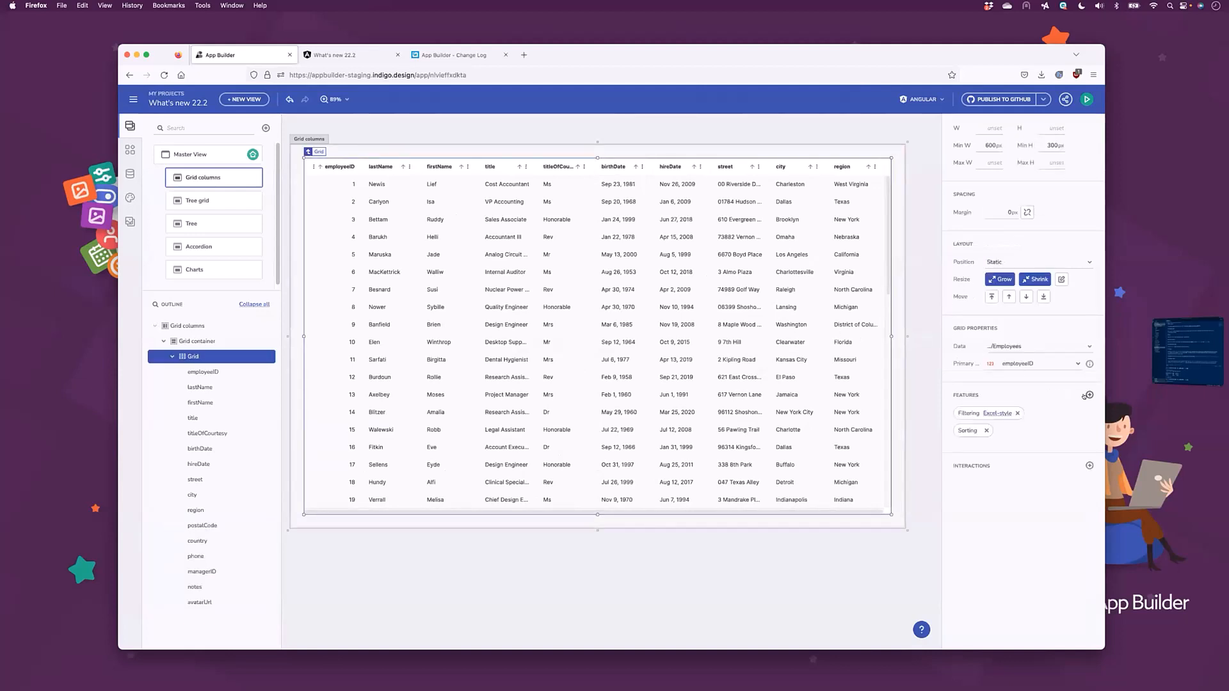
{"action": "left_click", "coordinate": [1088, 395]}
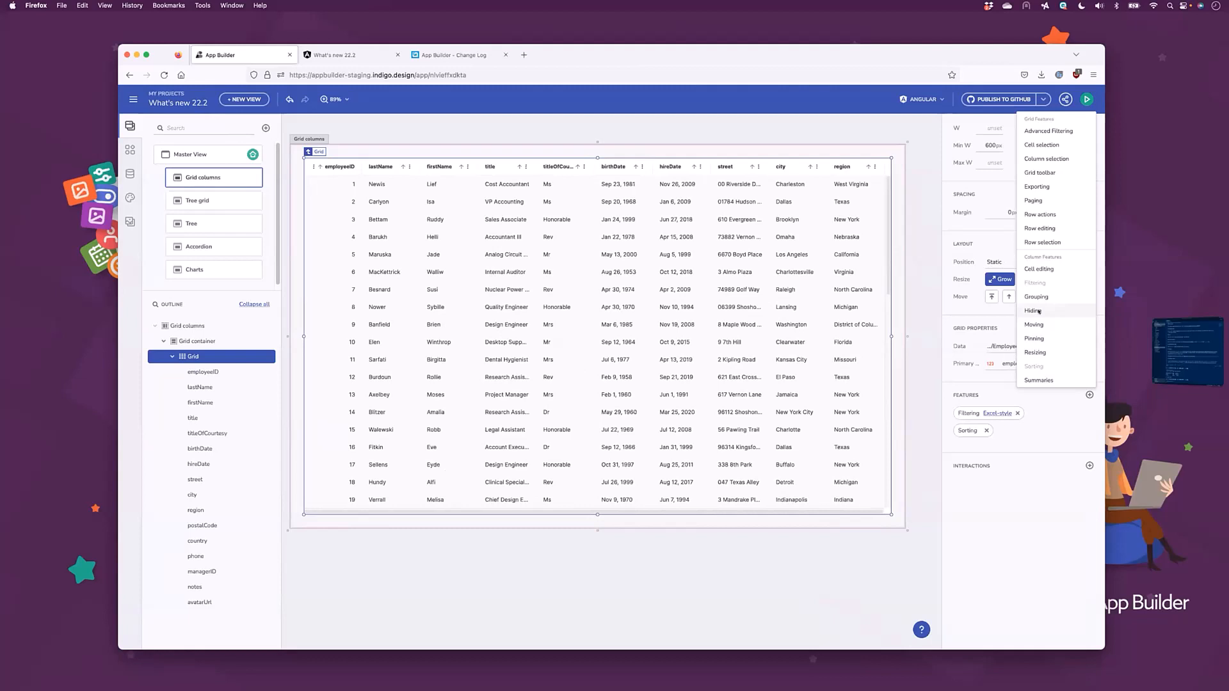
{"action": "left_click", "coordinate": [1033, 310]}
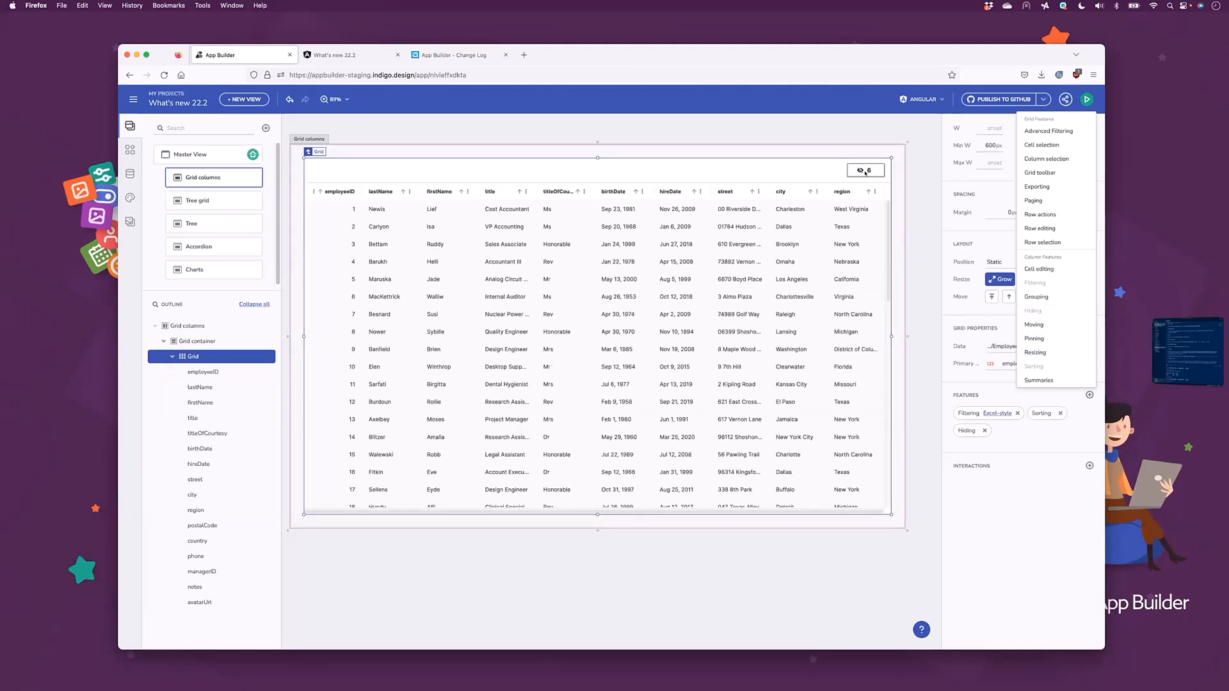
{"action": "left_click", "coordinate": [1086, 98]}
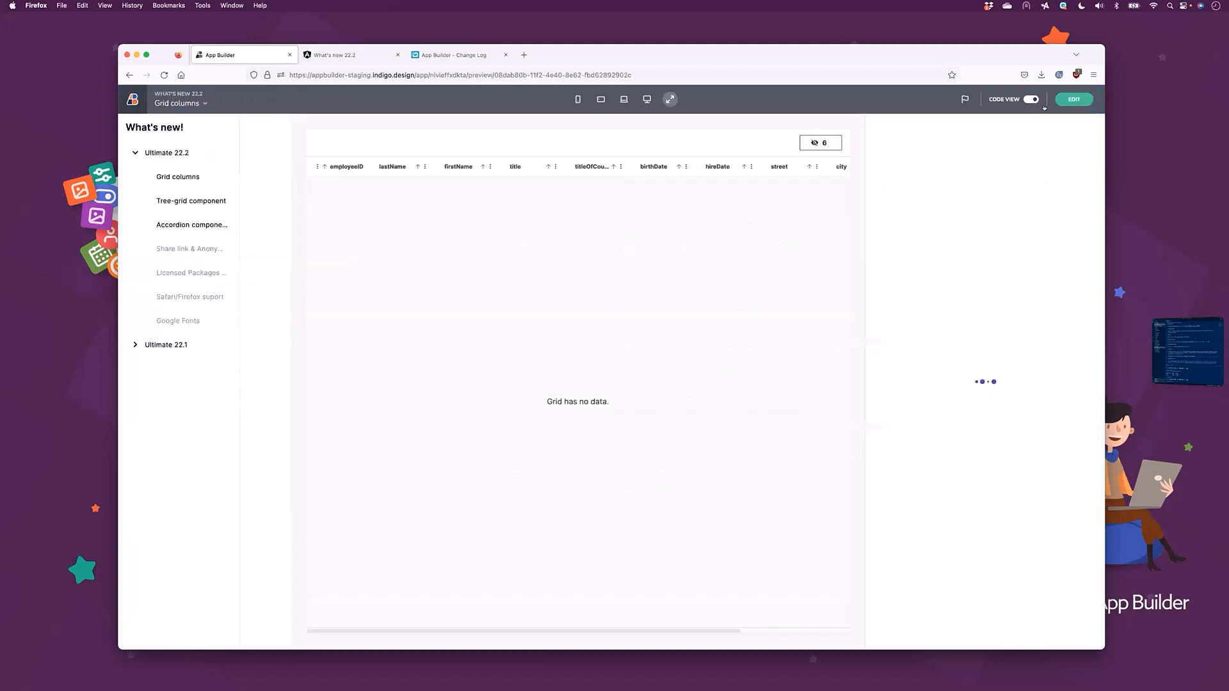
{"action": "left_click", "coordinate": [1031, 99]}
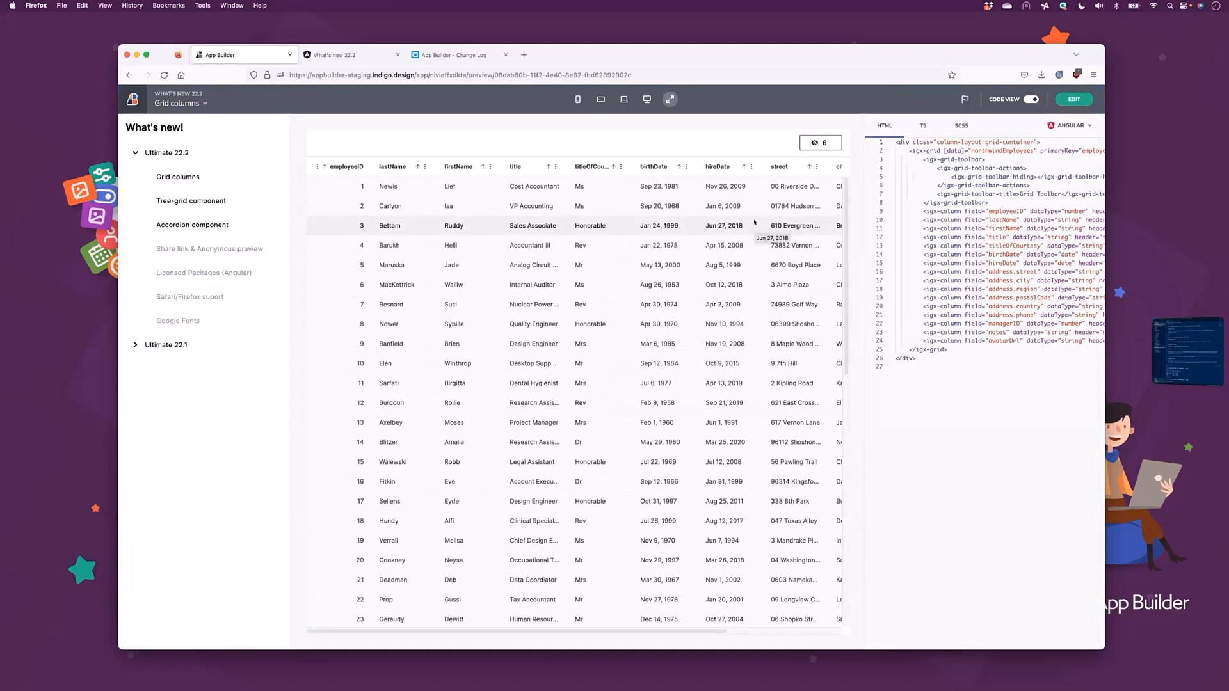
{"action": "left_click", "coordinate": [819, 142]}
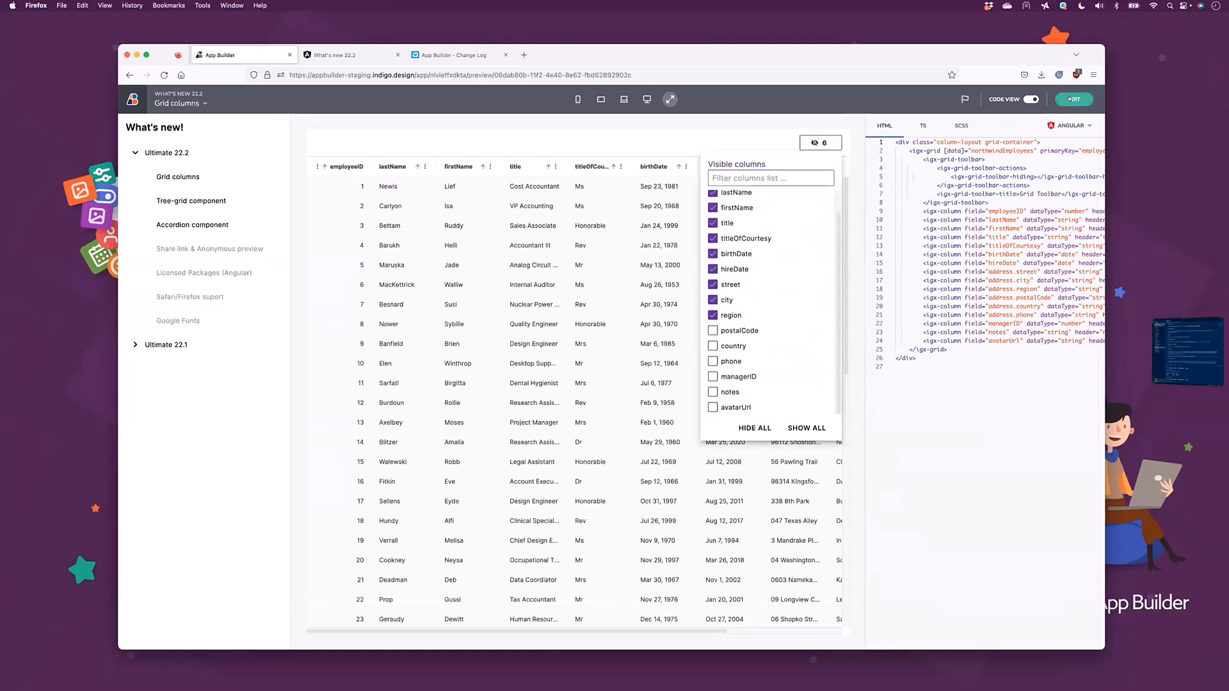
{"action": "left_click", "coordinate": [1072, 98]}
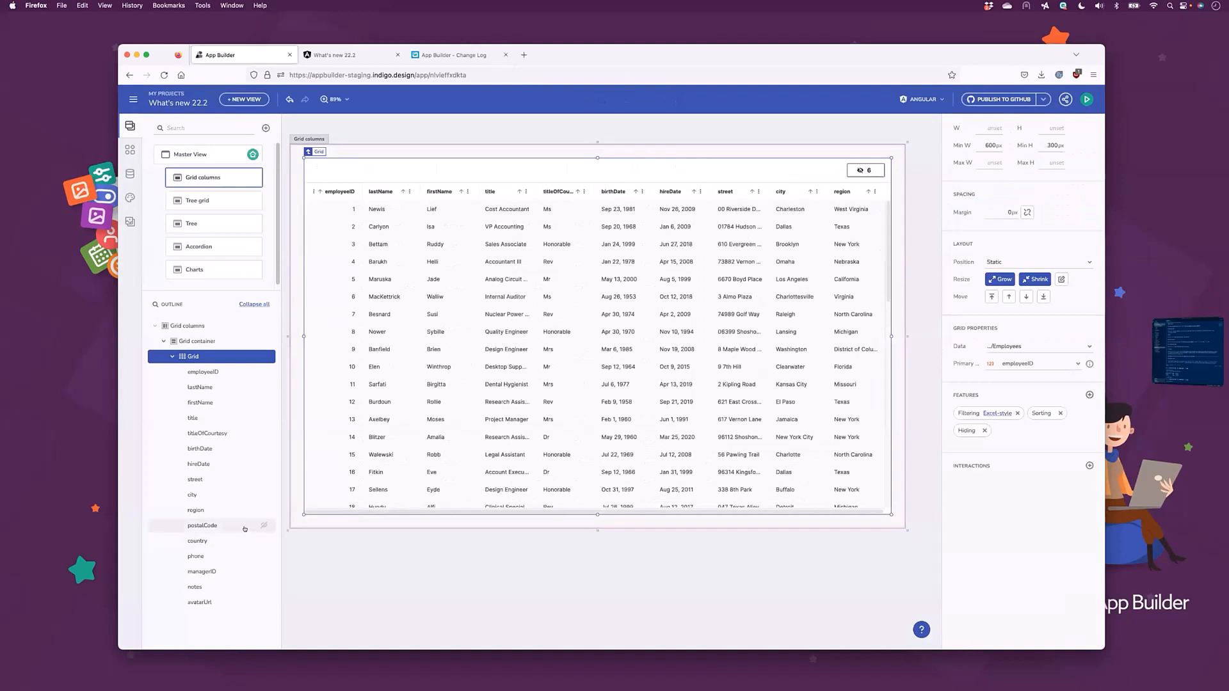
{"action": "mouse_move", "coordinate": [220, 539]}
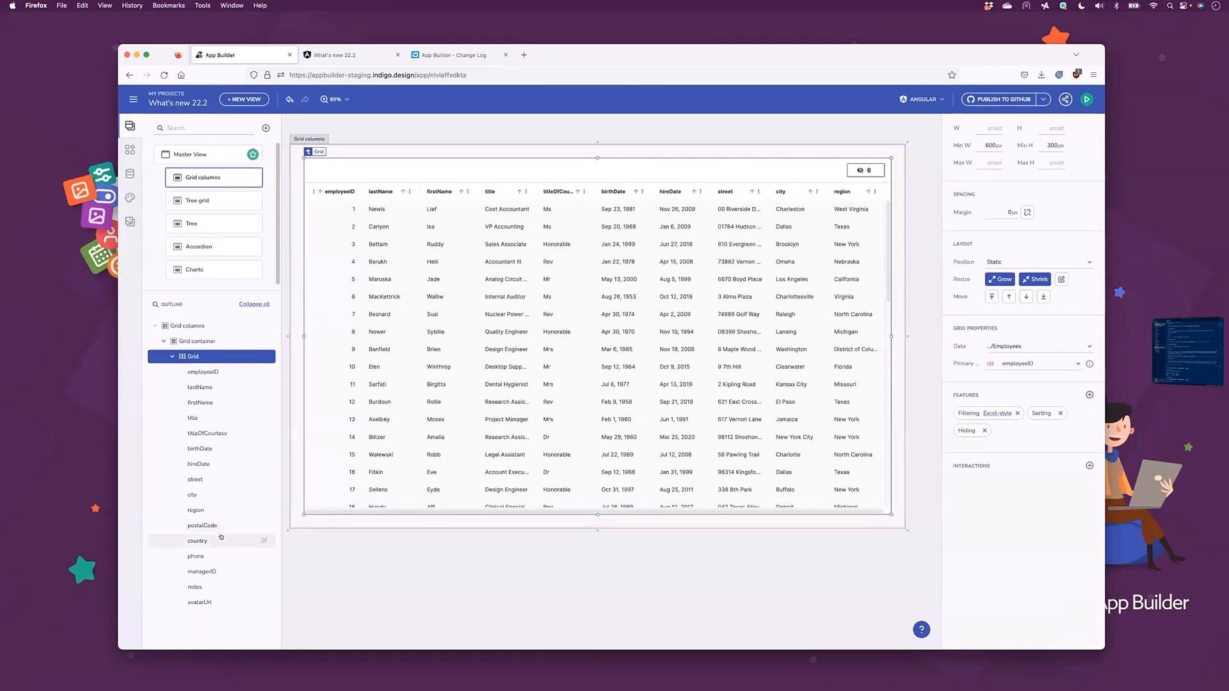
Confirm the country column is hidden, then reopen the grid's features list.
{"action": "left_click", "coordinate": [197, 541]}
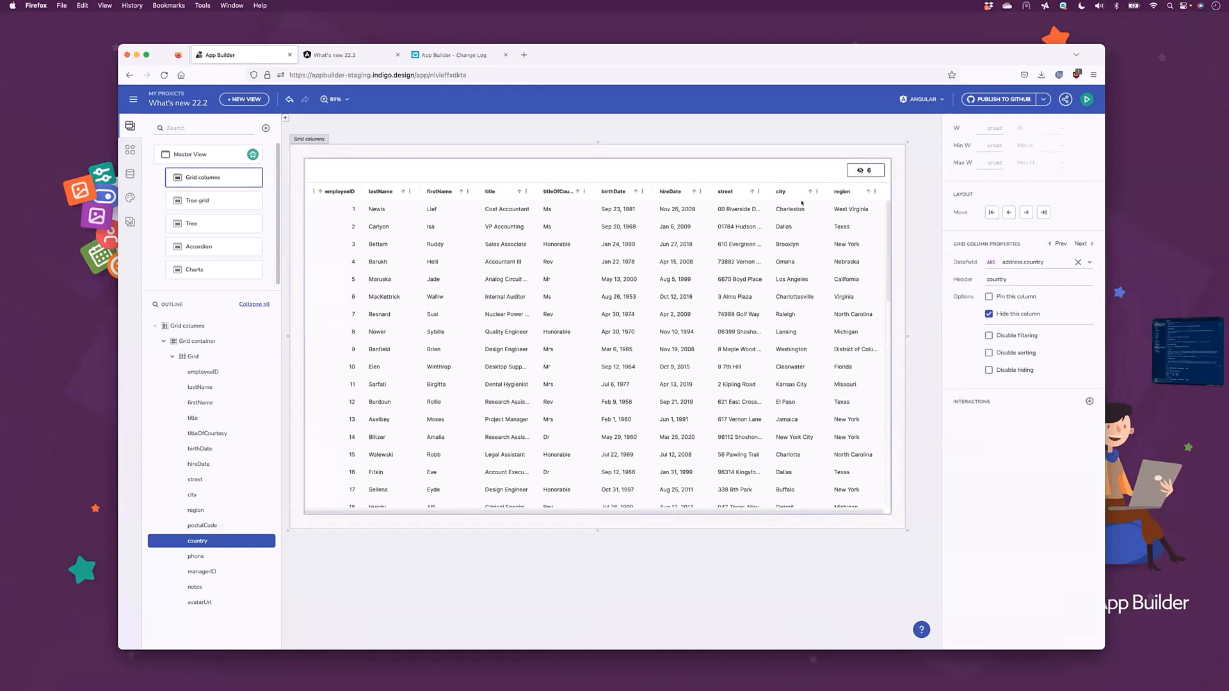
{"action": "left_click", "coordinate": [505, 191]}
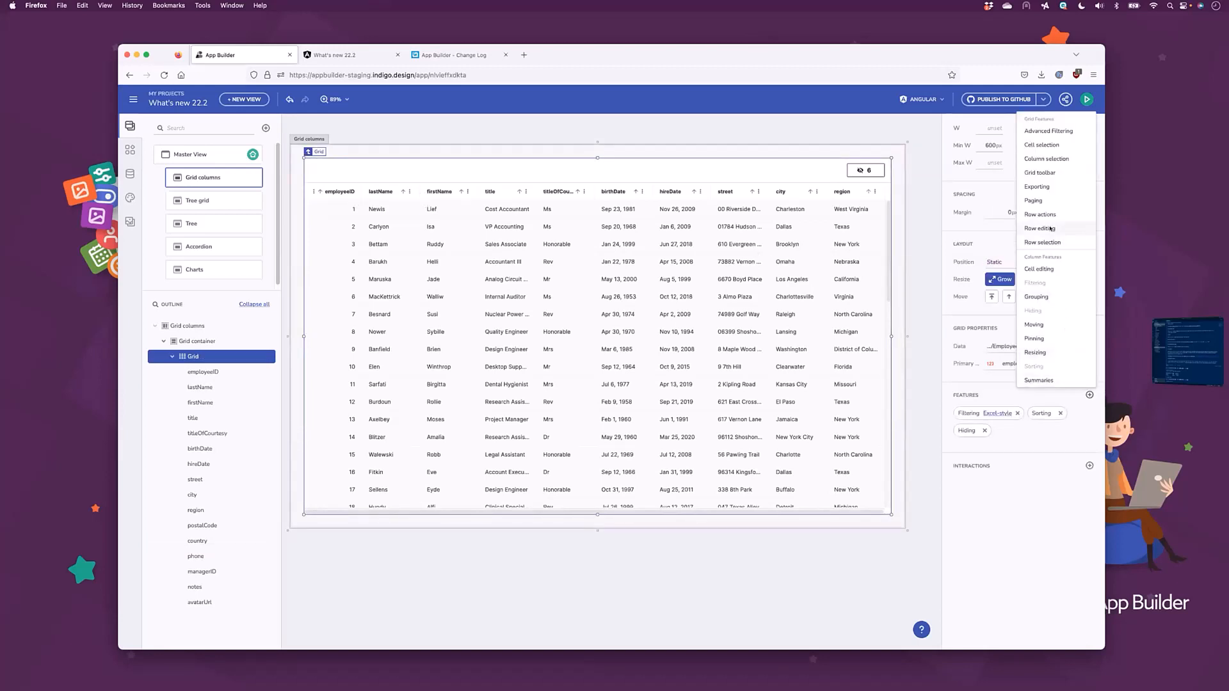
Add row editing, disable editing on firstName, and insert a new empty column.
{"action": "left_click", "coordinate": [1041, 228]}
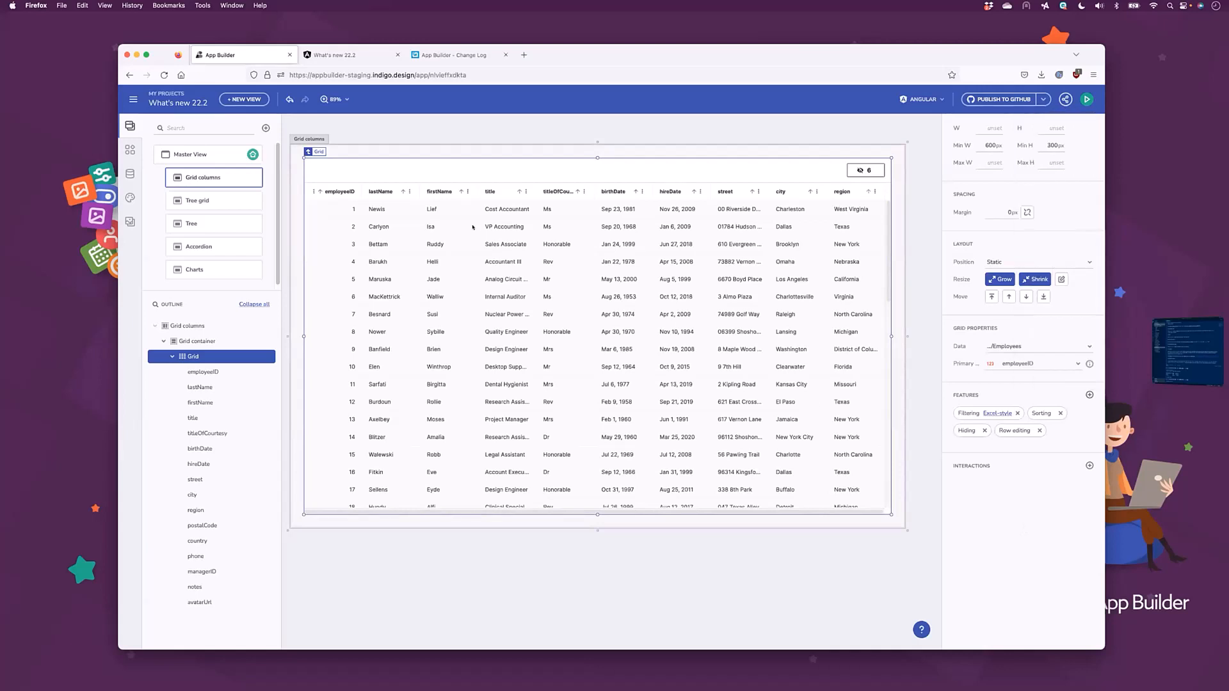
{"action": "left_click", "coordinate": [439, 192]}
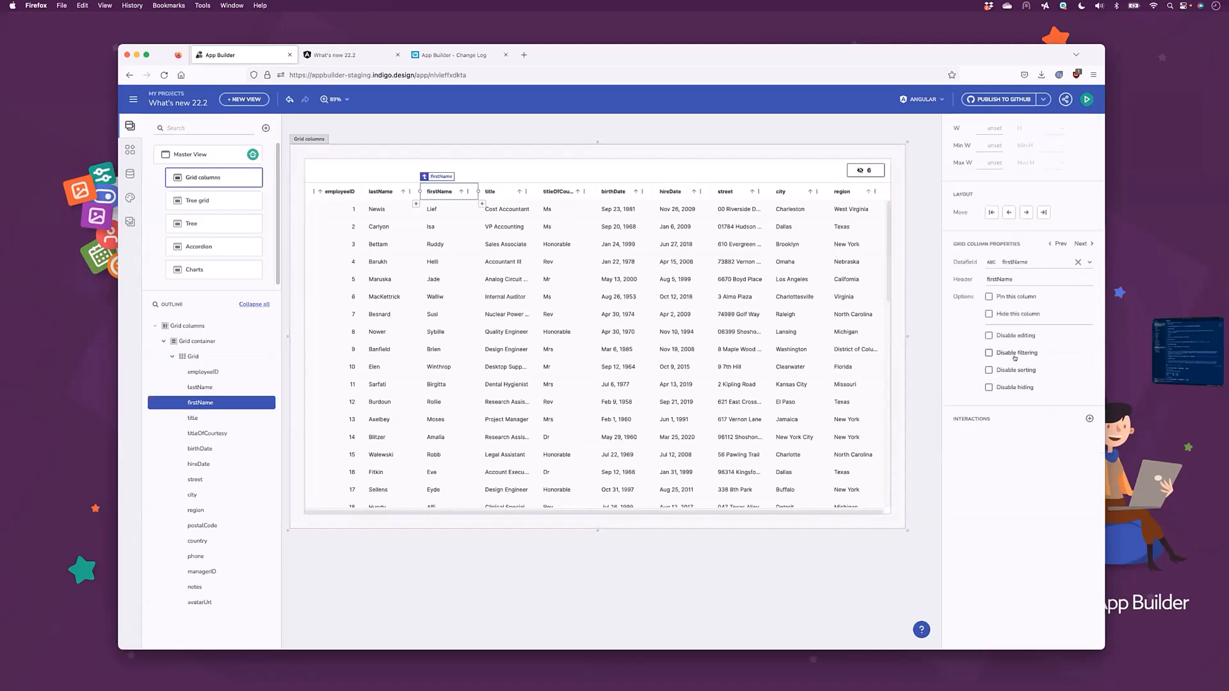
{"action": "left_click", "coordinate": [989, 336]}
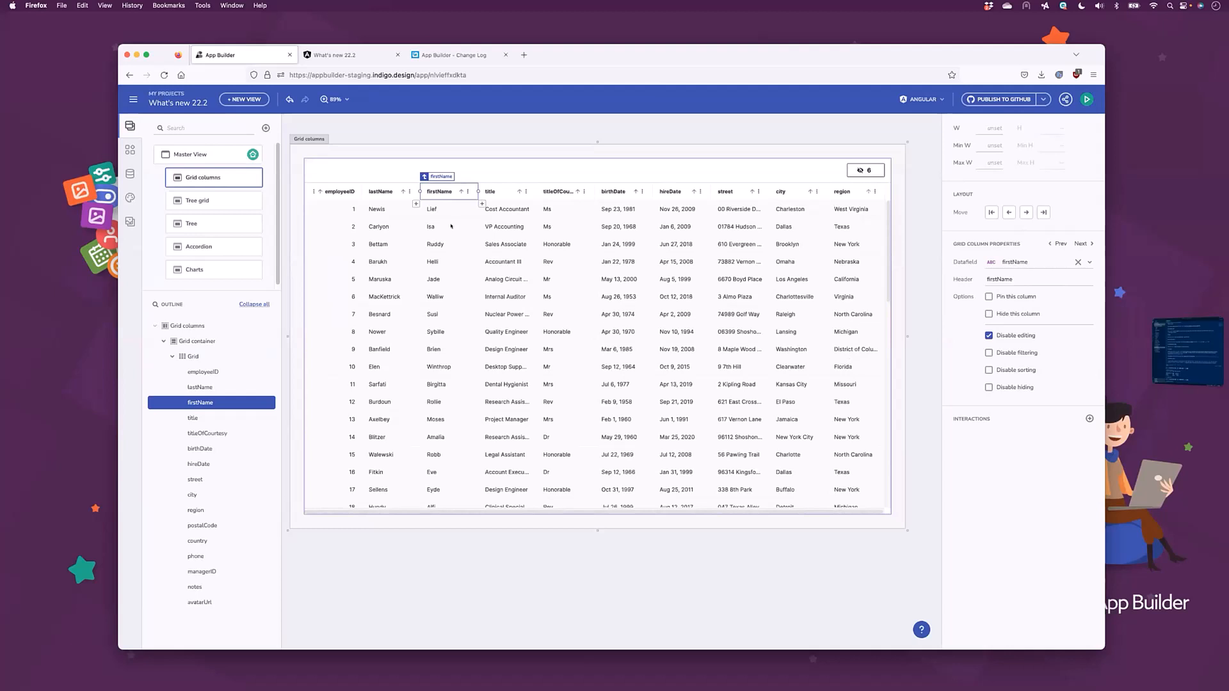
{"action": "left_click", "coordinate": [558, 192]}
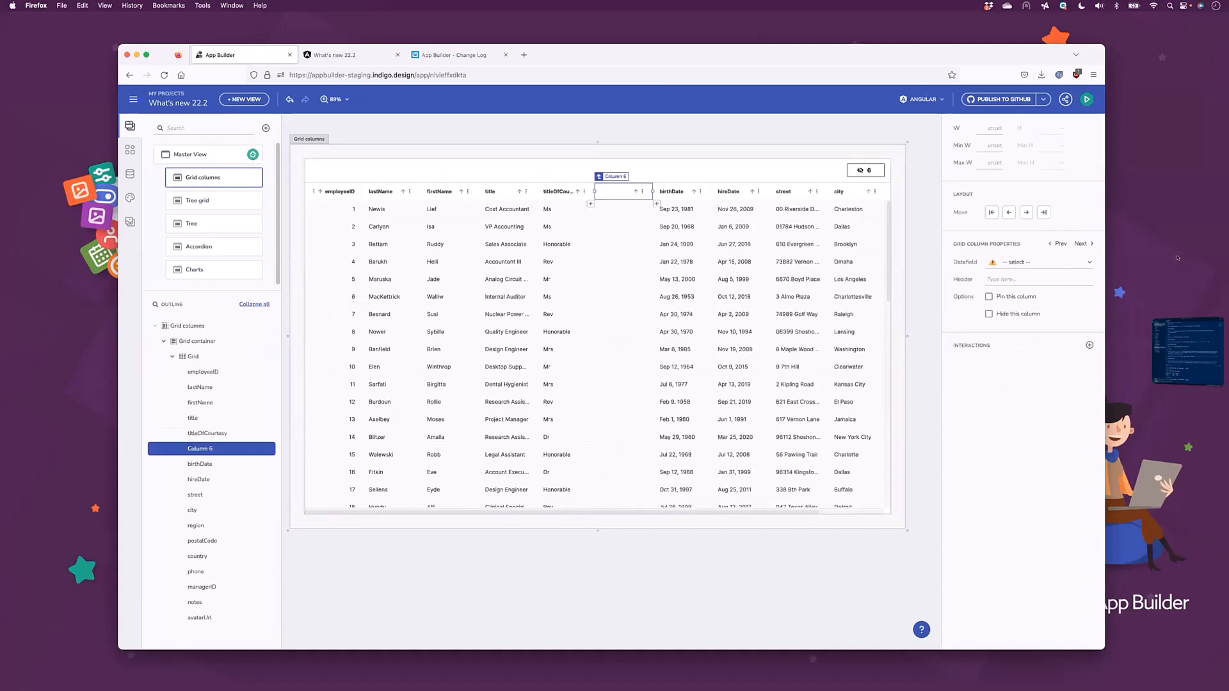
Add a column headed 'Unbound column' and open its data field list.
{"action": "left_click", "coordinate": [1035, 279]}
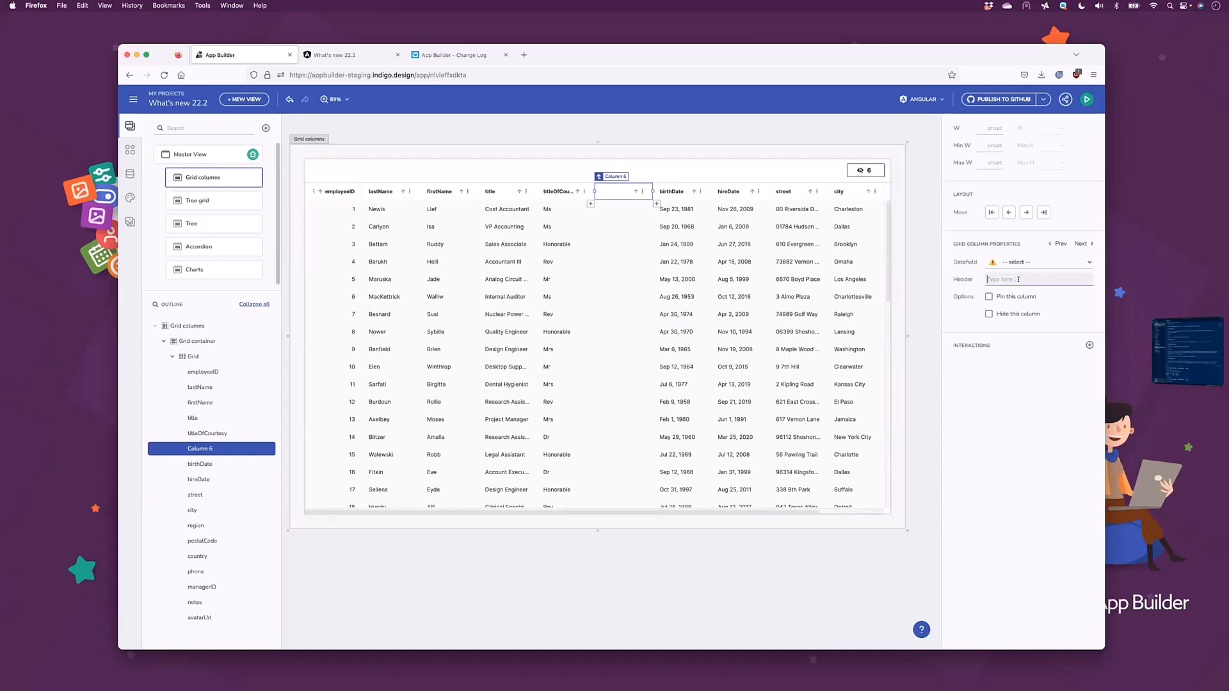
{"action": "type", "text": "Unbound column"}
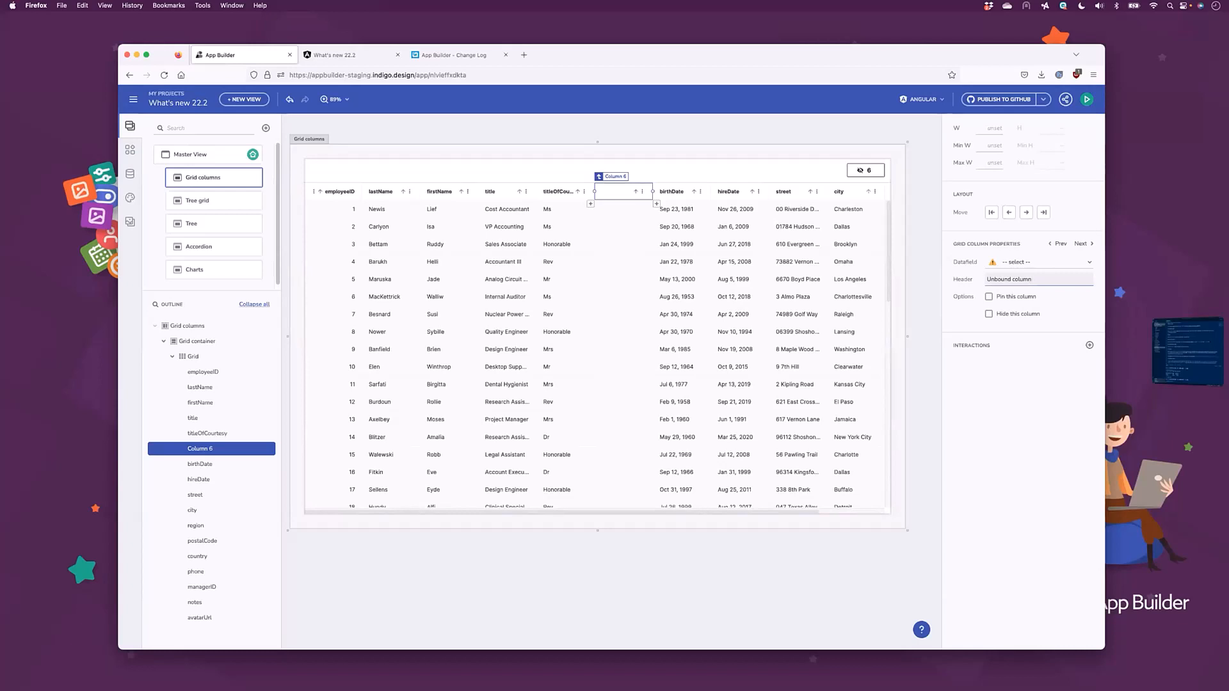
{"action": "left_click", "coordinate": [1034, 279]}
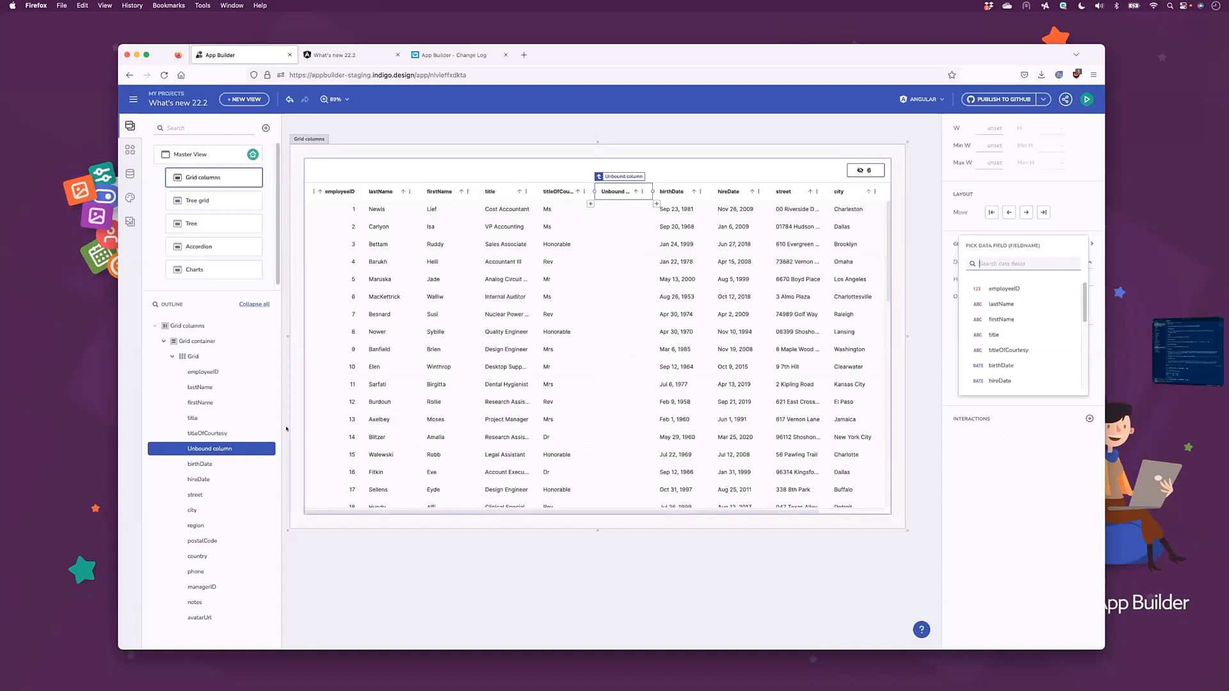
{"action": "mouse_move", "coordinate": [207, 617]}
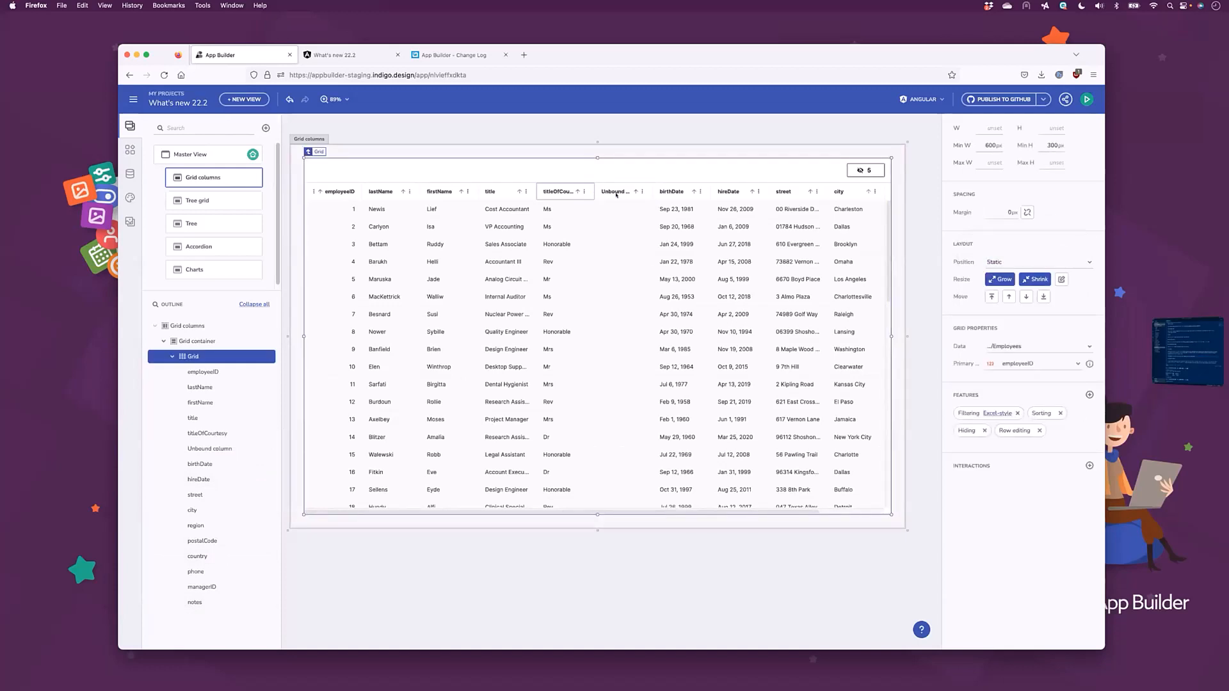
Bind the new column to avatarUrl and move the title column after titleOfCourtesy.
{"action": "left_click", "coordinate": [617, 191]}
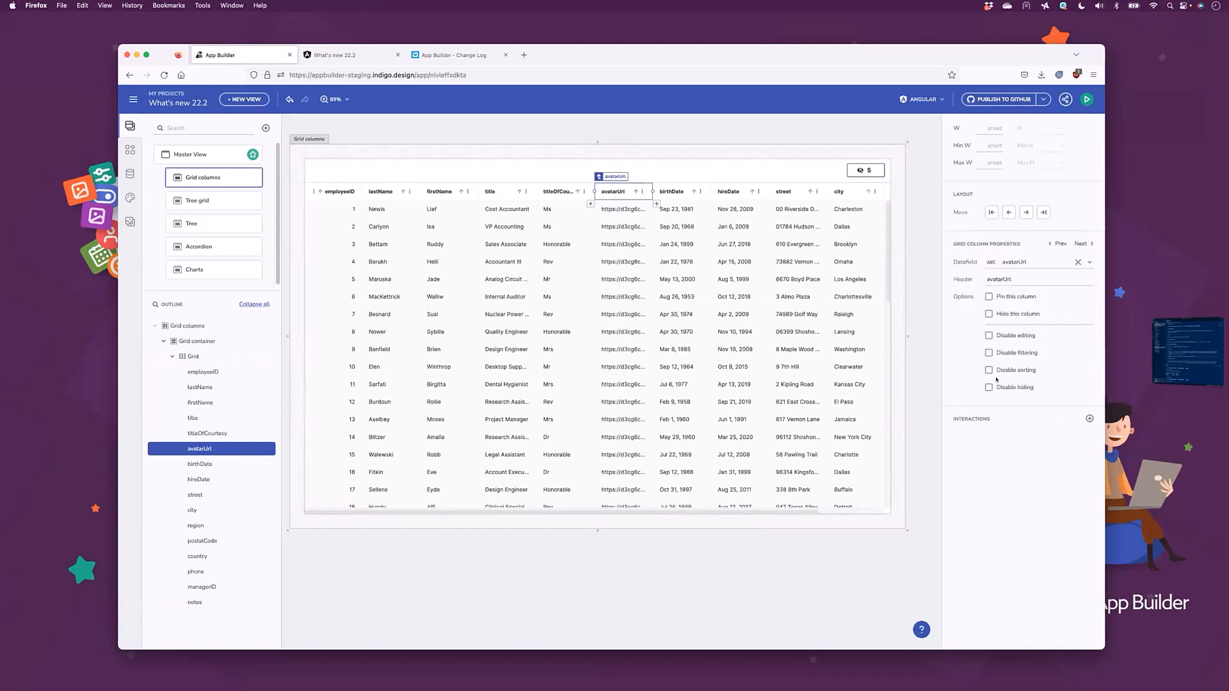
{"action": "left_click", "coordinate": [1034, 280]}
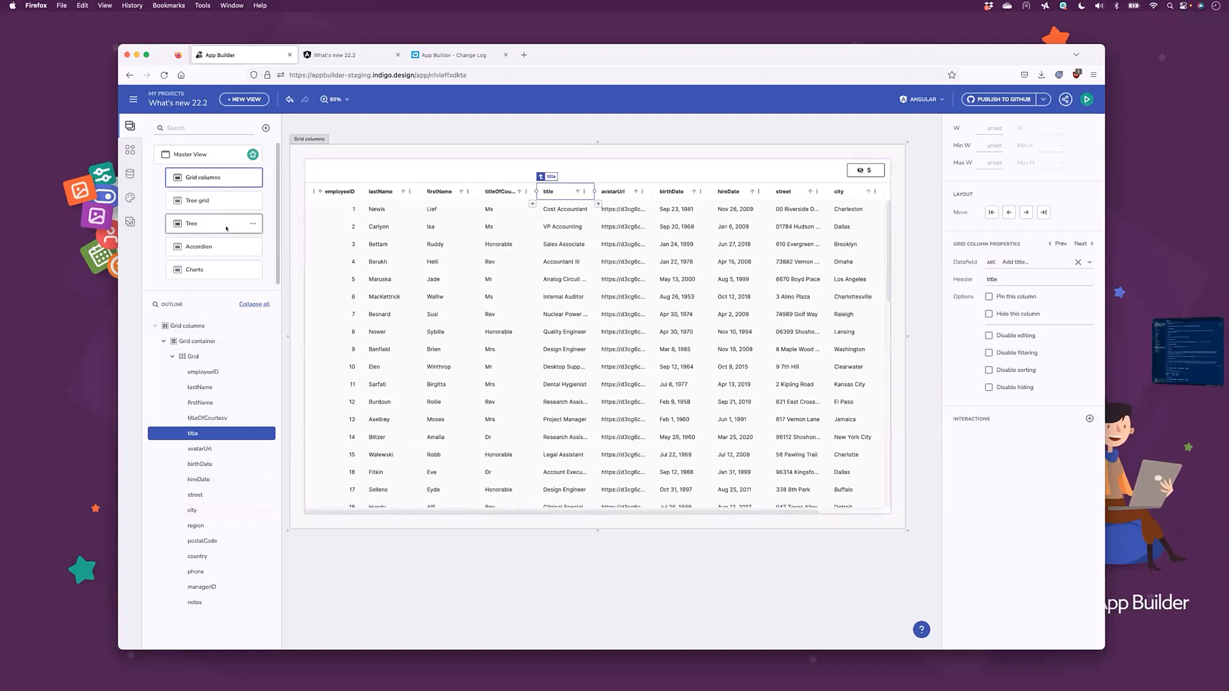
In the Tree grid view, make title the first column and widen it for full job titles.
{"action": "left_click", "coordinate": [198, 200]}
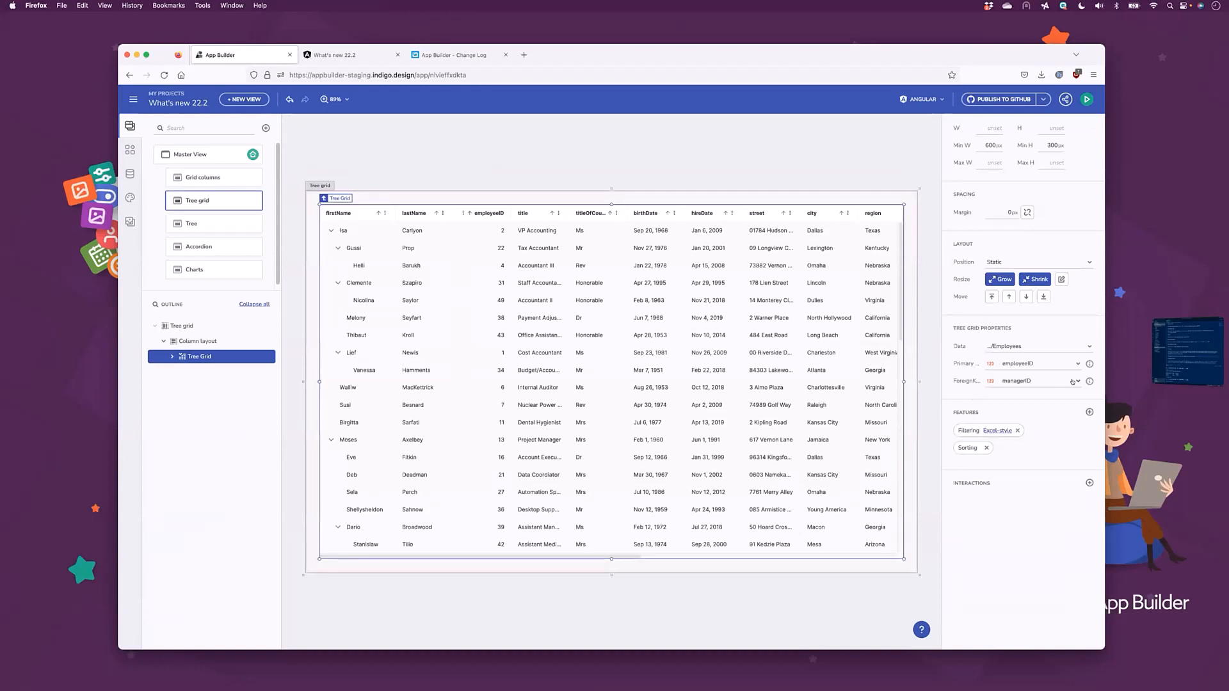
{"action": "mouse_move", "coordinate": [1089, 381]}
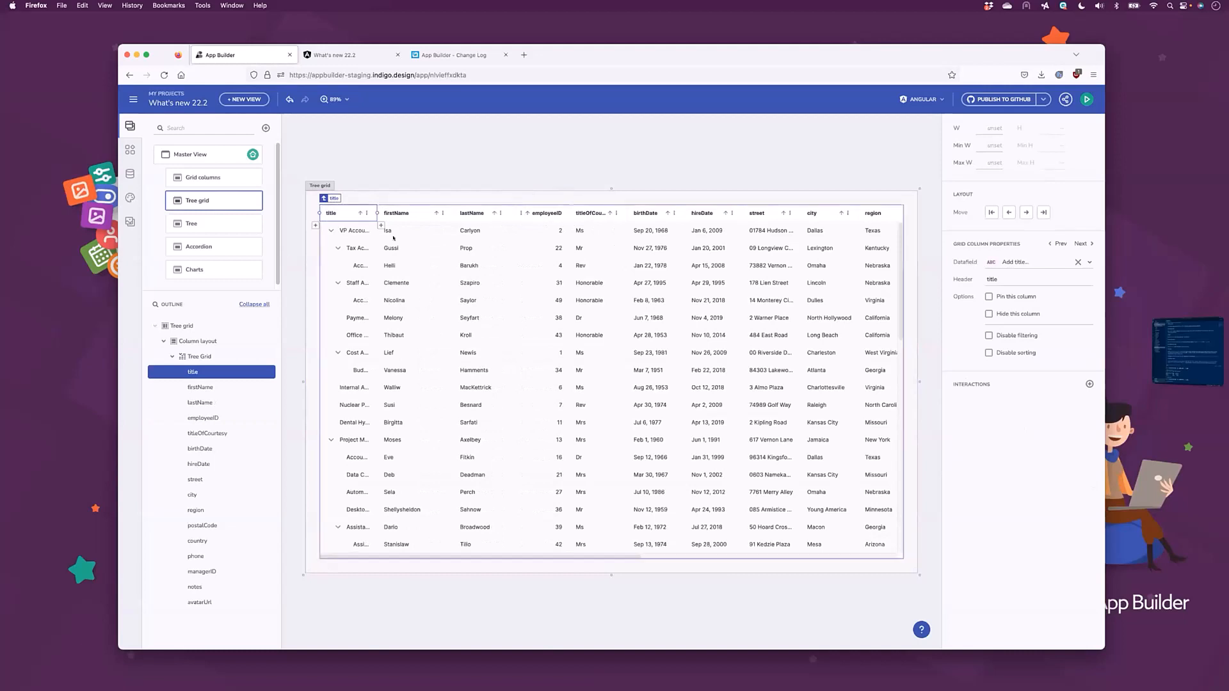
{"action": "left_click_drag", "start_coordinate": [377, 212], "coordinate": [413, 213]}
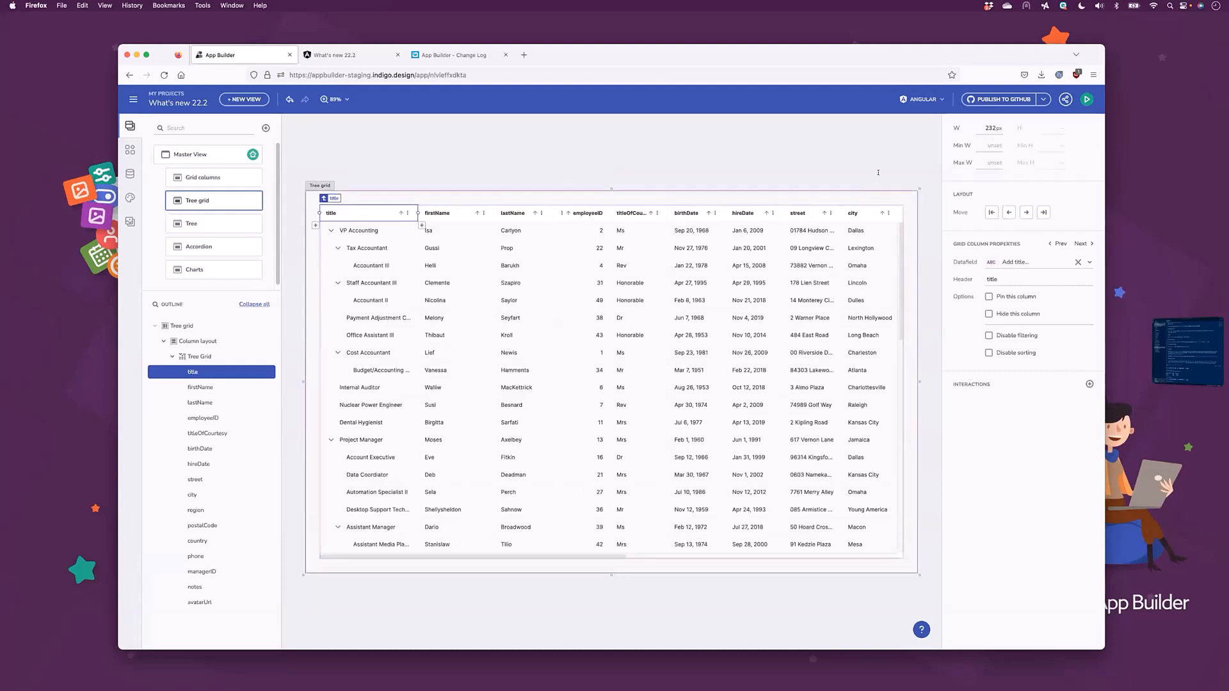
Preview the app, go to the Accordion component page, and return to editing it.
{"action": "left_click", "coordinate": [1086, 99]}
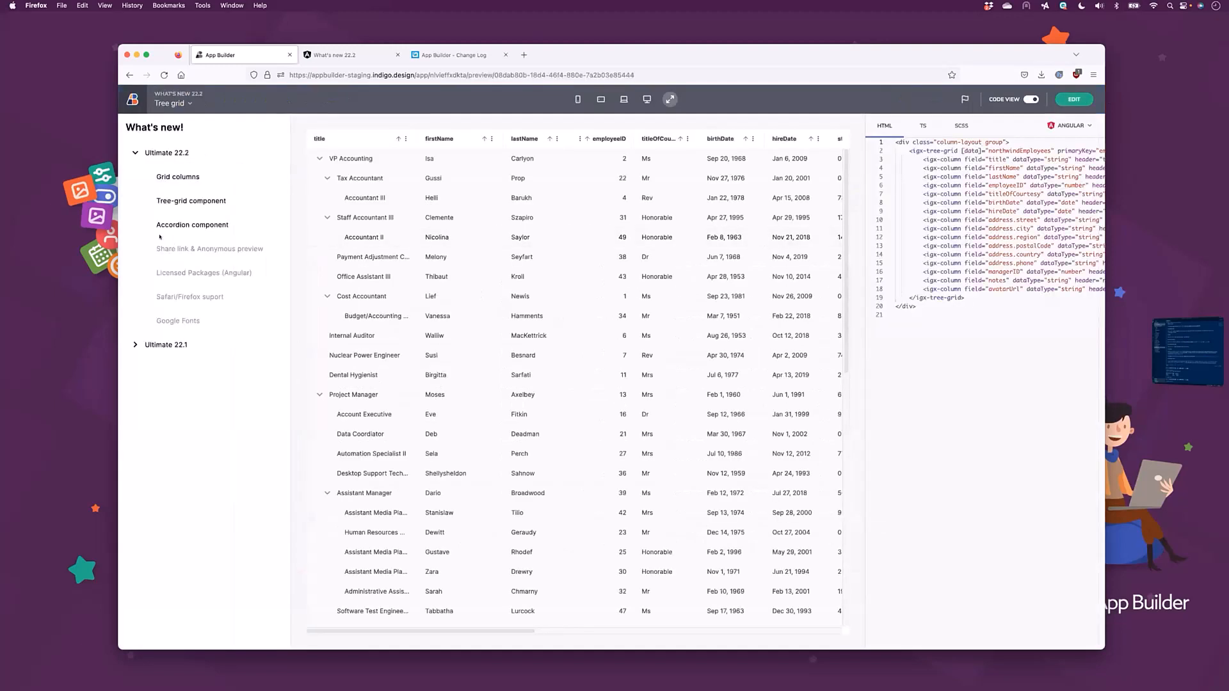
{"action": "left_click", "coordinate": [192, 225]}
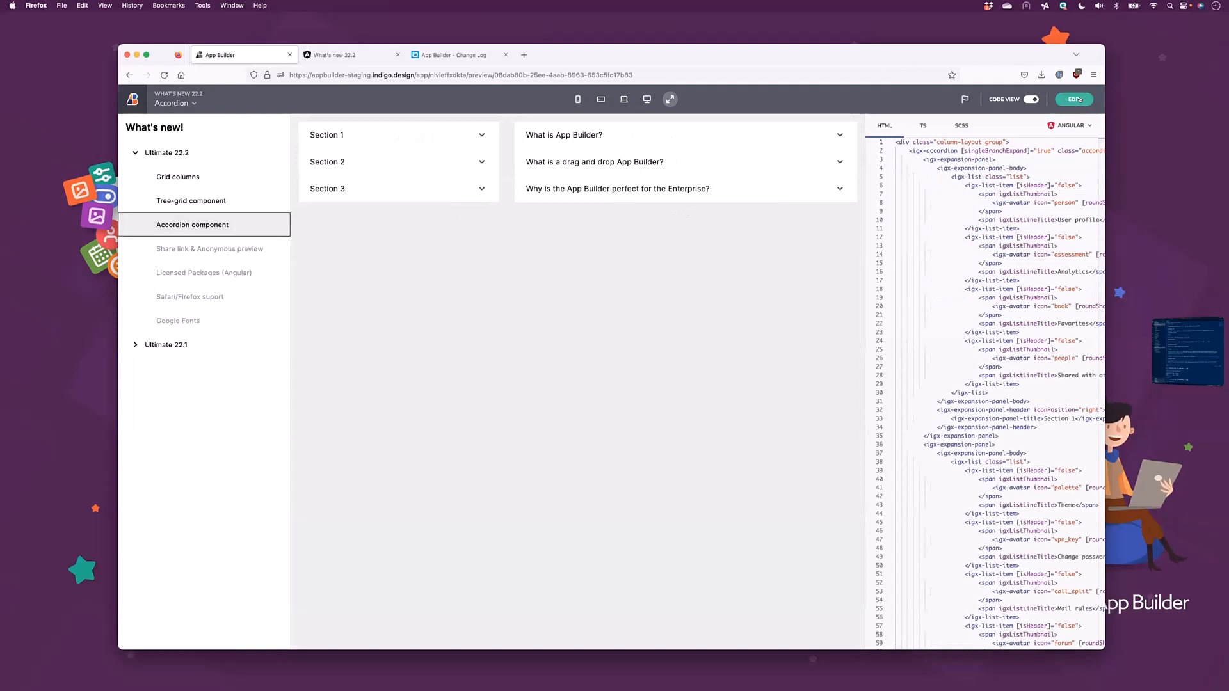
{"action": "left_click", "coordinate": [1075, 98]}
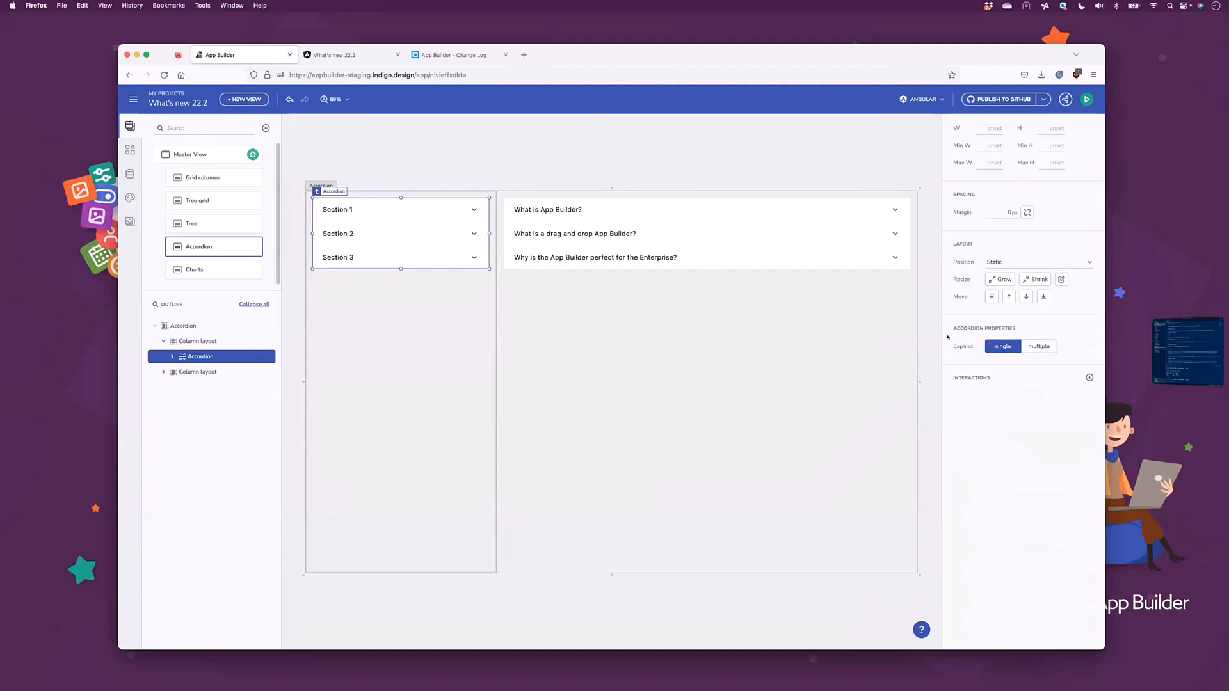
Expand 'What is App Builder?' and let the Section accordion open several panels at once.
{"action": "left_click", "coordinate": [703, 210]}
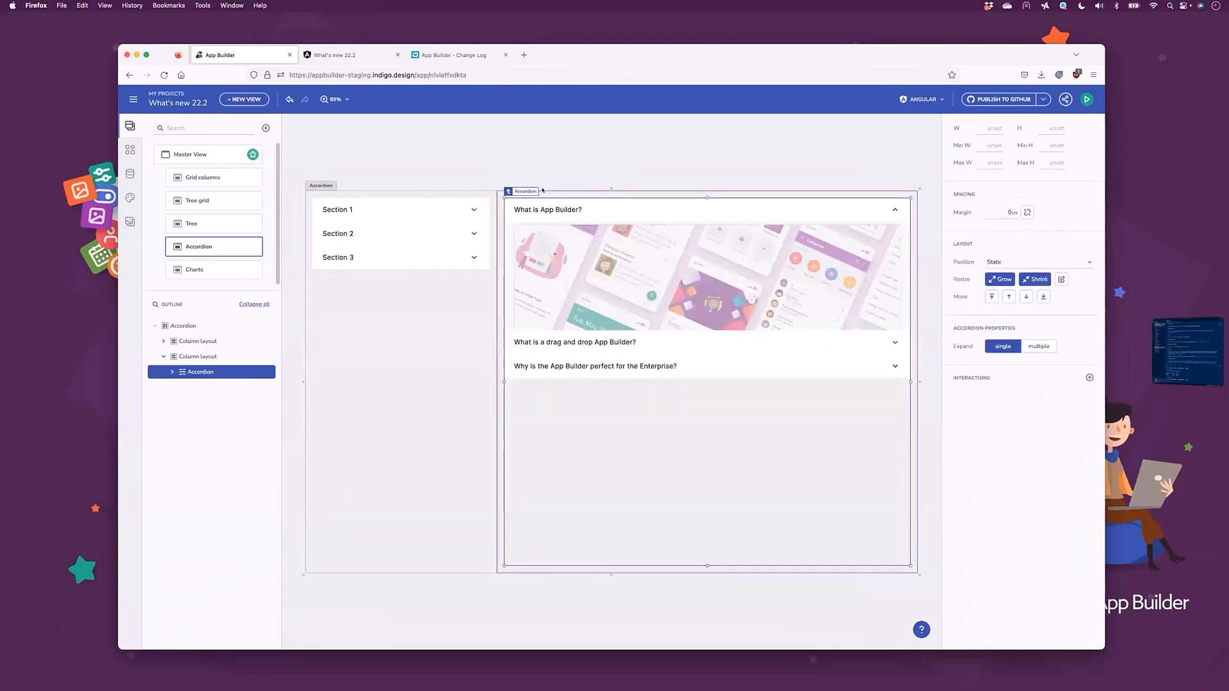
{"action": "left_click", "coordinate": [895, 210]}
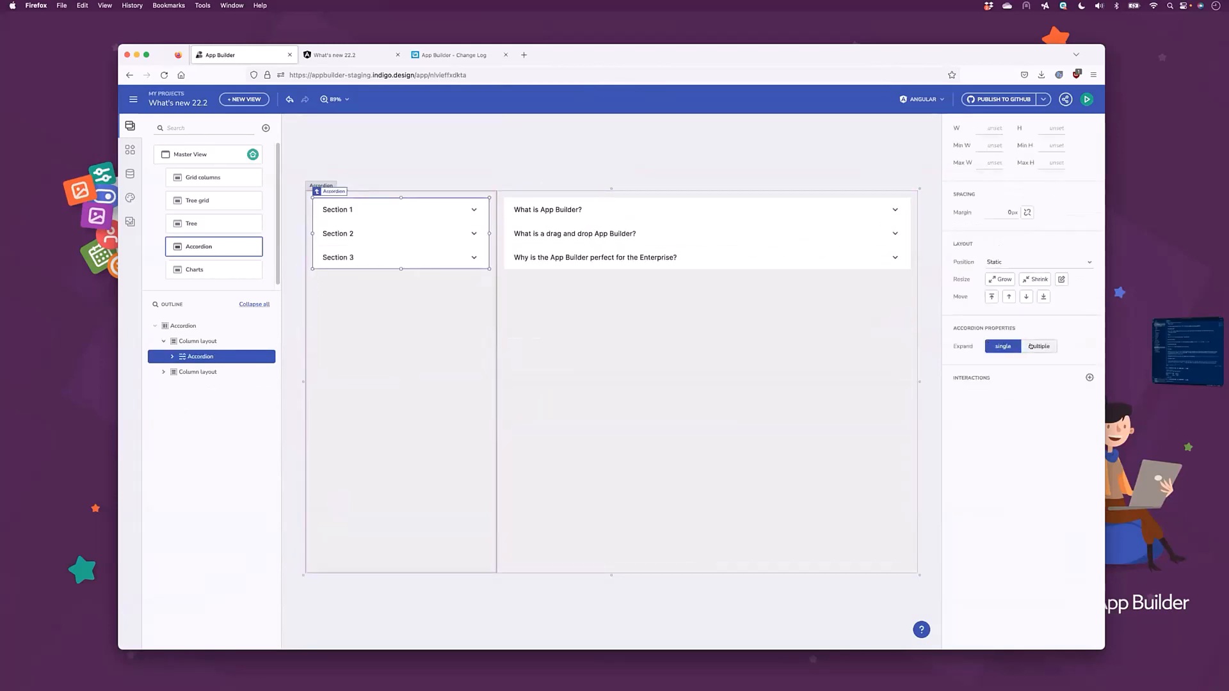
{"action": "left_click", "coordinate": [1087, 99]}
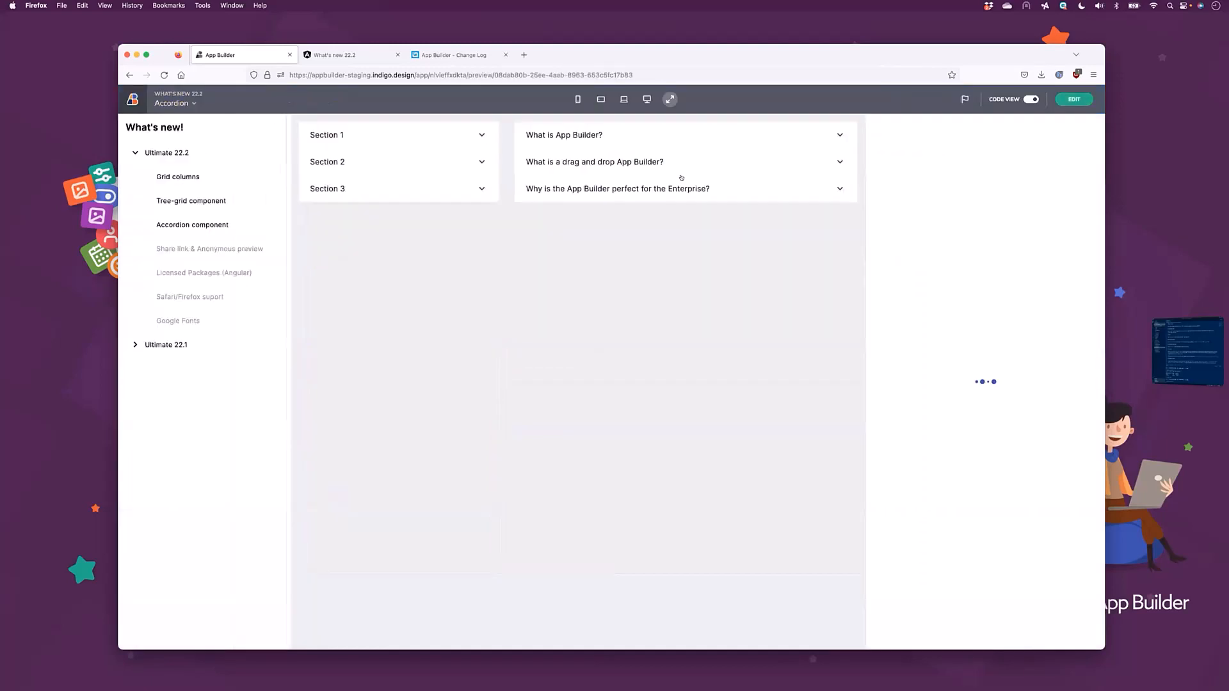
{"action": "left_click", "coordinate": [1031, 98]}
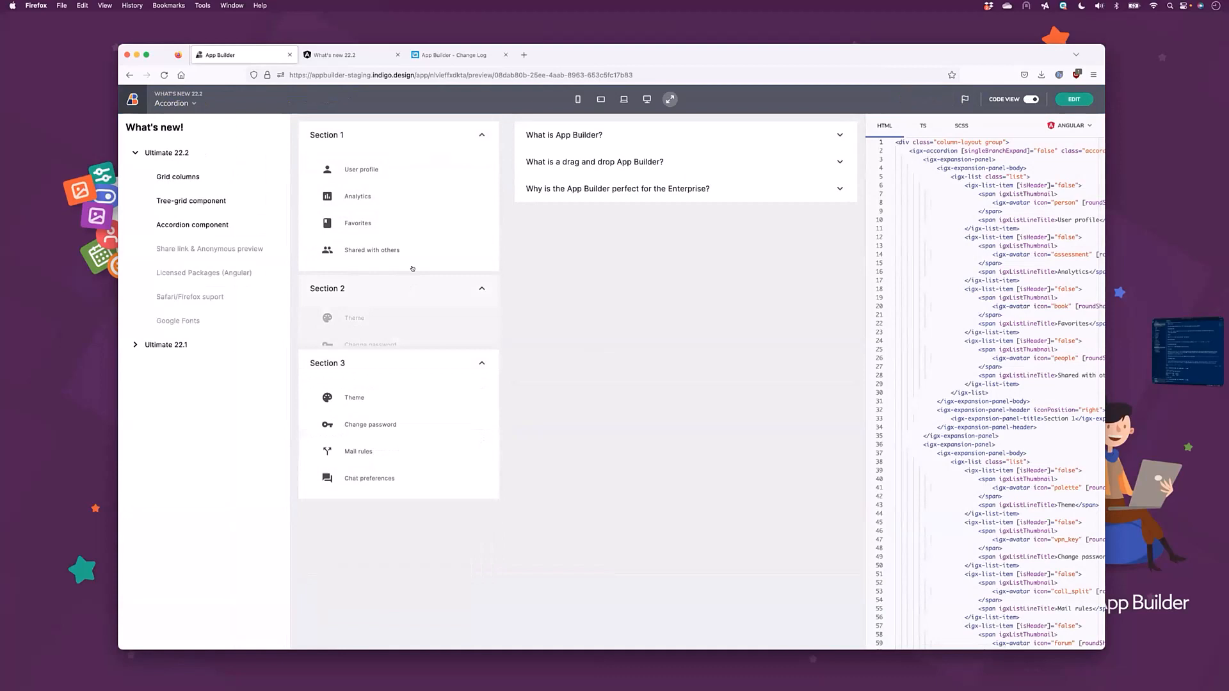
{"action": "left_click", "coordinate": [594, 161]}
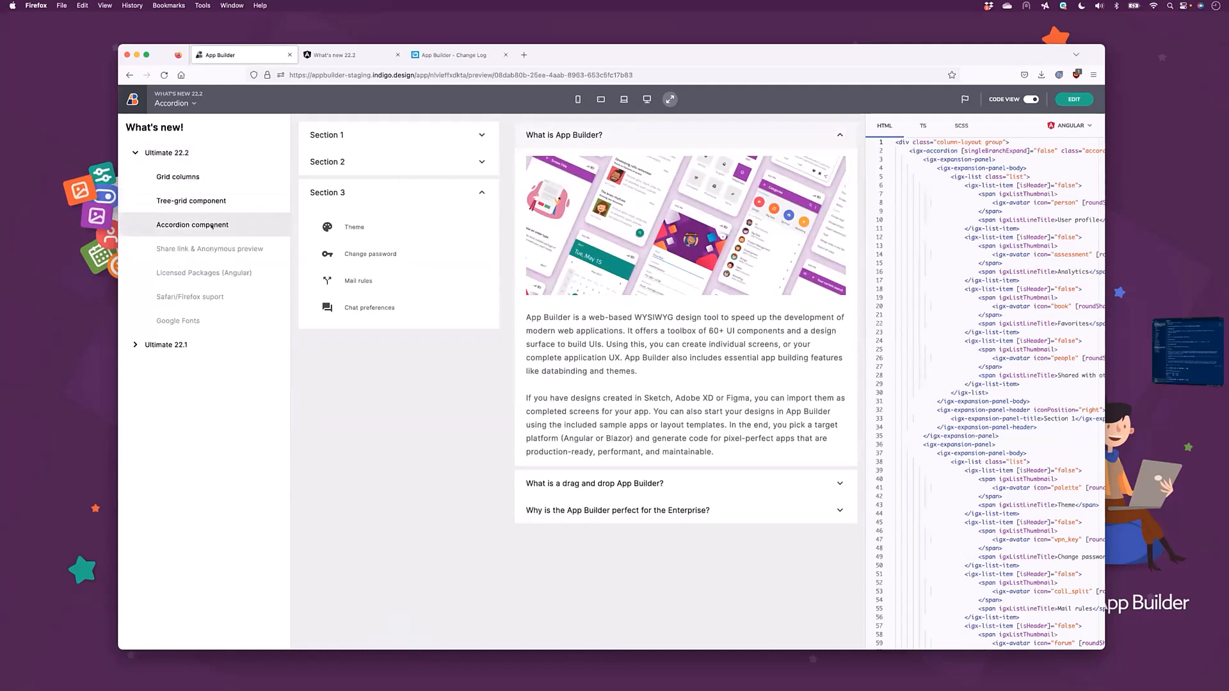
{"action": "mouse_move", "coordinate": [209, 248]}
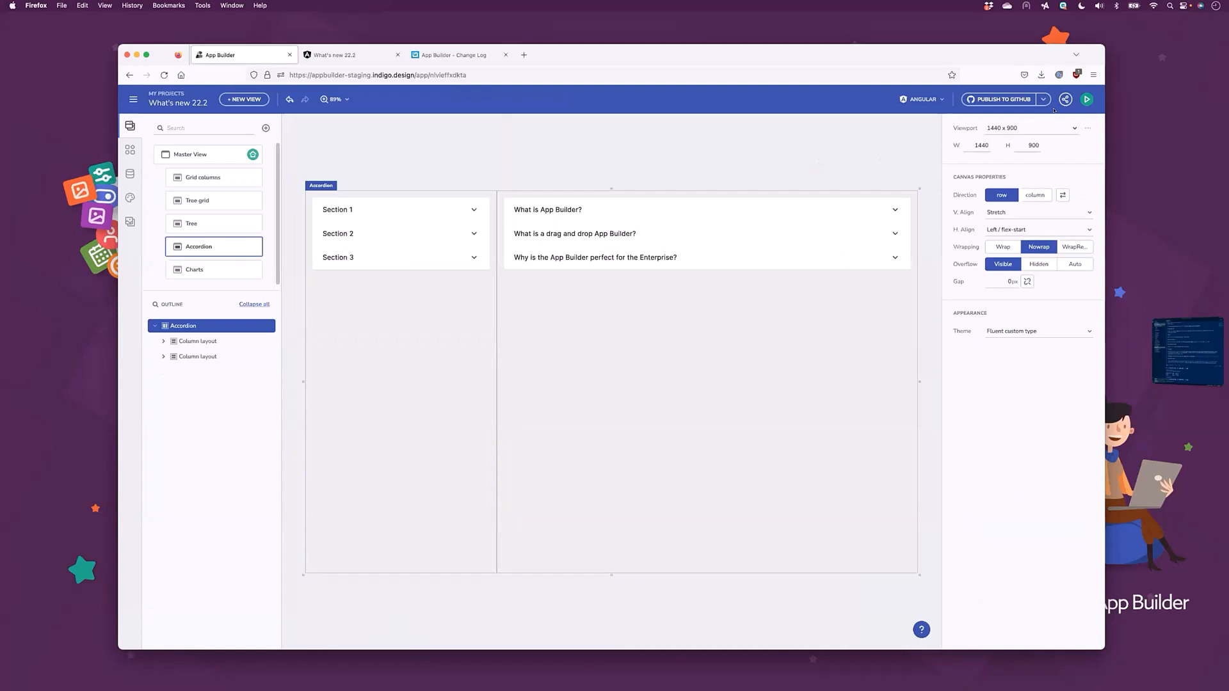
Open the 'What's new 22.2' Share dialog and start a tweet of its preview link.
{"action": "left_click", "coordinate": [1066, 100]}
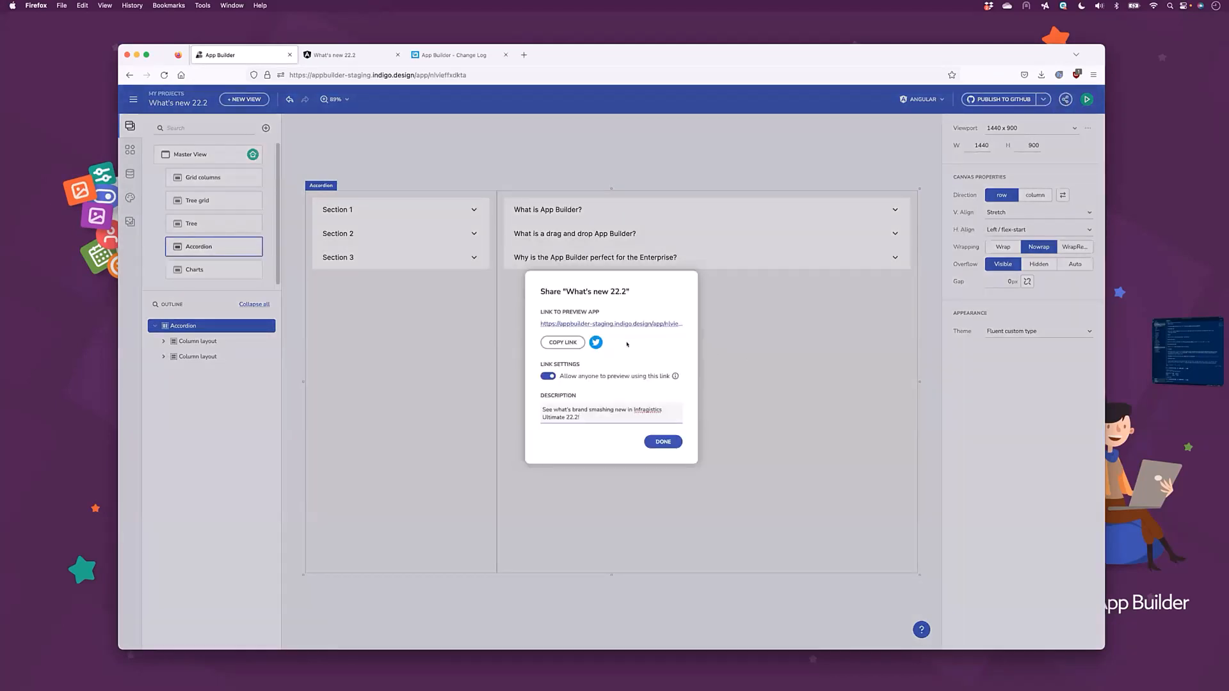
{"action": "mouse_move", "coordinate": [596, 343]}
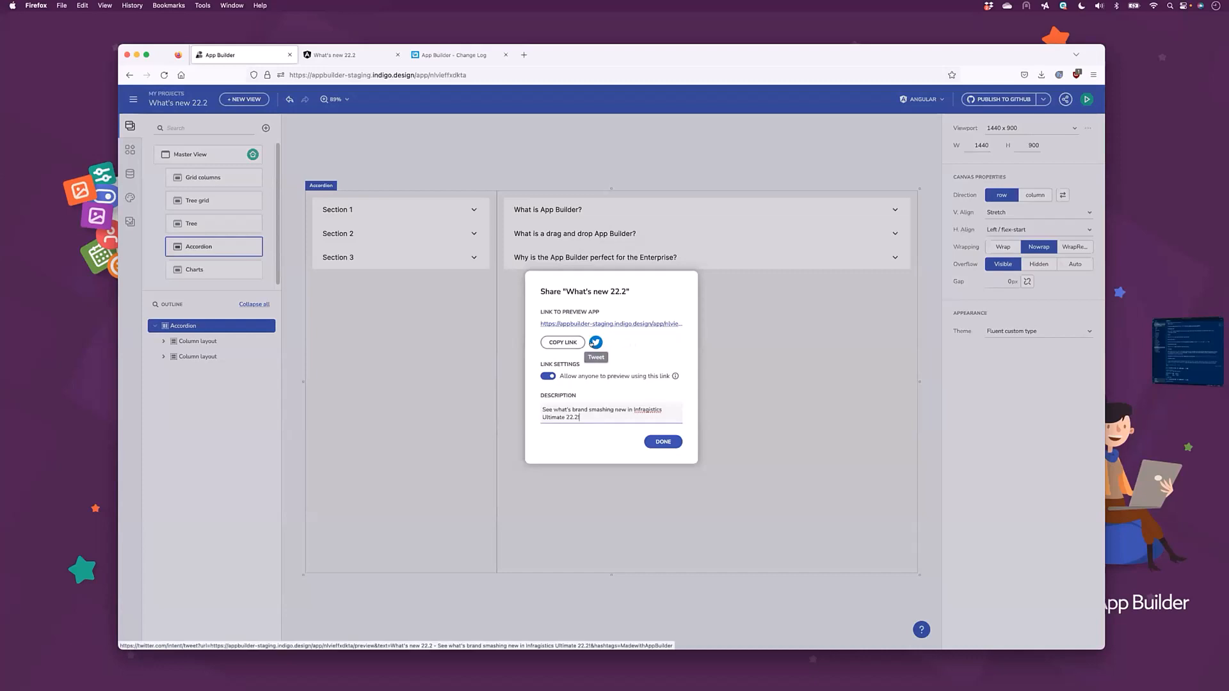
{"action": "mouse_move", "coordinate": [642, 346]}
{"action": "type", "text": "!"}
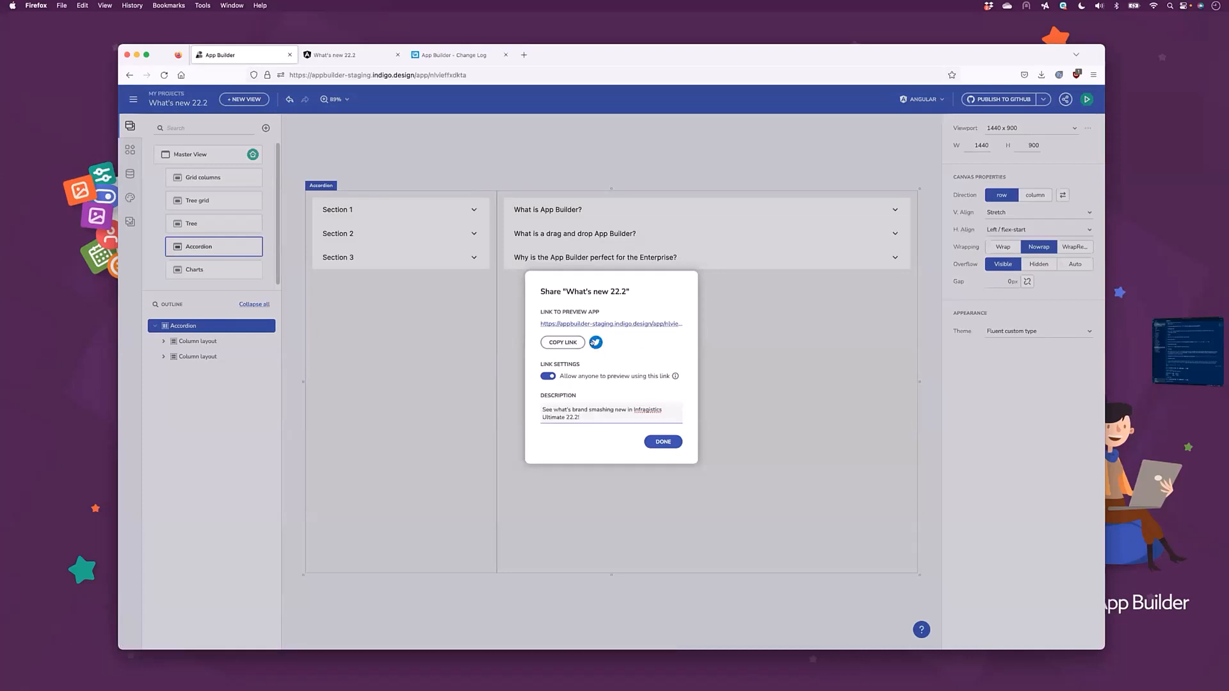
{"action": "left_click", "coordinate": [594, 343]}
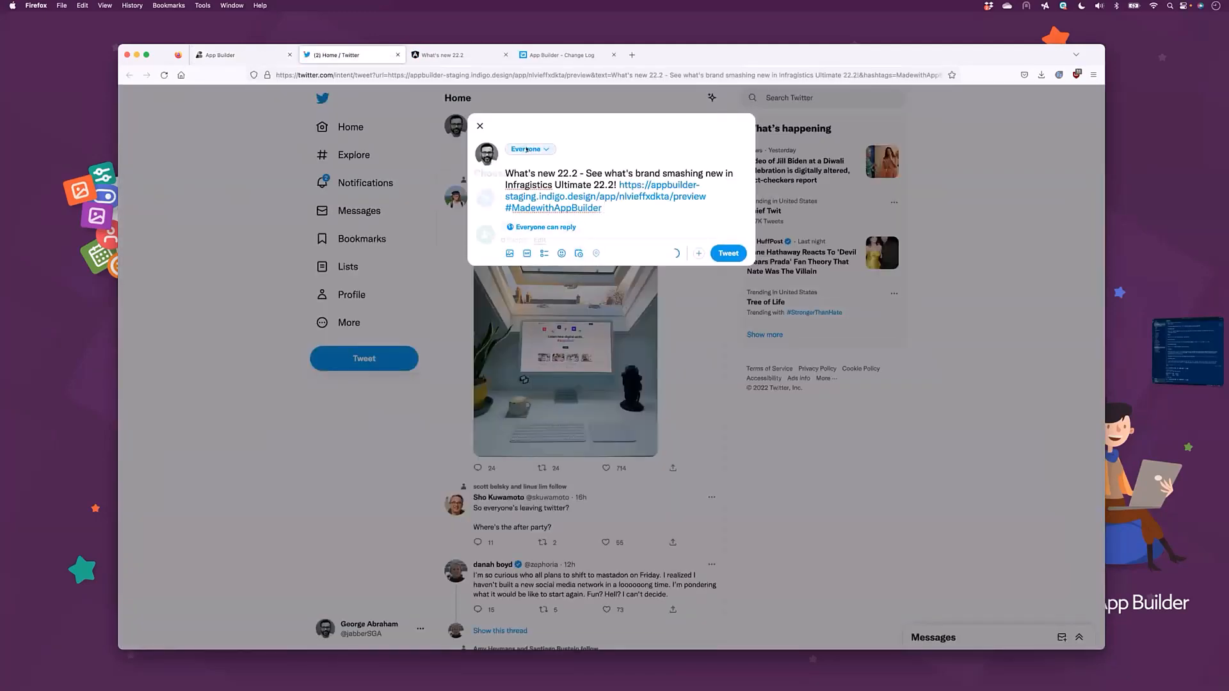
Post the 'What's new 22.2' preview link tweet to the Twitter Circle audience only.
{"action": "left_click", "coordinate": [530, 150]}
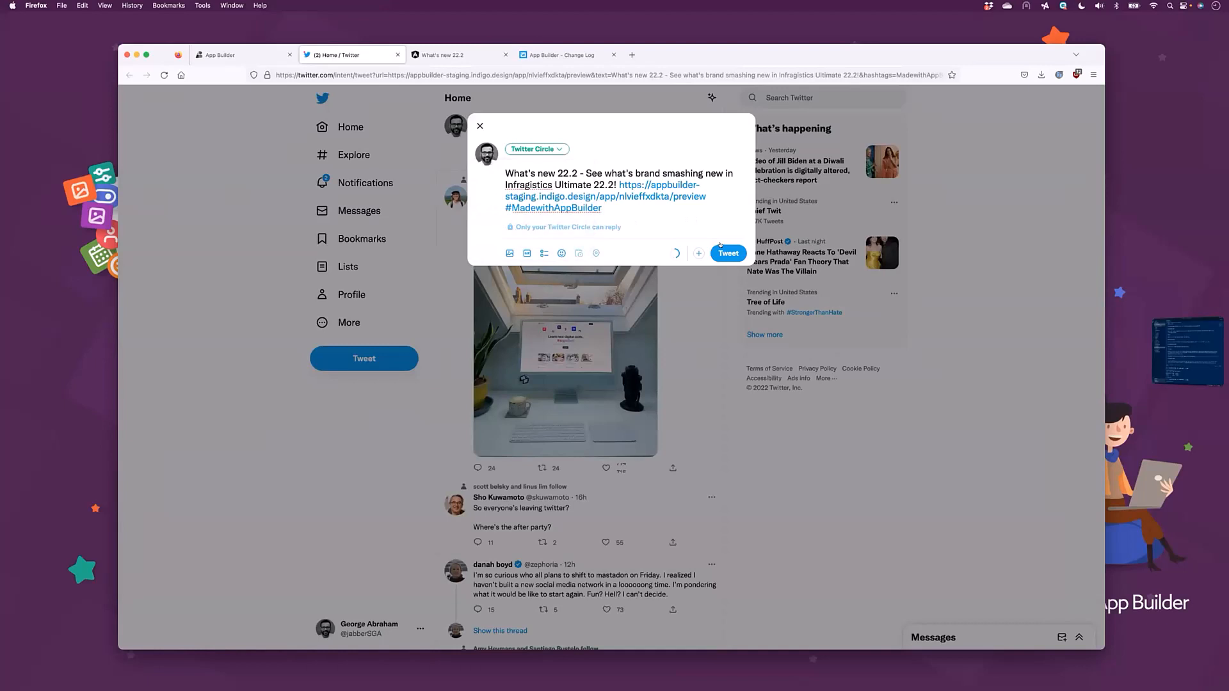
{"action": "left_click", "coordinate": [727, 252]}
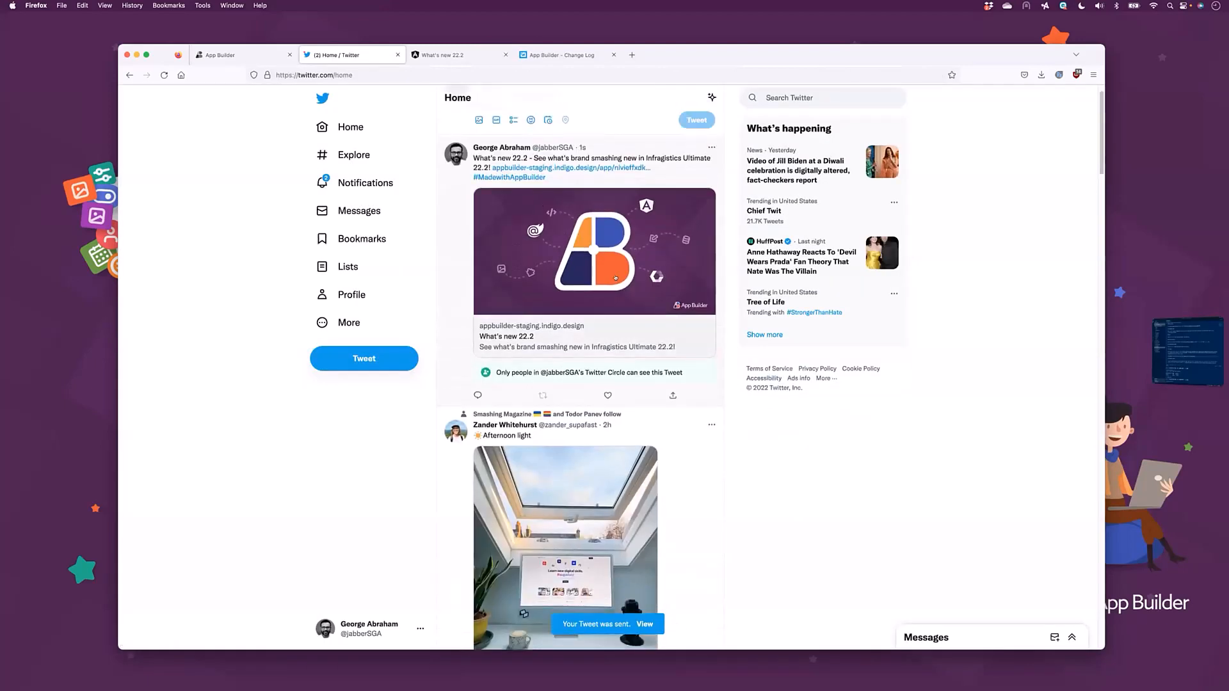
{"action": "mouse_move", "coordinate": [617, 277]}
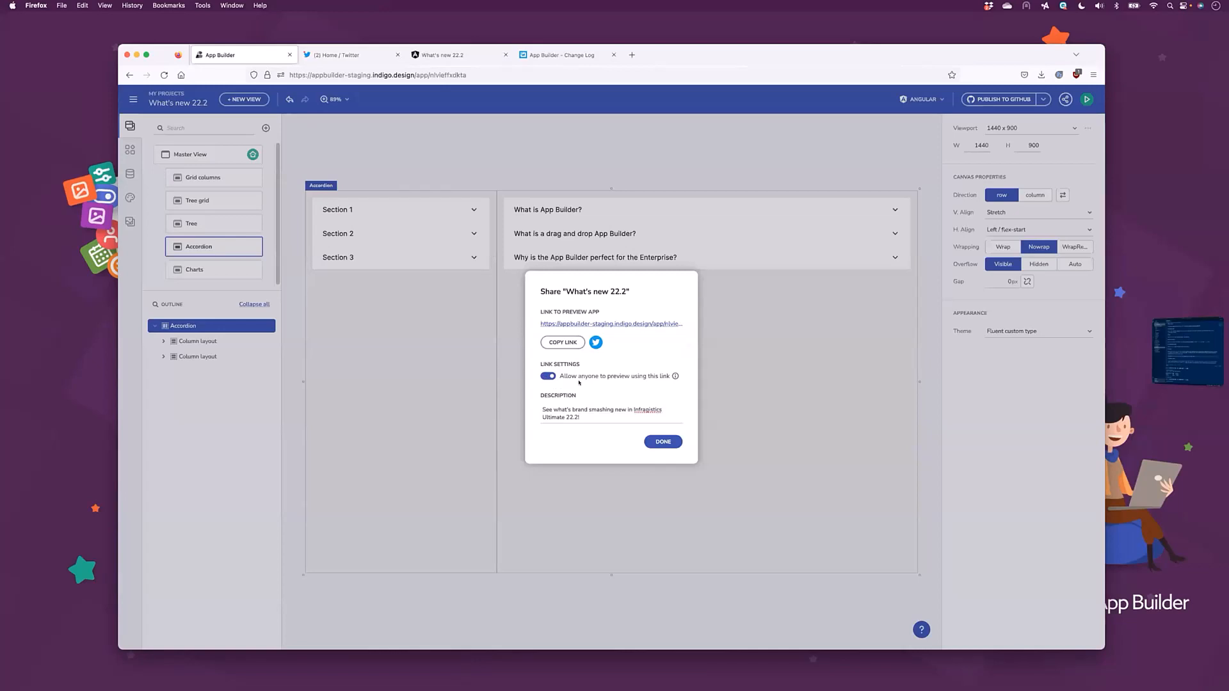
Turn off 'Allow anyone to preview using this link' and close the Share dialog.
{"action": "left_click", "coordinate": [549, 376]}
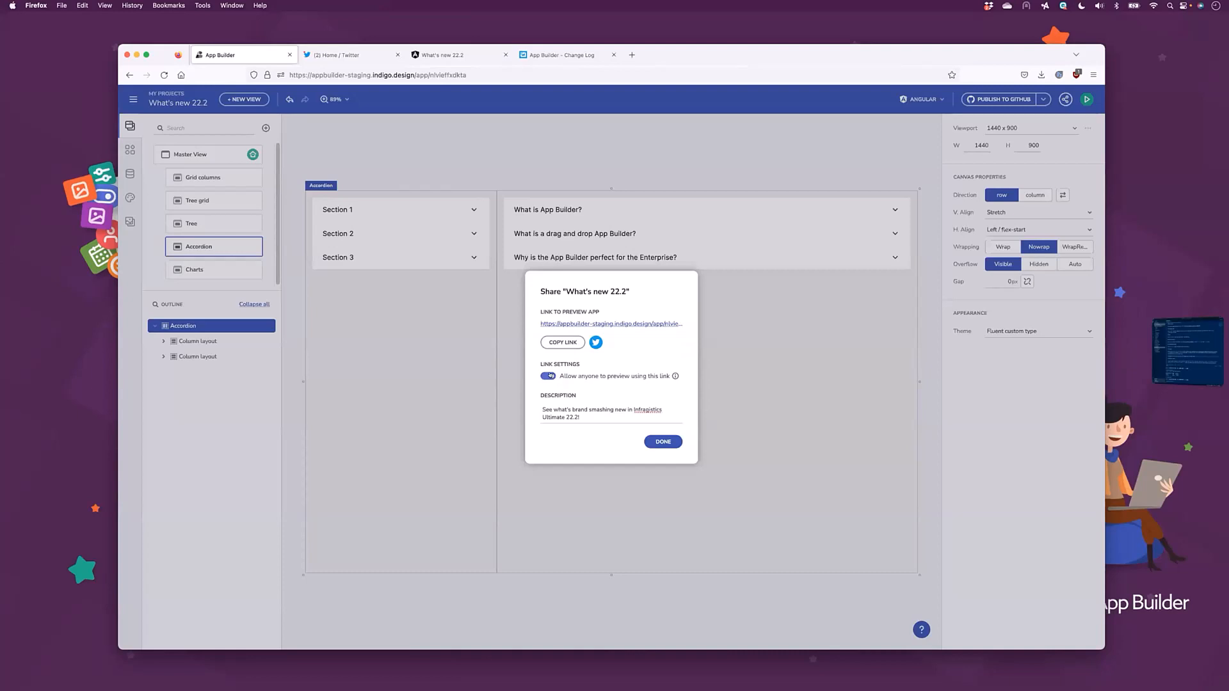
{"action": "left_click", "coordinate": [548, 377]}
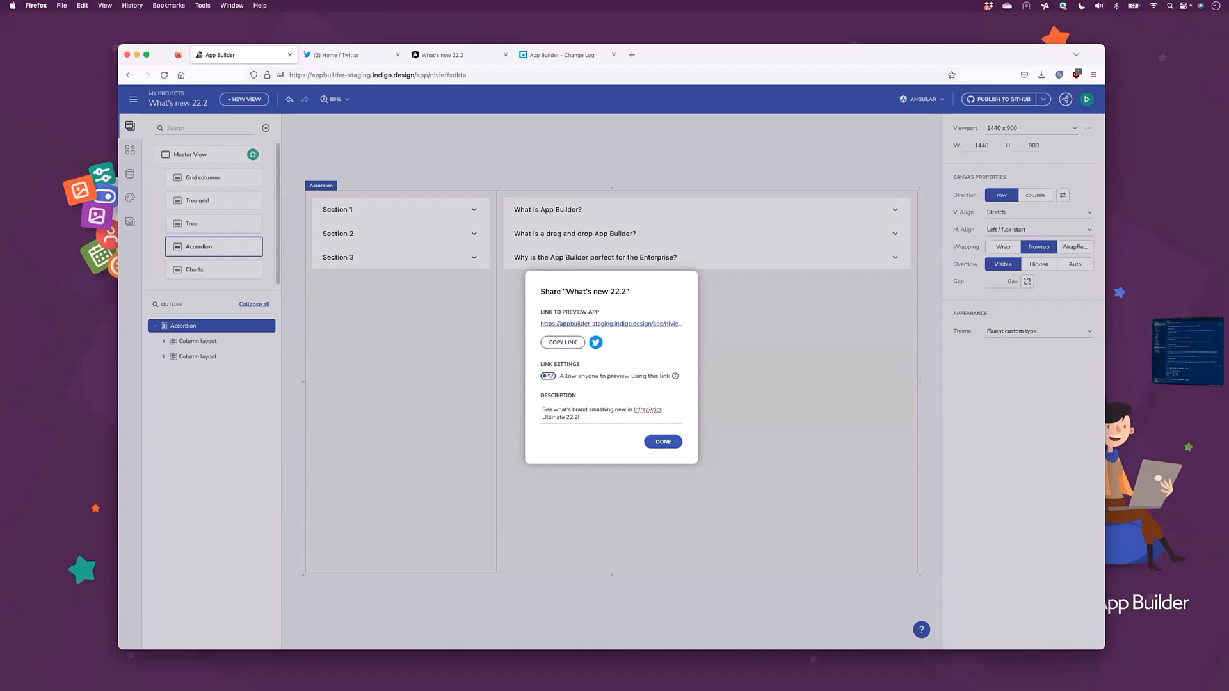
{"action": "left_click", "coordinate": [548, 377]}
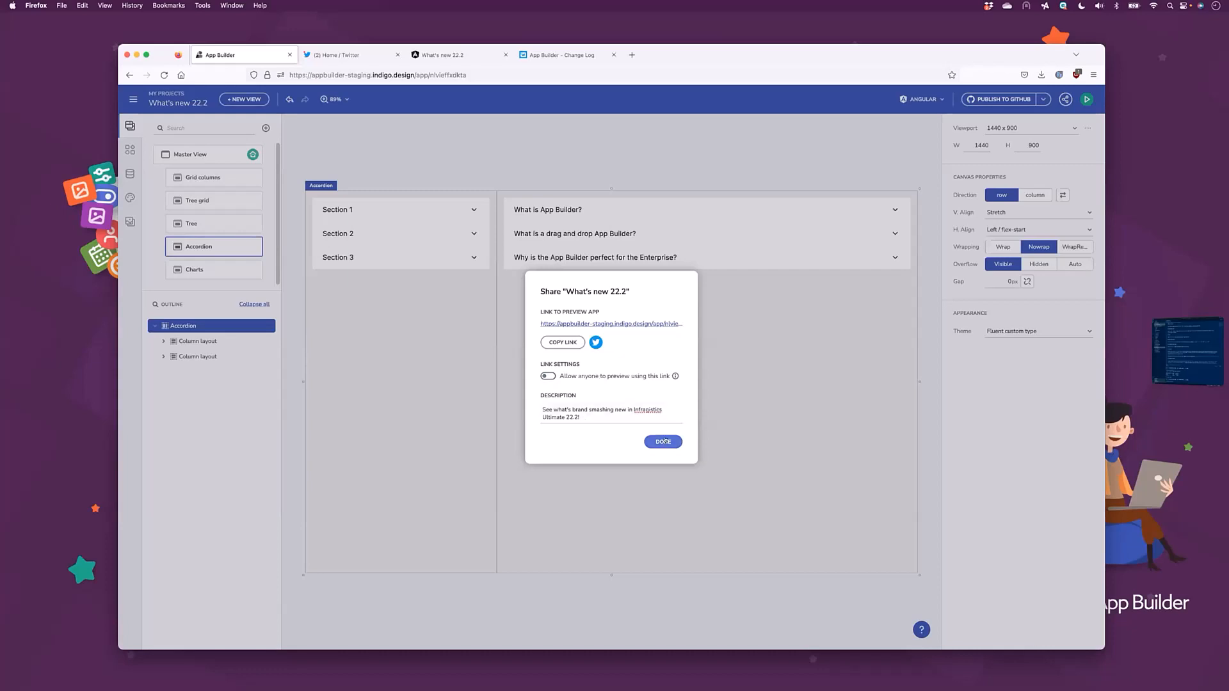
{"action": "left_click", "coordinate": [663, 441]}
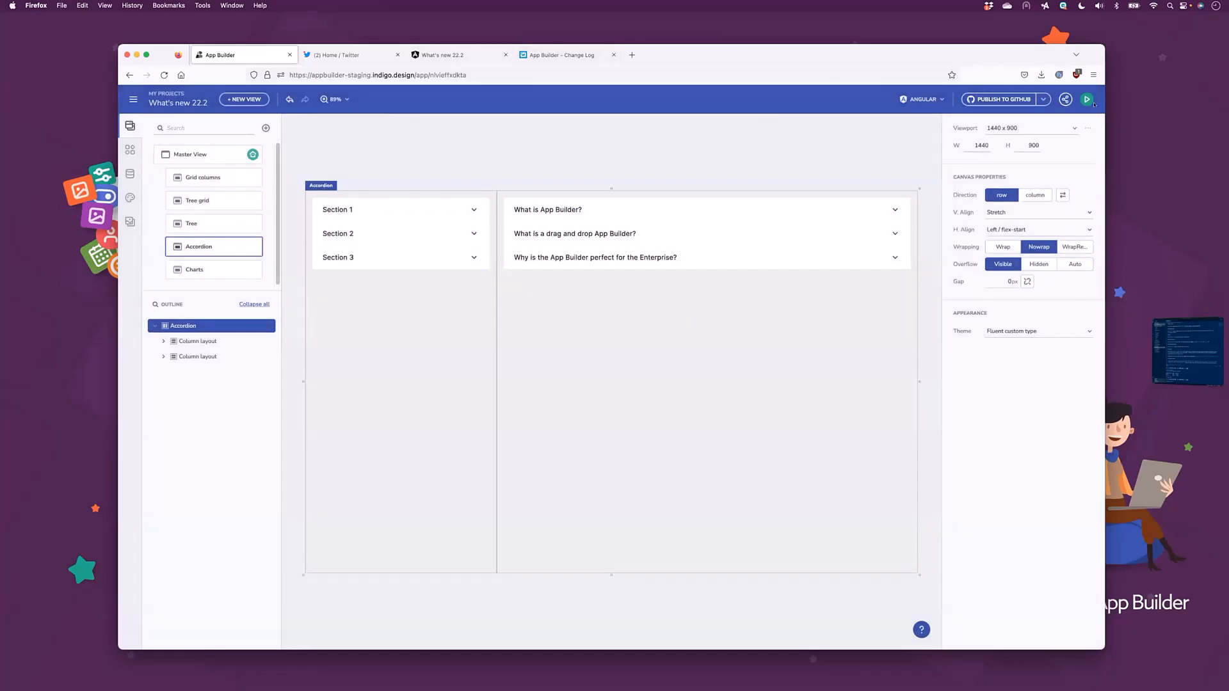
{"action": "left_click", "coordinate": [1089, 99]}
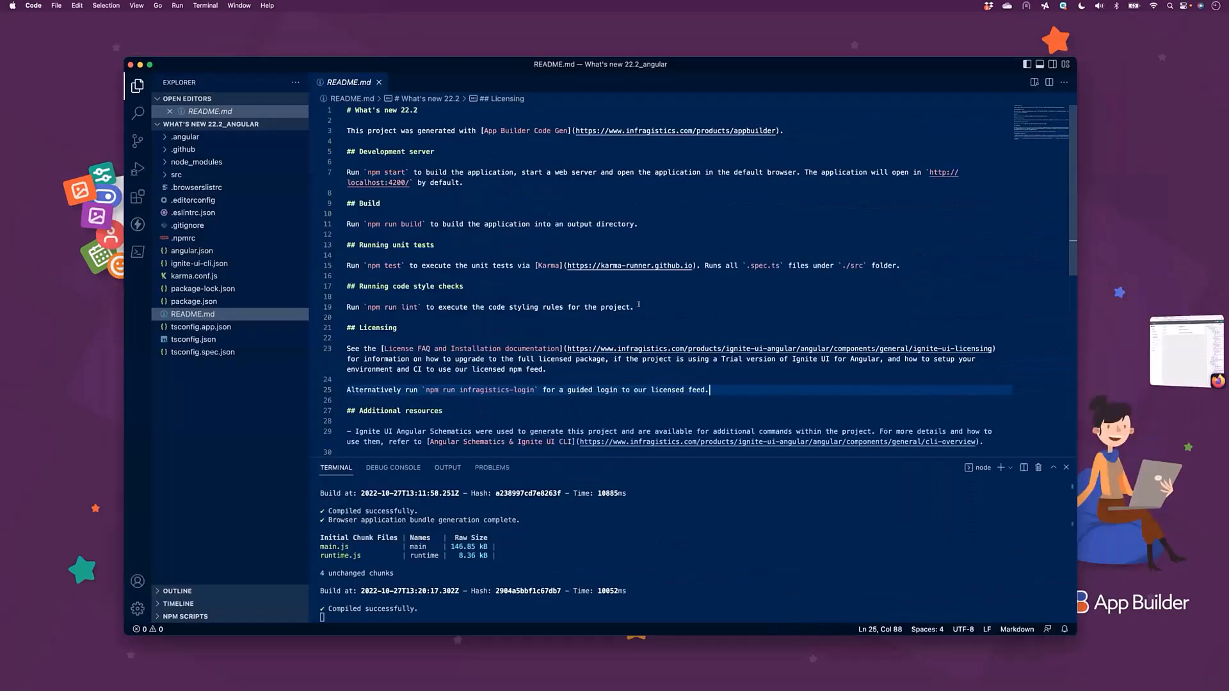
{"action": "mouse_move", "coordinate": [212, 124]}
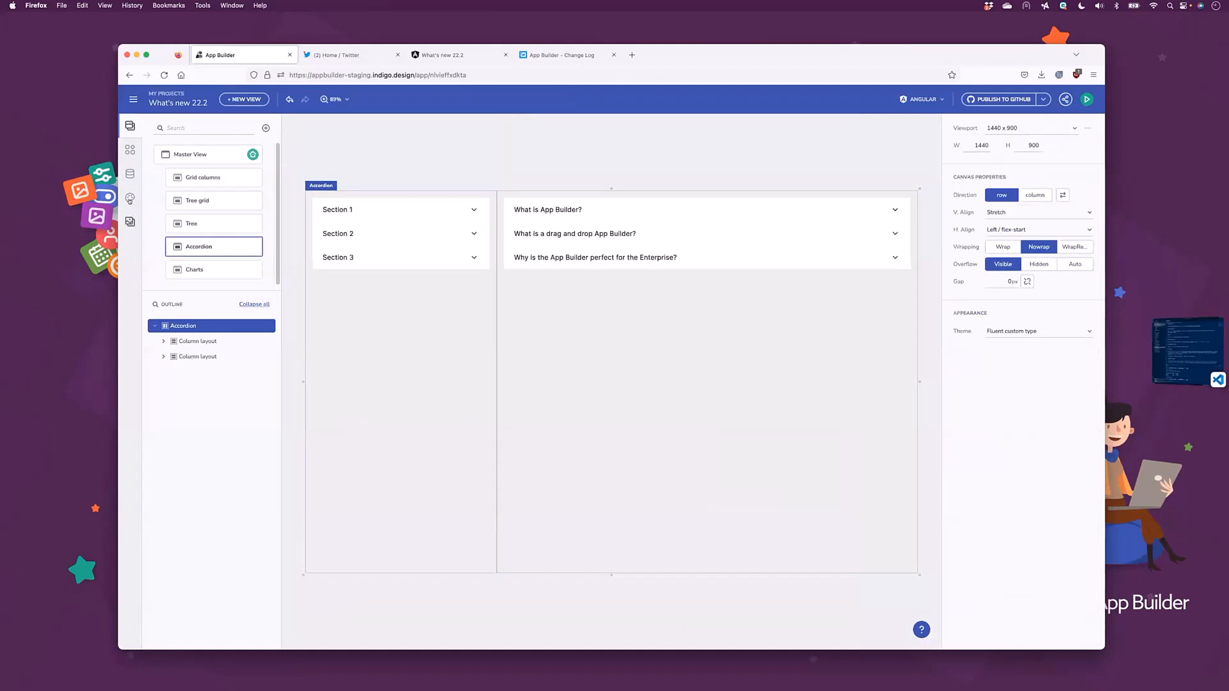
Edit the Fluent custom type theme, search base fonts for 'Ibm', then close keeping Inter.
{"action": "left_click", "coordinate": [130, 198]}
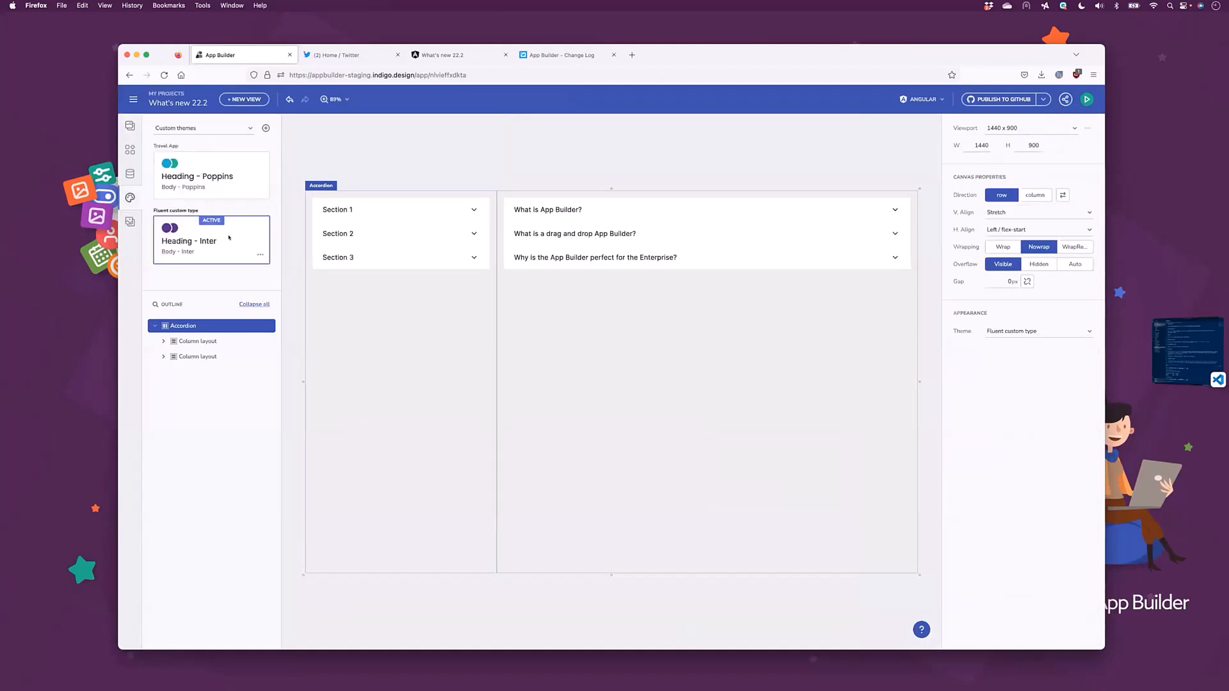
{"action": "mouse_move", "coordinate": [251, 254]}
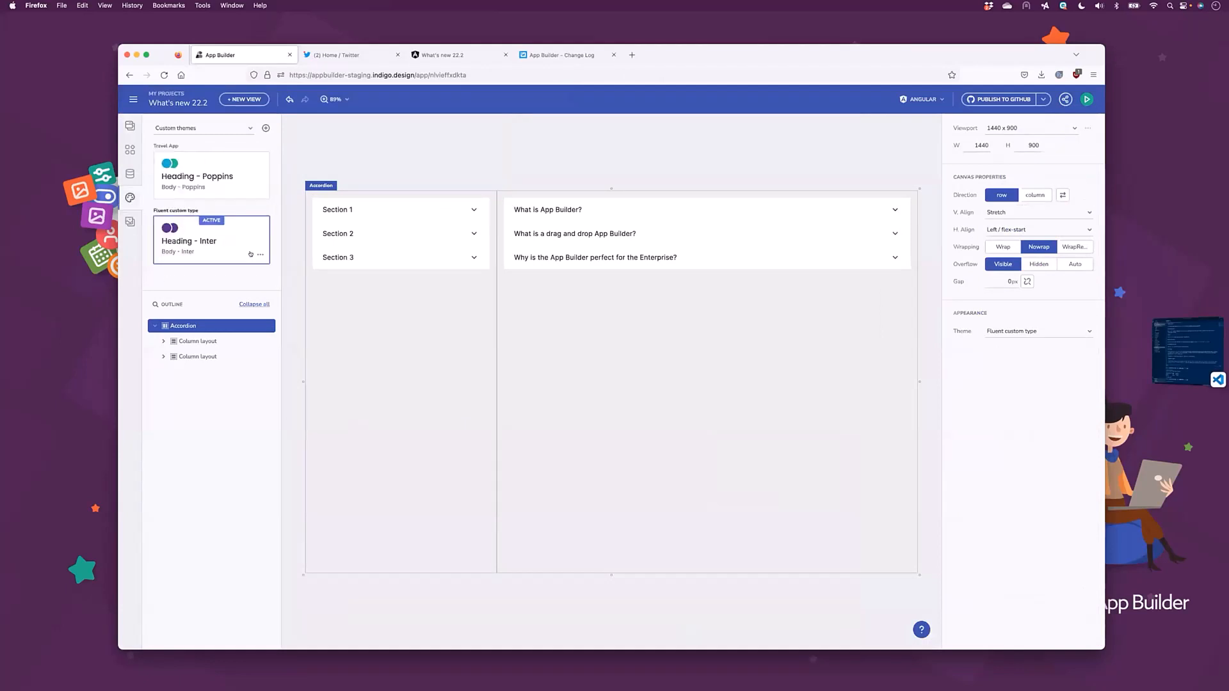
{"action": "left_click", "coordinate": [260, 254]}
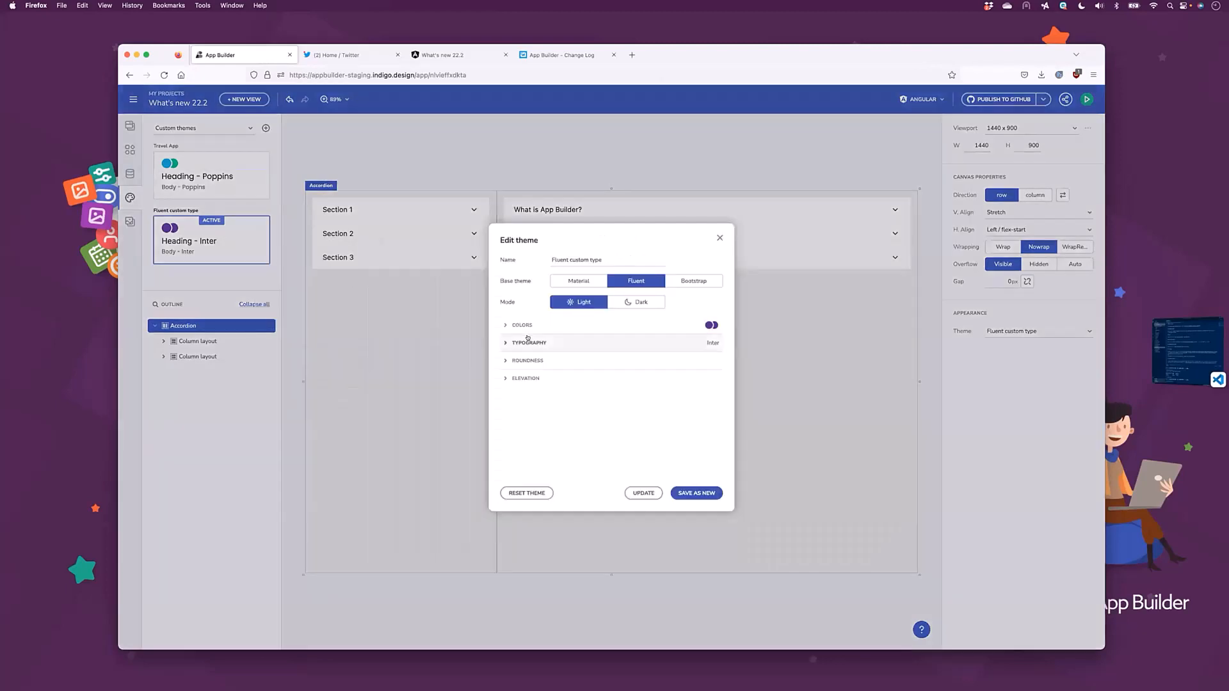
{"action": "left_click", "coordinate": [529, 342]}
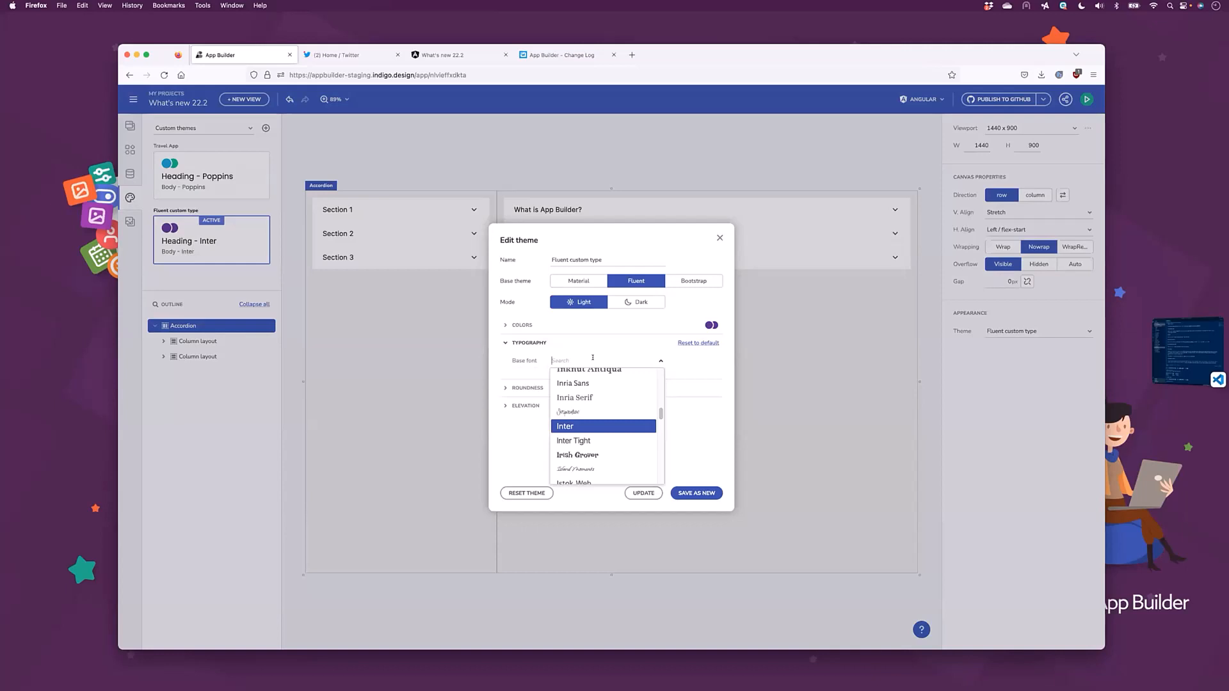
{"action": "type", "text": "Ibm"}
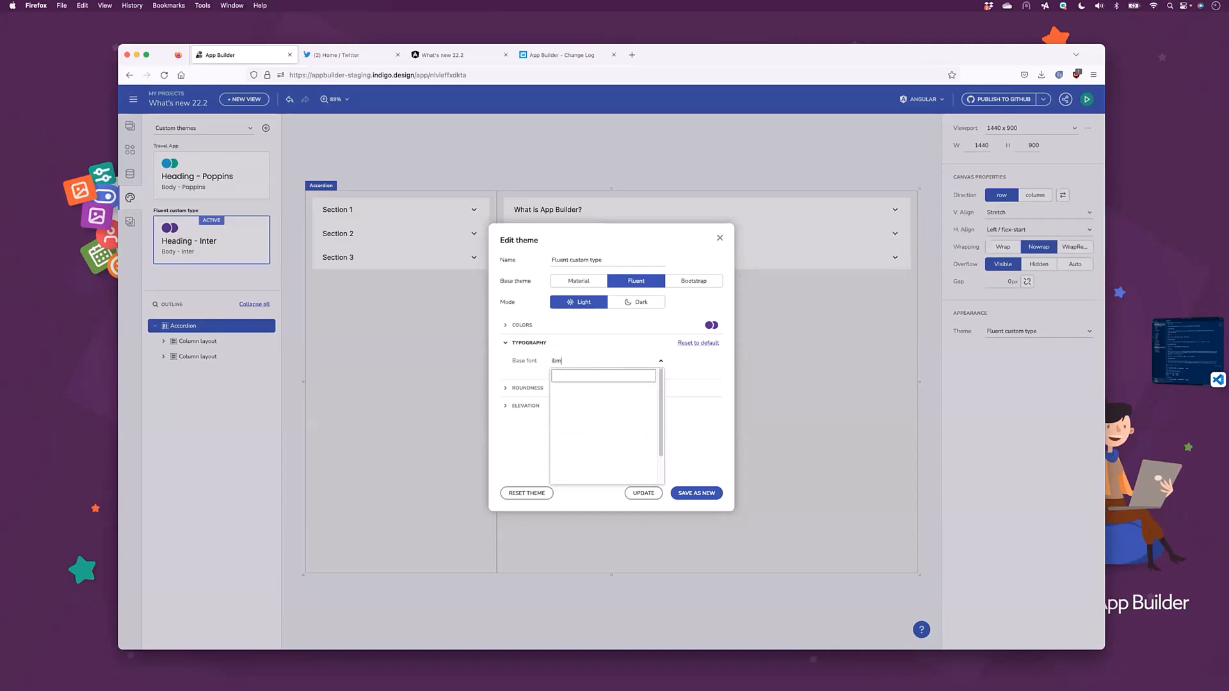
{"action": "type", "text": "Ibm"}
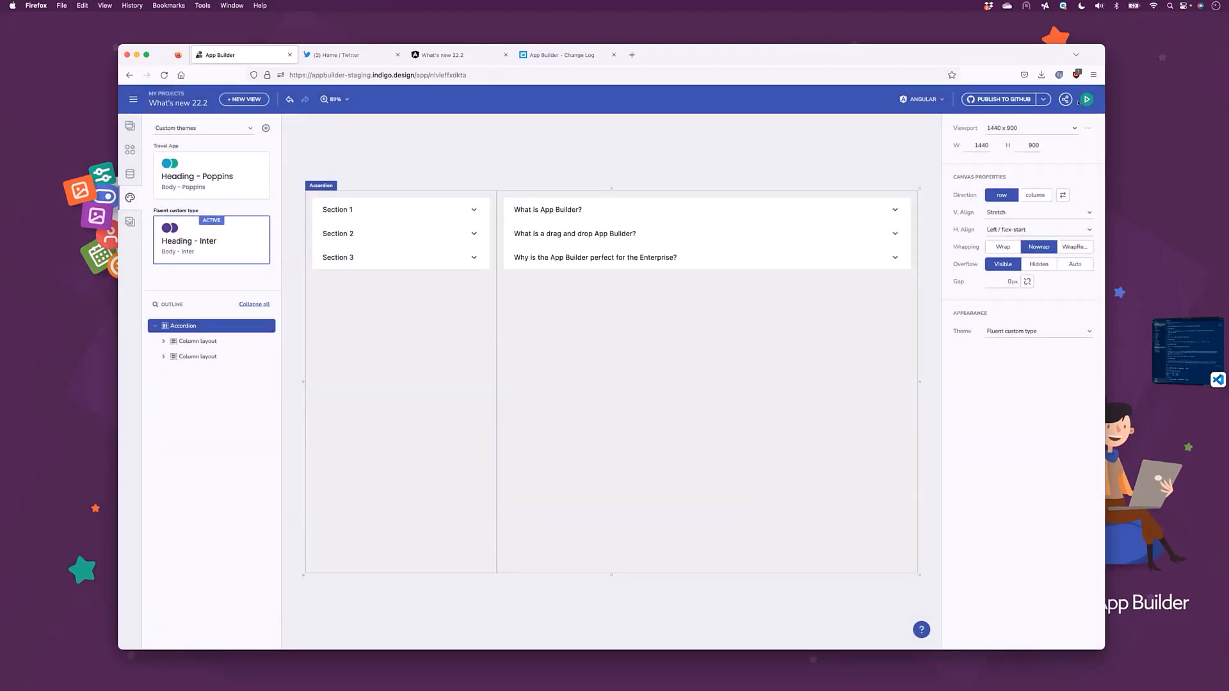
Preview the app and open Category charts under the Ultimate 22.1 features list.
{"action": "left_click", "coordinate": [1087, 99]}
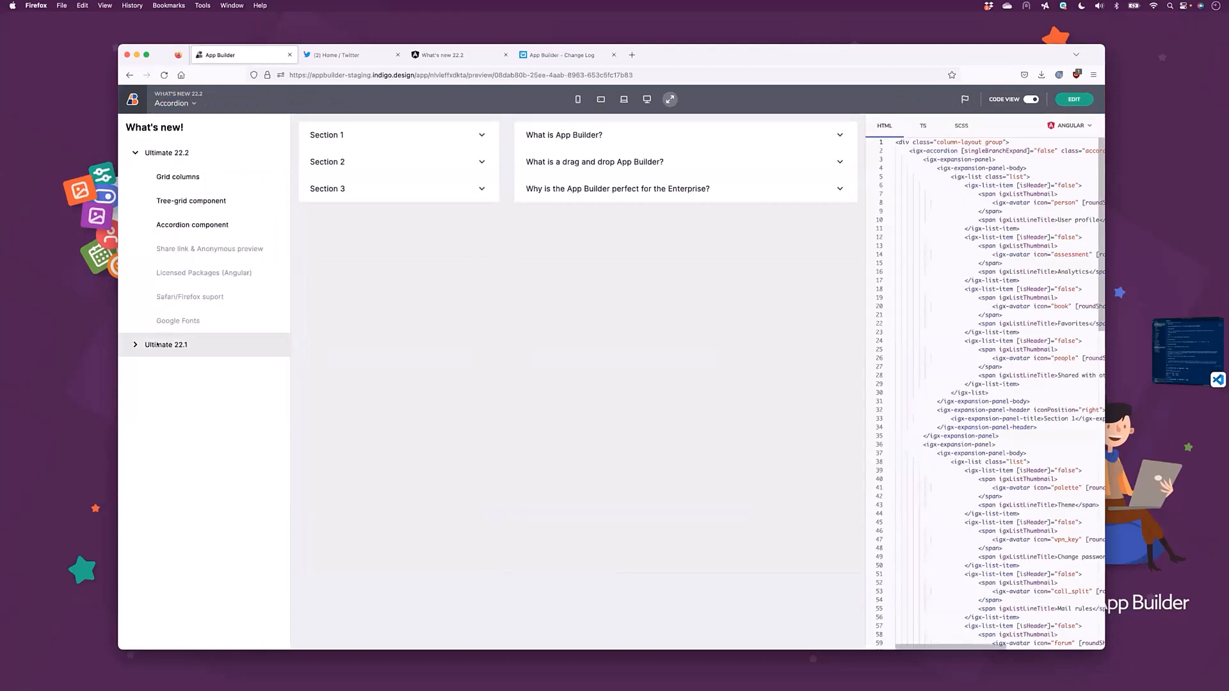
{"action": "left_click", "coordinate": [165, 345]}
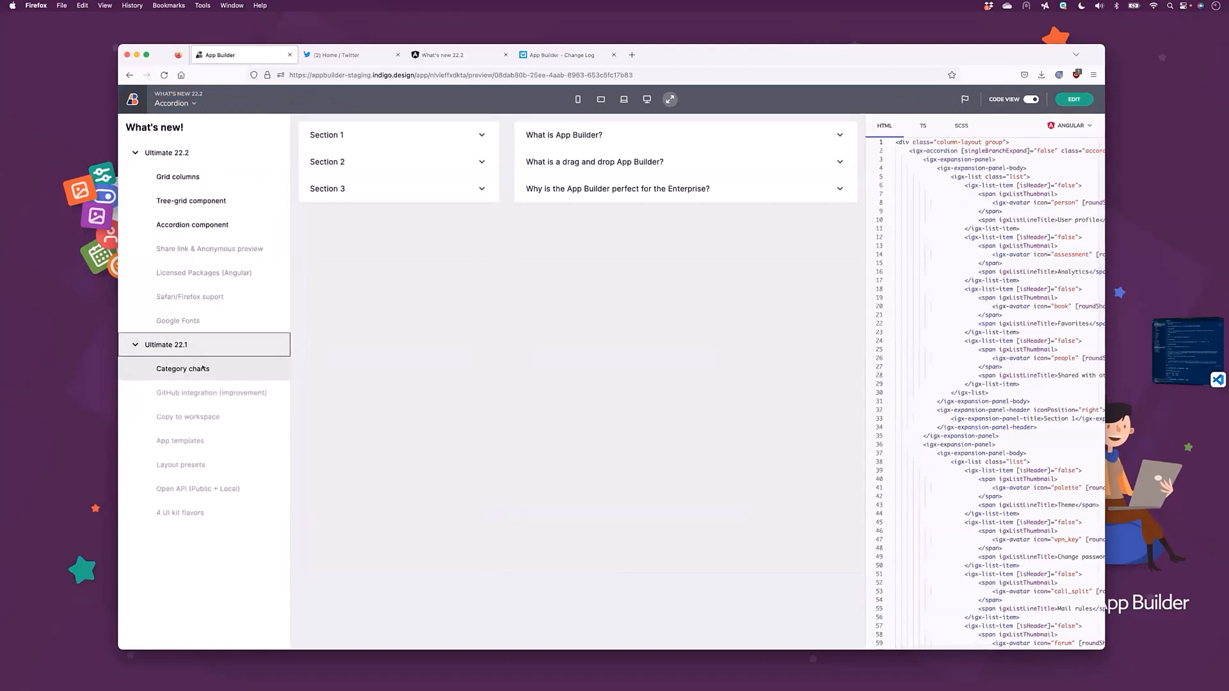
{"action": "left_click", "coordinate": [182, 369]}
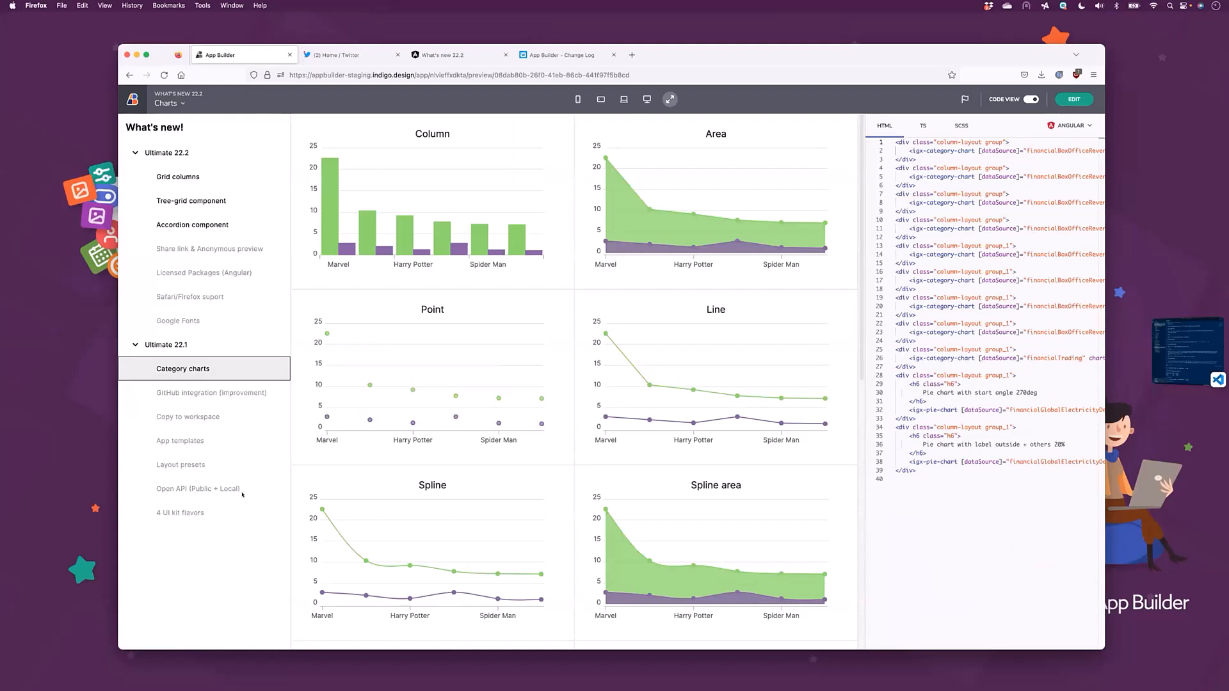
{"action": "mouse_move", "coordinate": [239, 493]}
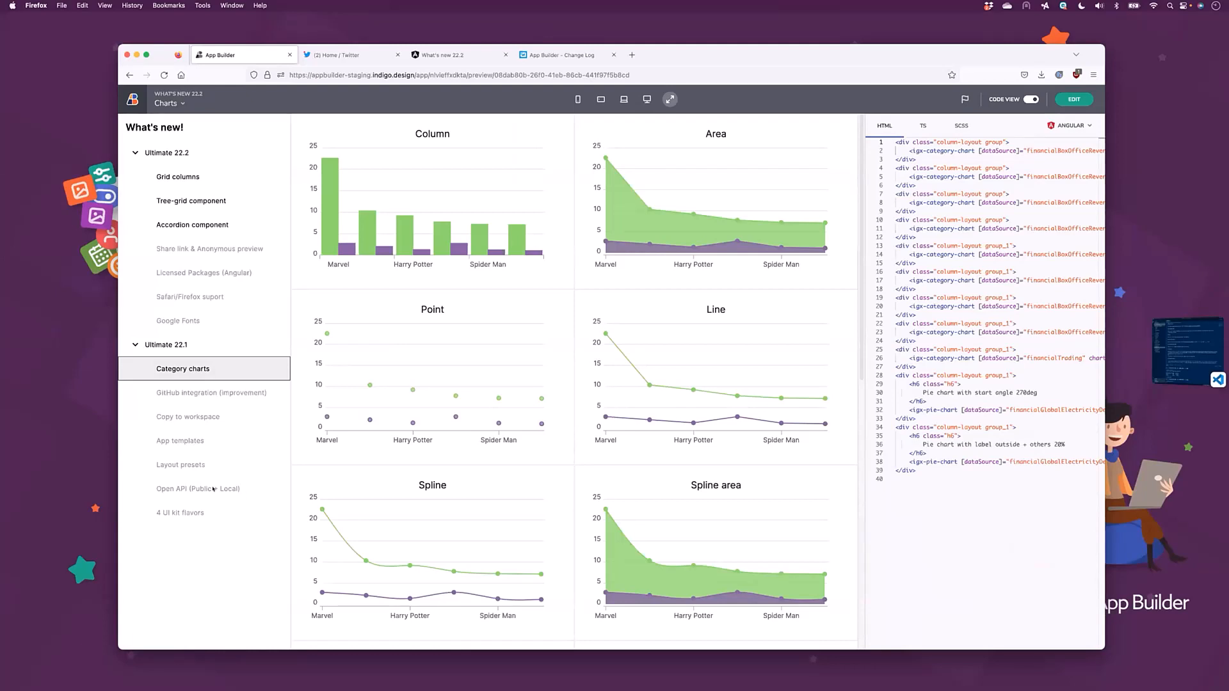
{"action": "mouse_move", "coordinate": [217, 513]}
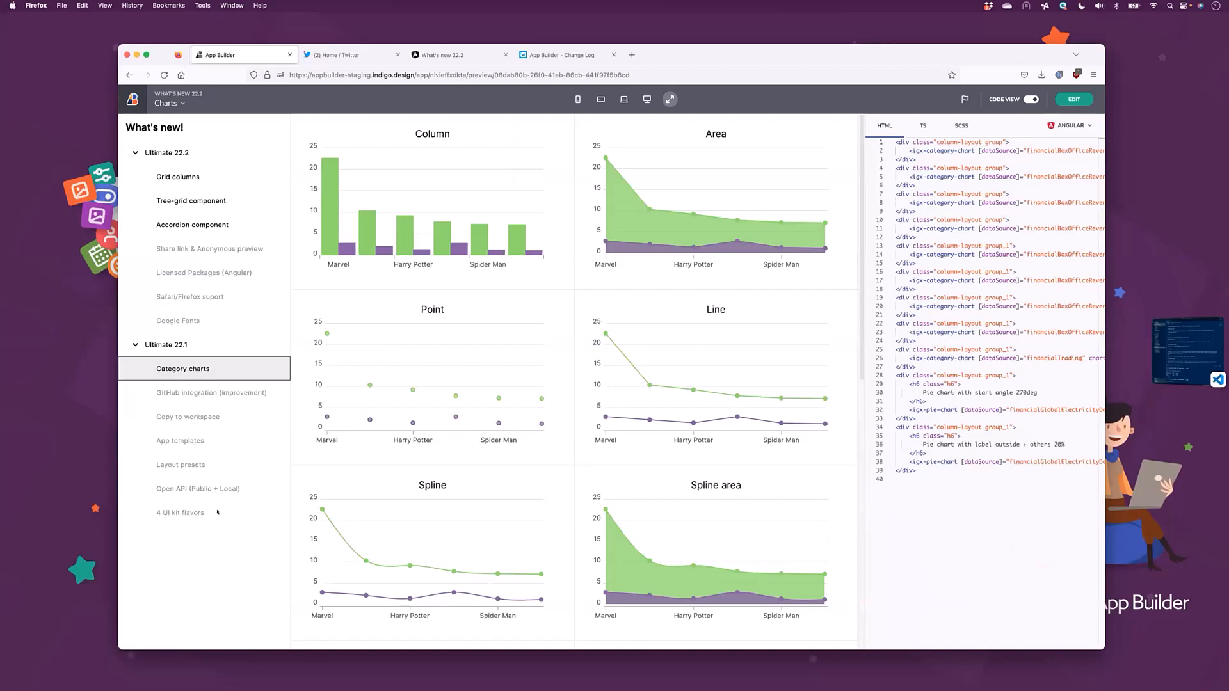
{"action": "mouse_move", "coordinate": [226, 481]}
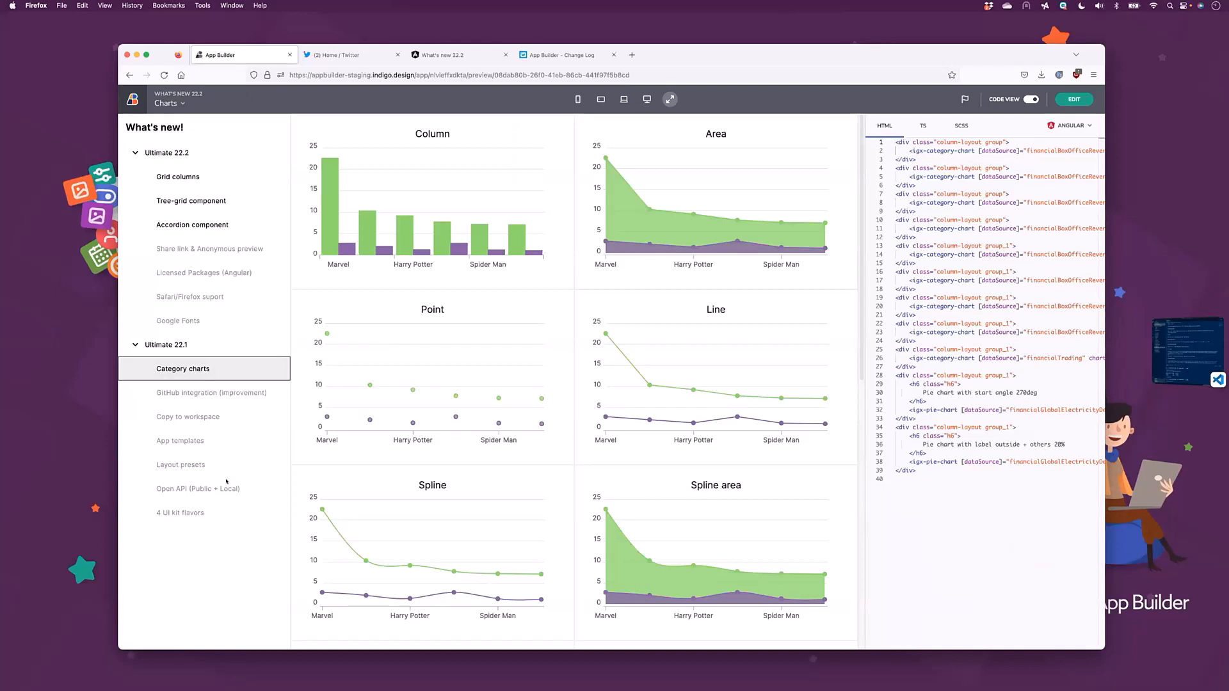